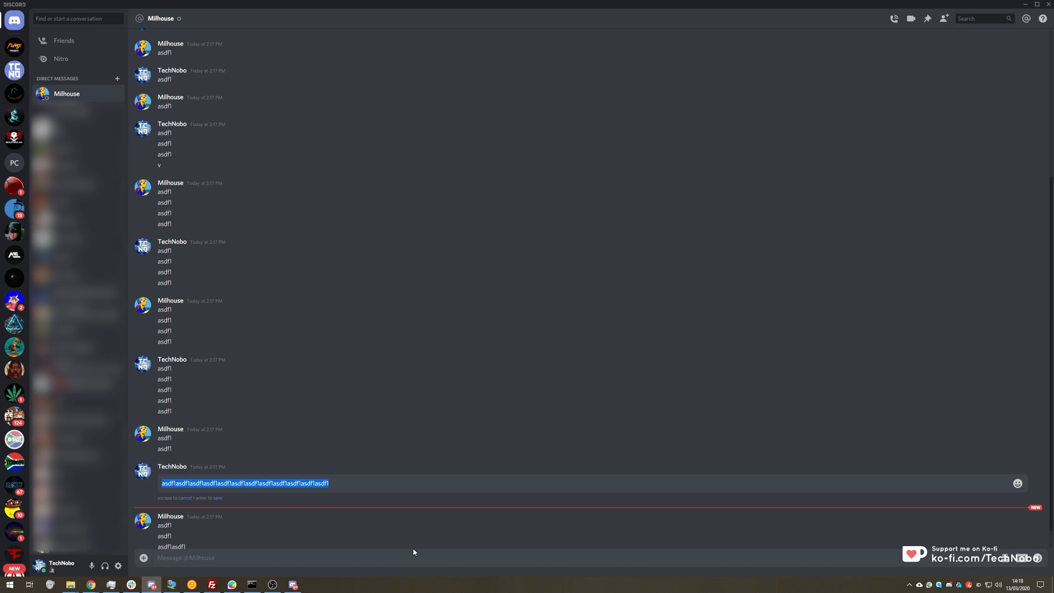
Step: Save the edited long 'asdf1' message and dismiss the message options menu
key("Enter")
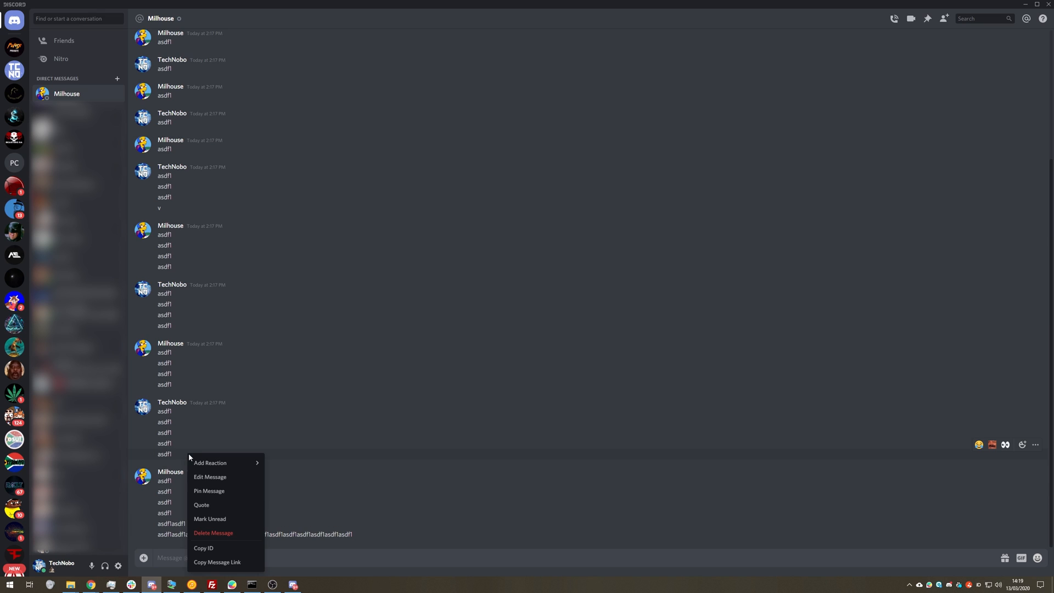
mouse_move(211, 462)
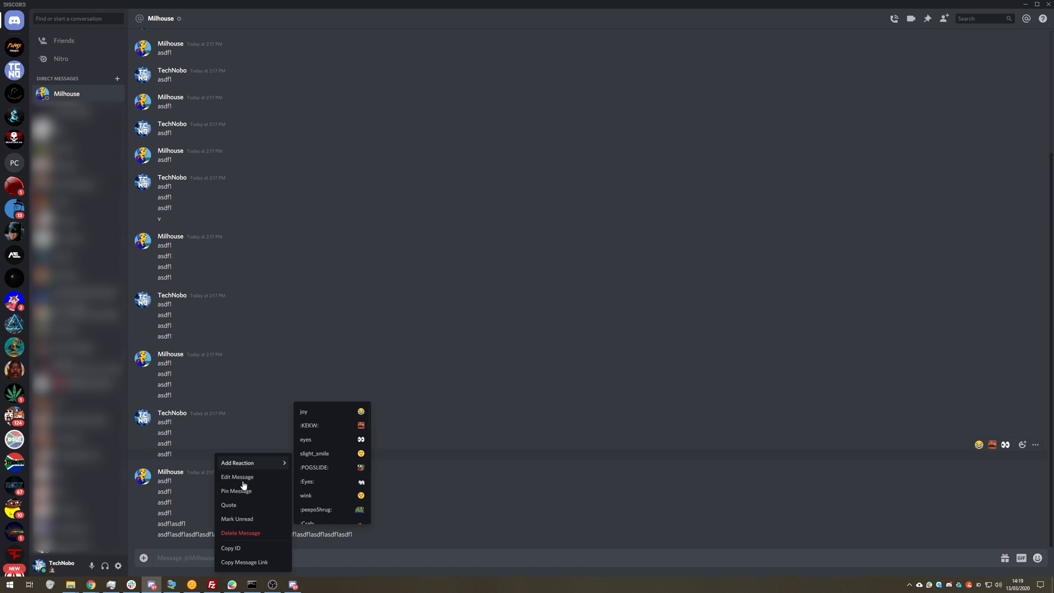
left_click(552, 347)
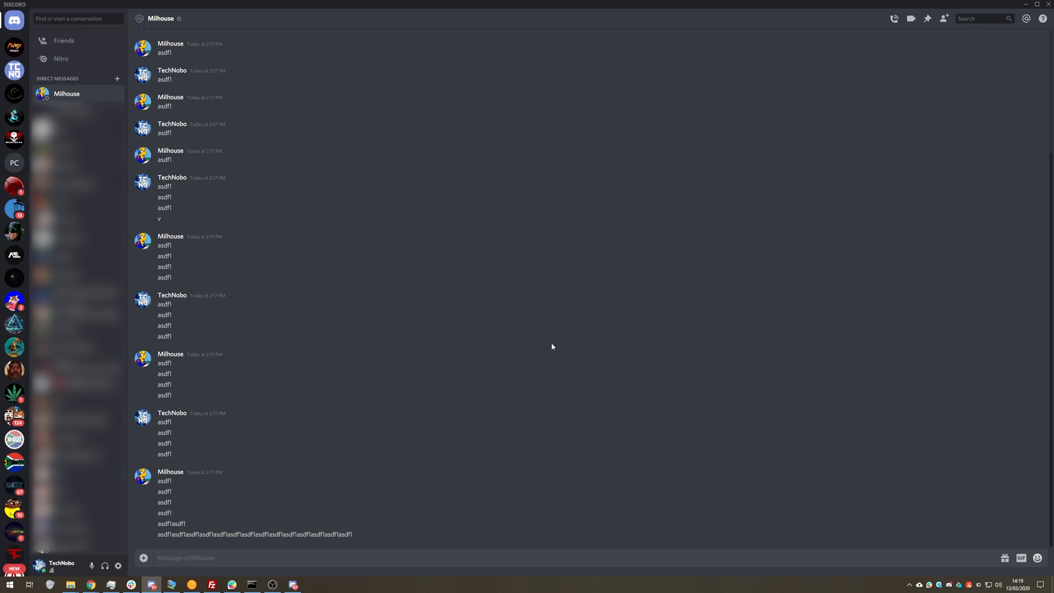
mouse_move(548, 361)
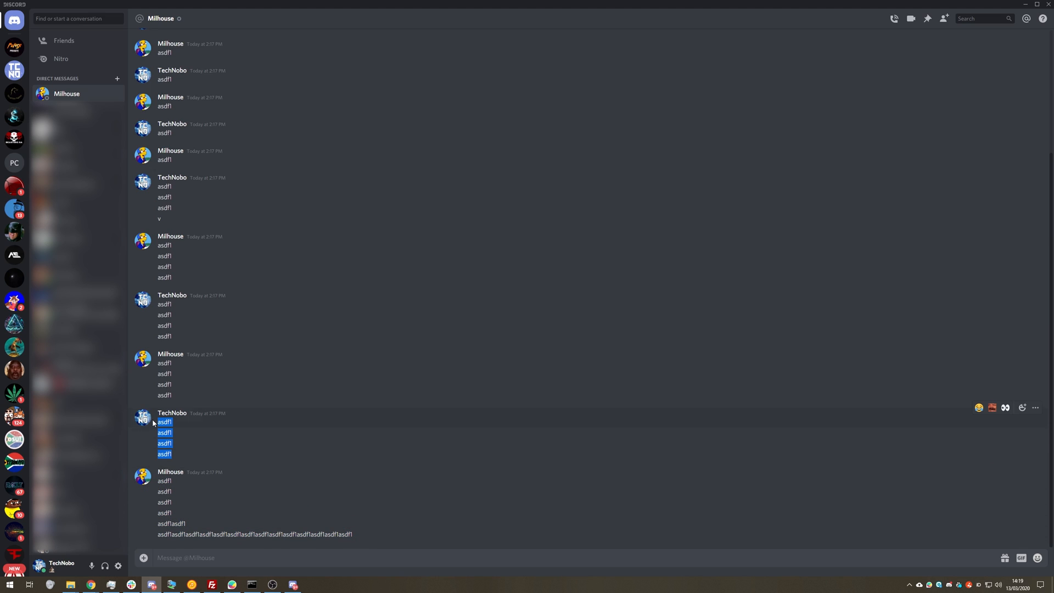
mouse_move(221, 452)
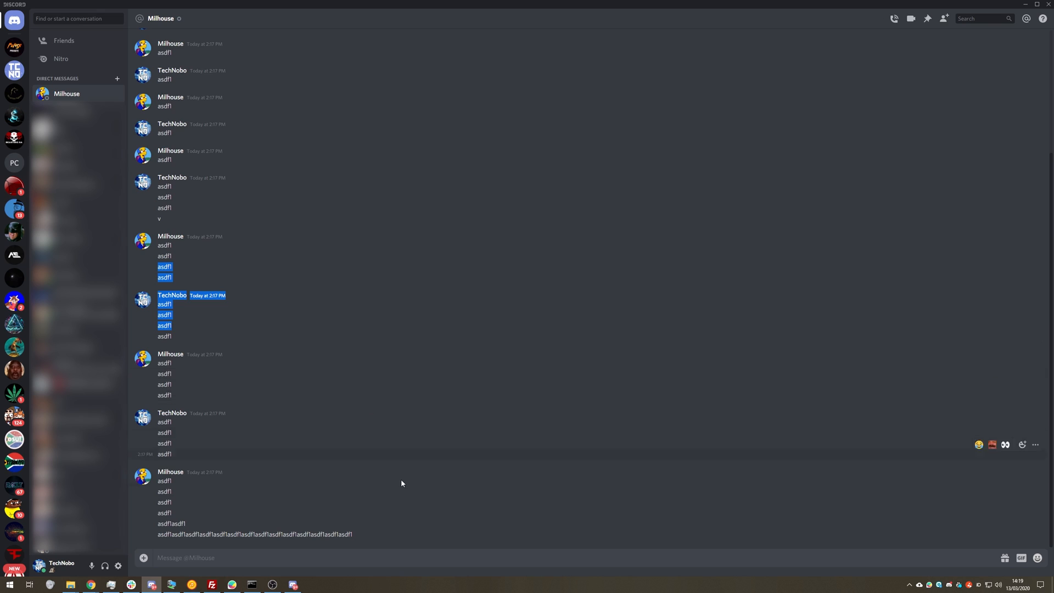
left_click(312, 337)
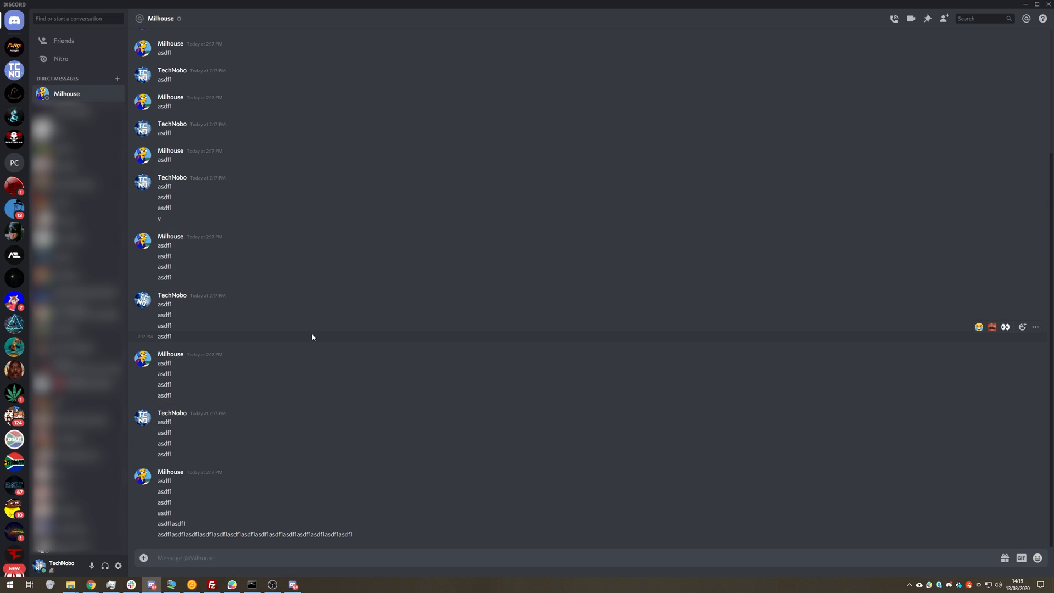
mouse_move(327, 483)
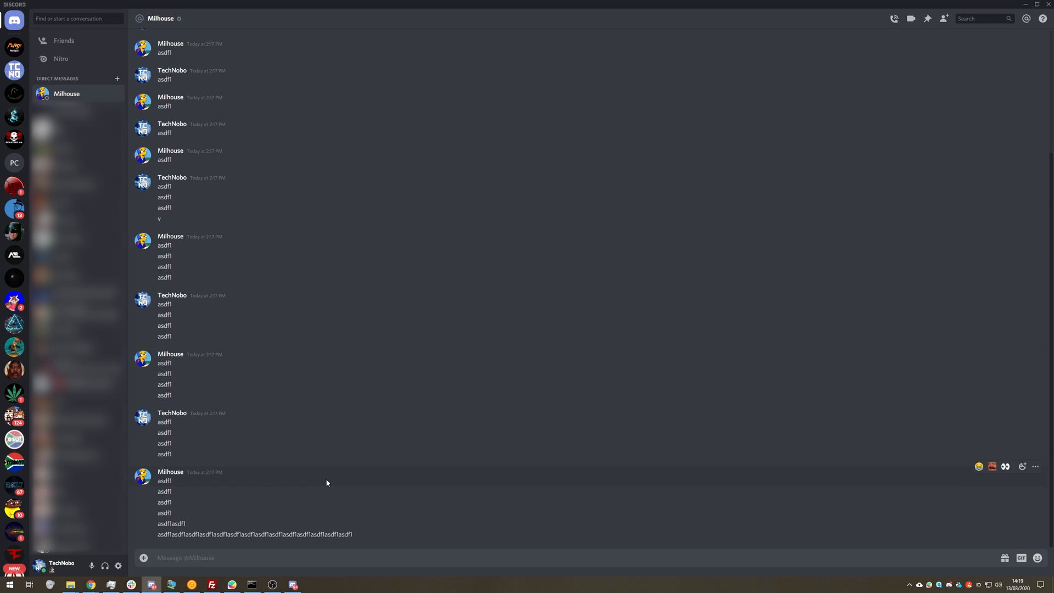
mouse_move(296, 400)
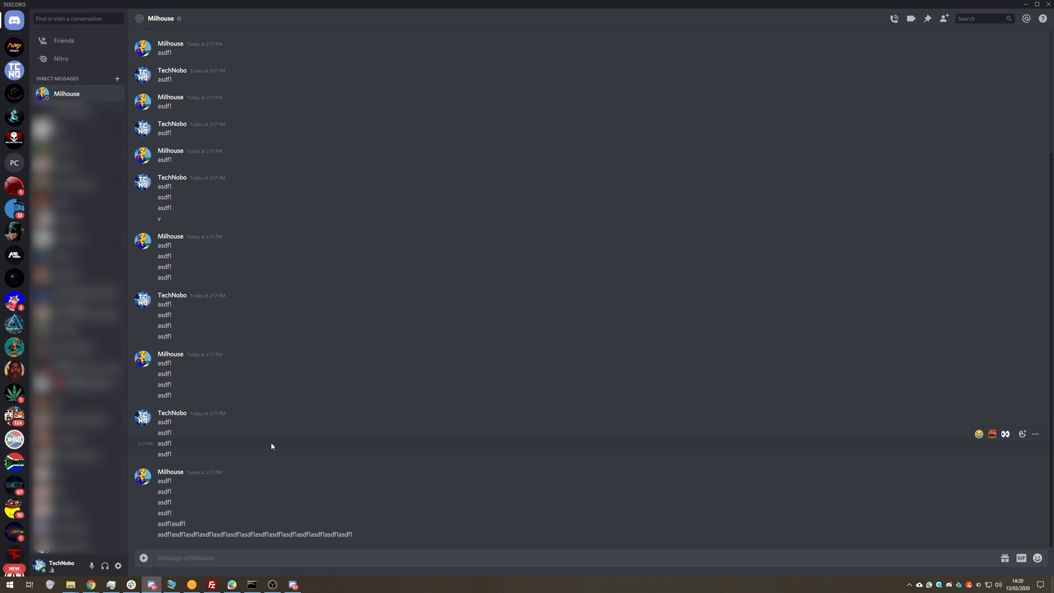
mouse_move(301, 442)
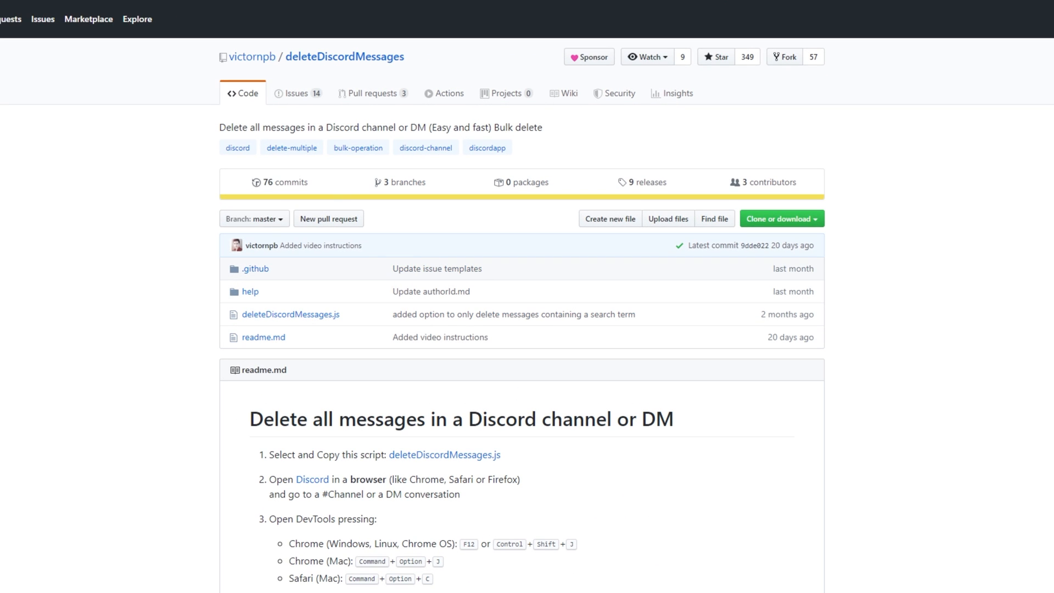
mouse_move(253, 56)
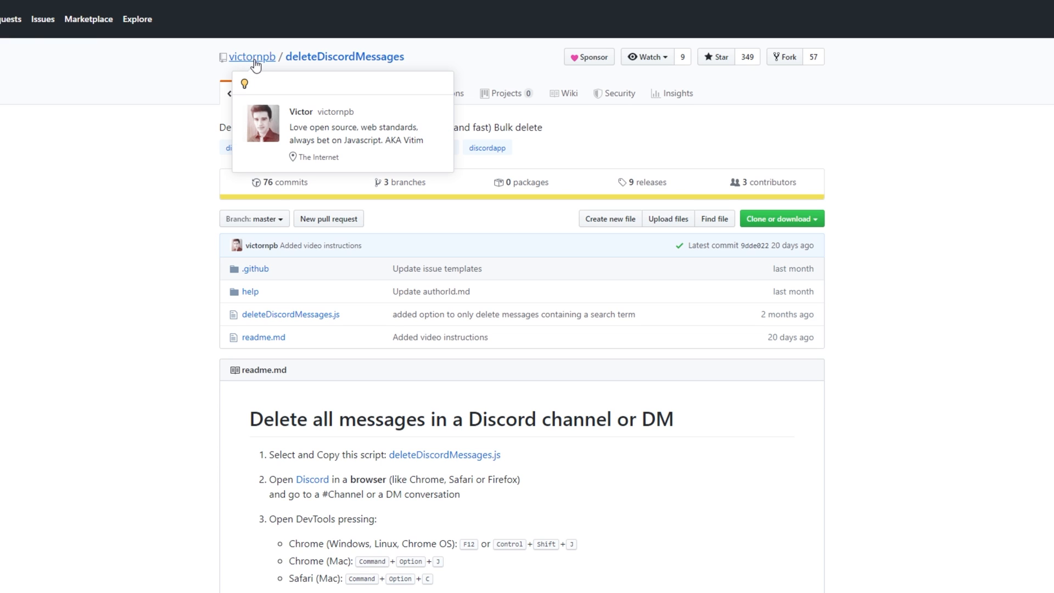
mouse_move(488, 372)
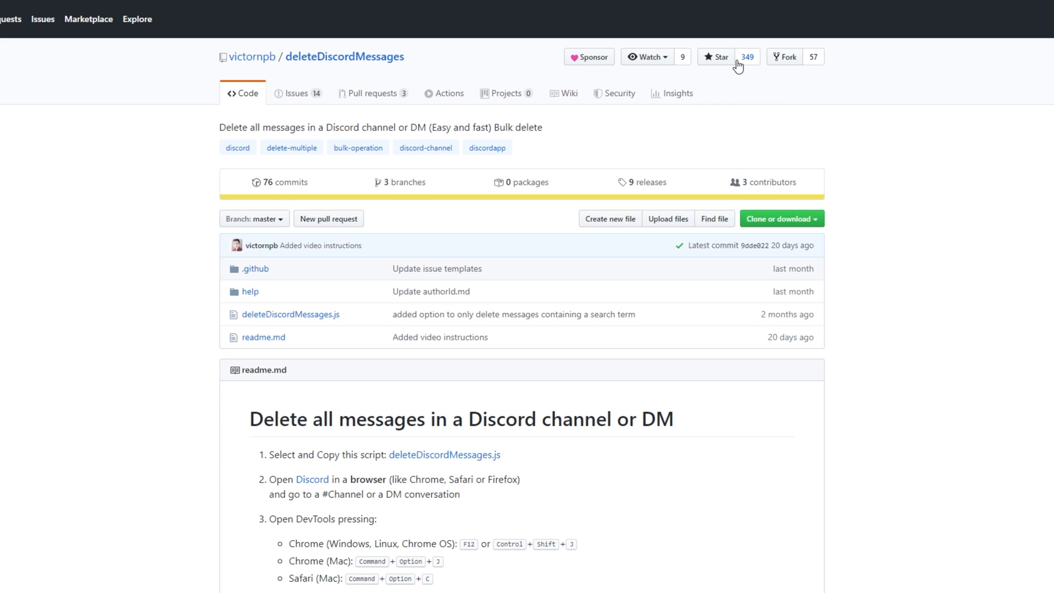
mouse_move(742, 89)
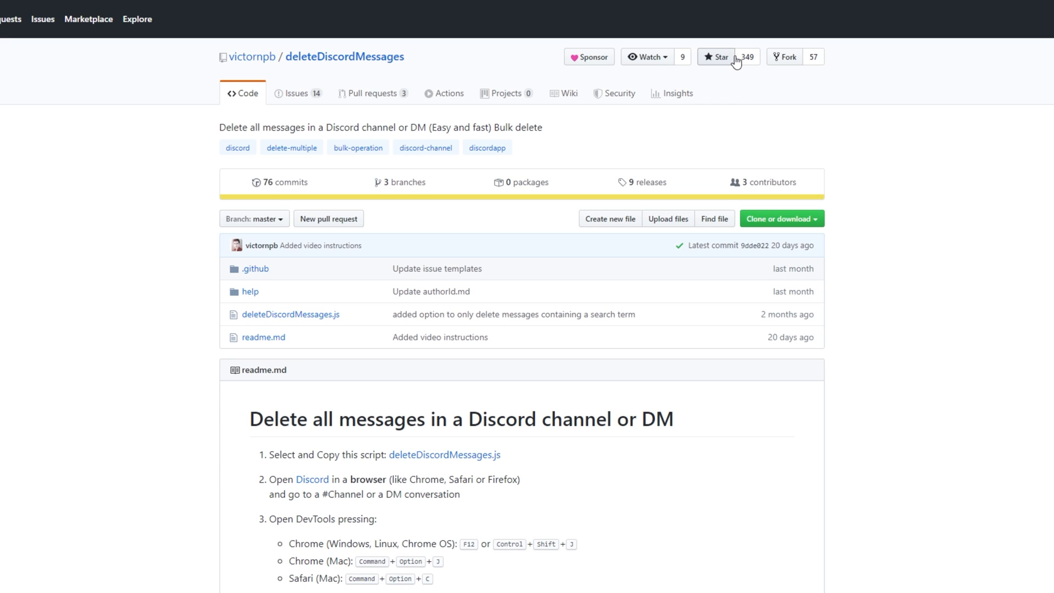
mouse_move(722, 90)
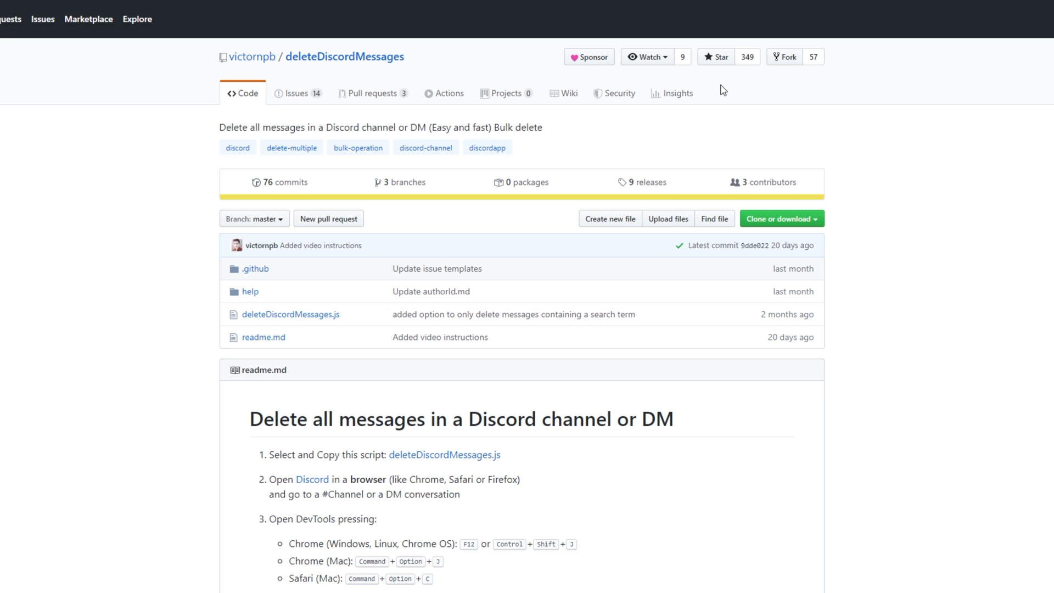
Step: Review the readme and follow the deleteDiscordMessages.js script link
scroll("down", 3)
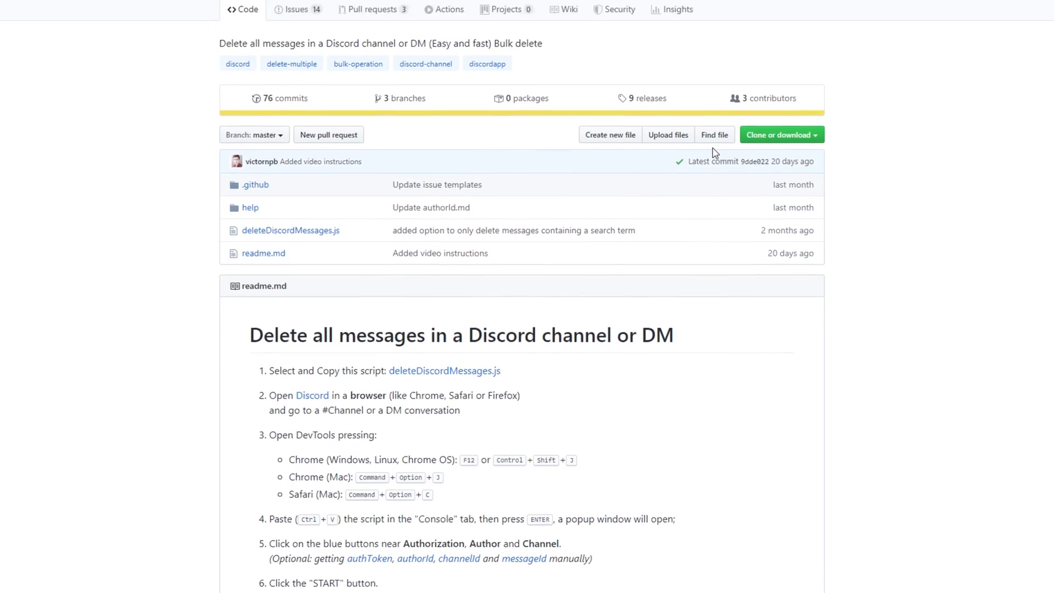
scroll("up", 3)
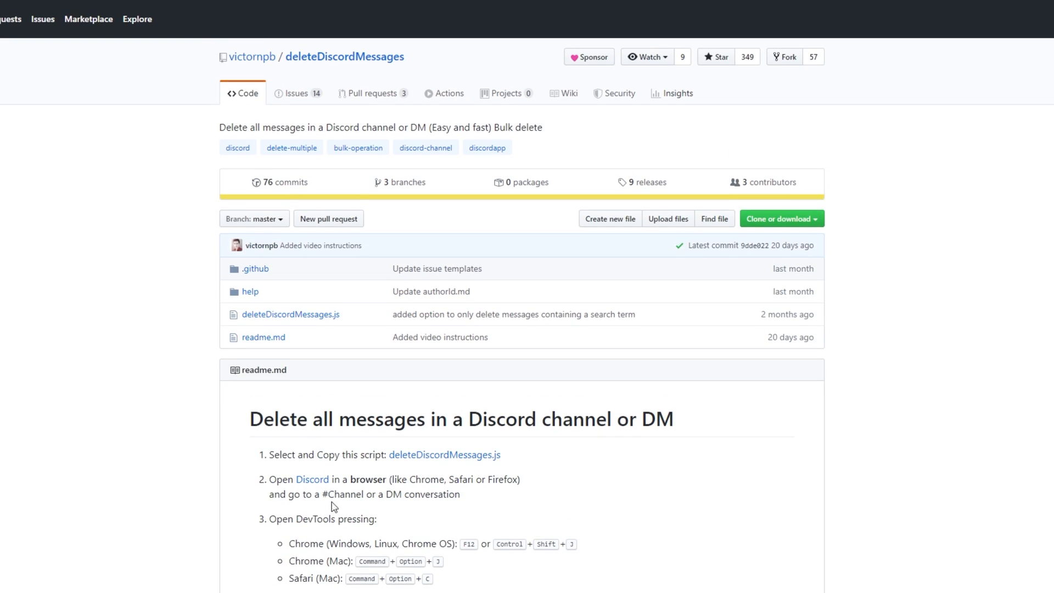
mouse_move(403, 469)
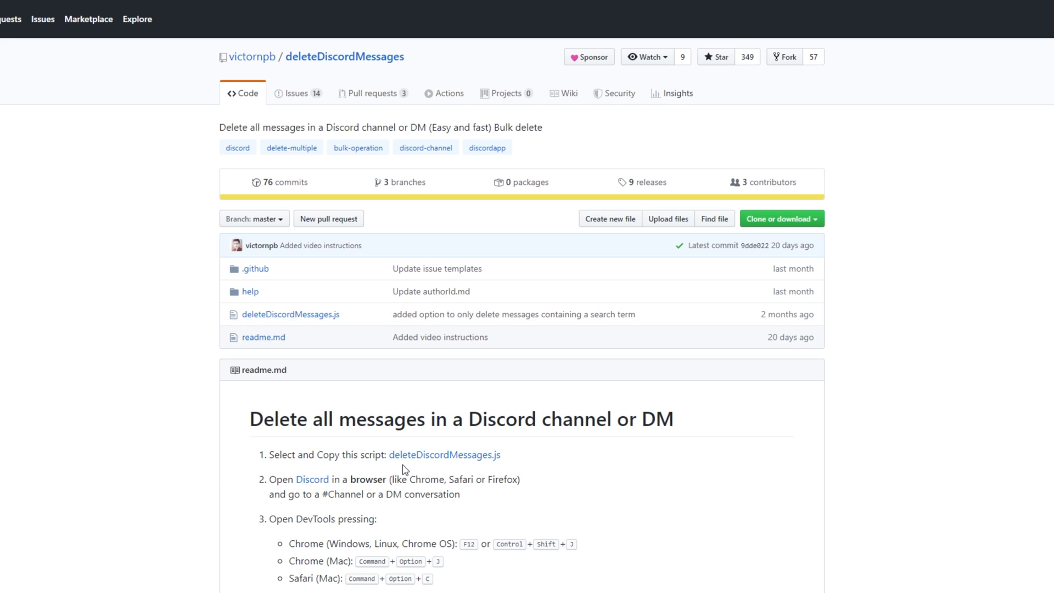
mouse_move(655, 503)
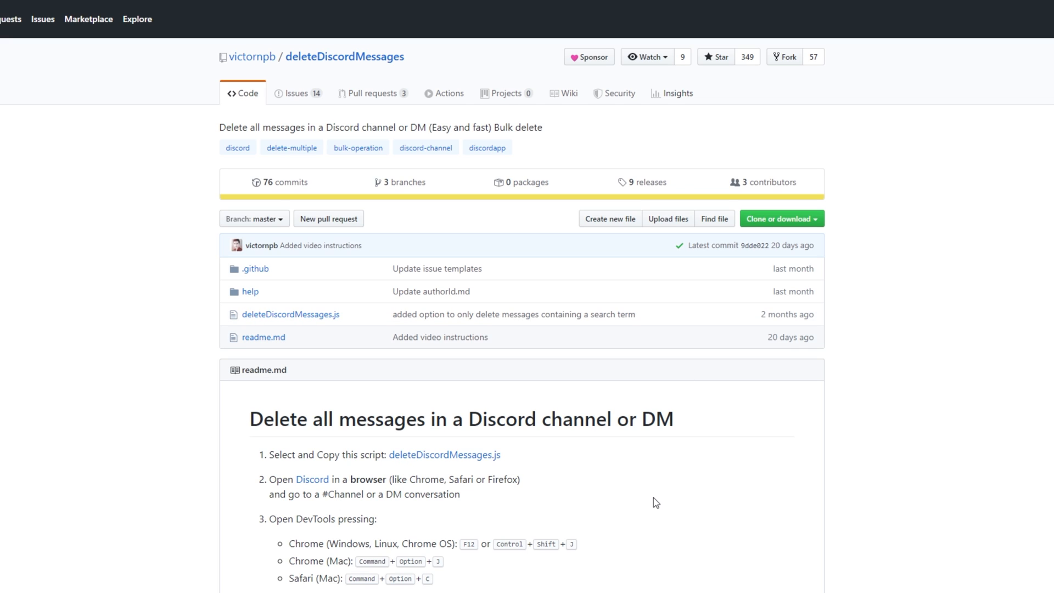
mouse_move(447, 393)
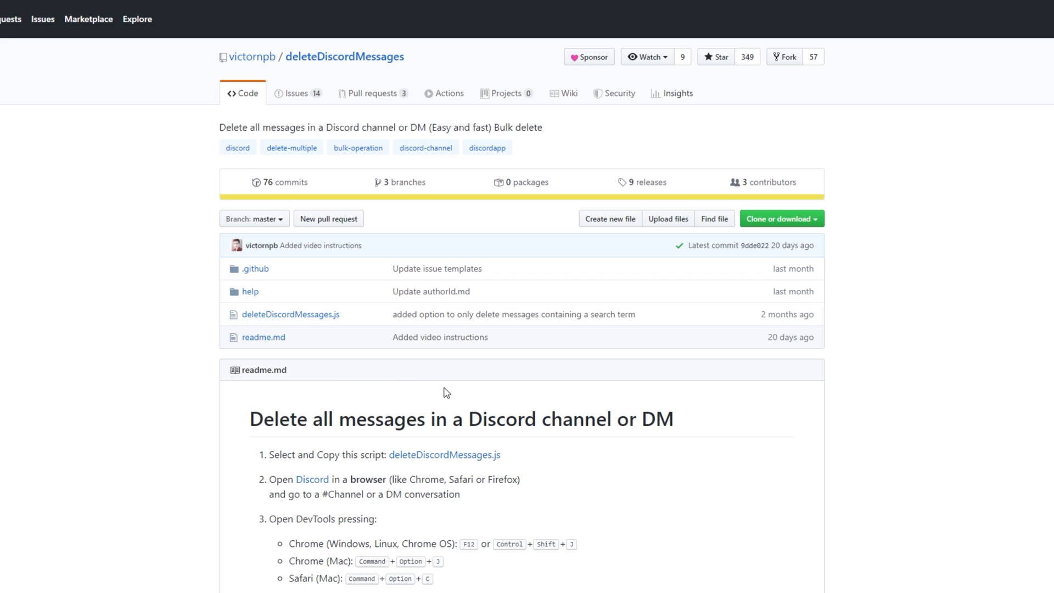
mouse_move(289, 314)
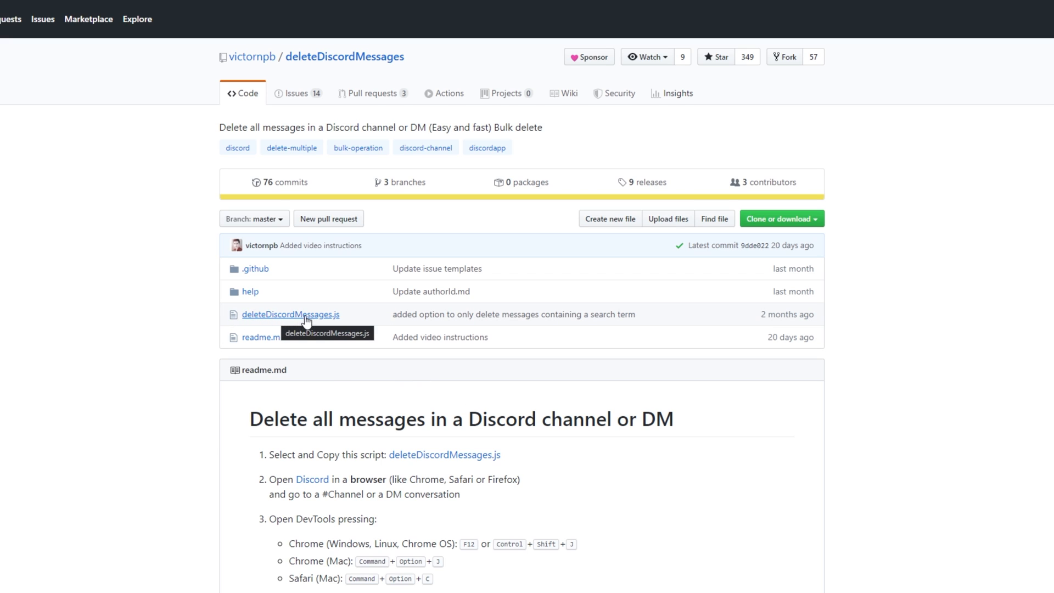
mouse_move(265, 462)
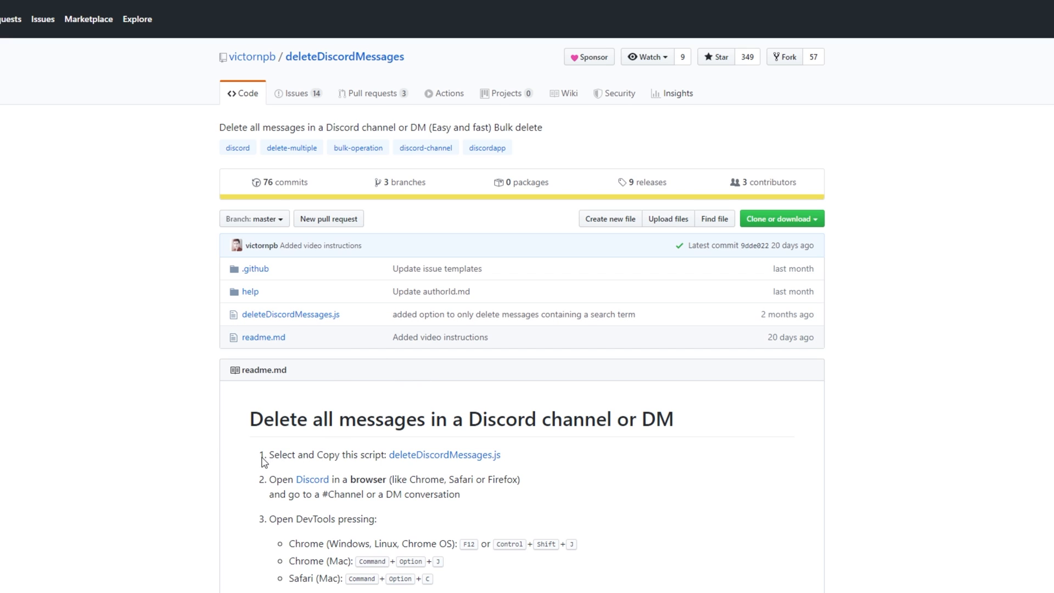
mouse_move(445, 469)
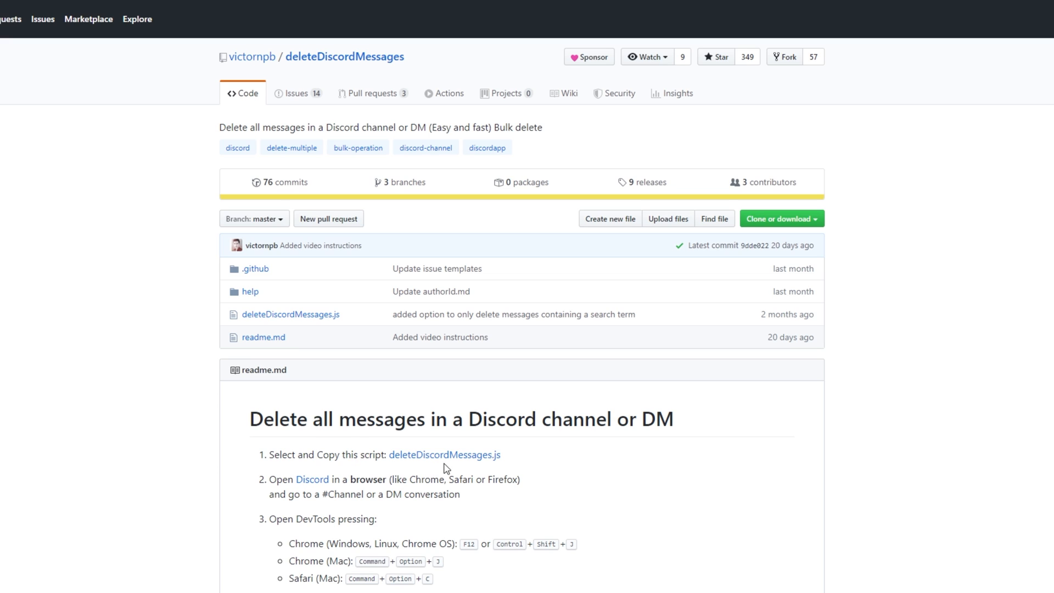
mouse_move(445, 454)
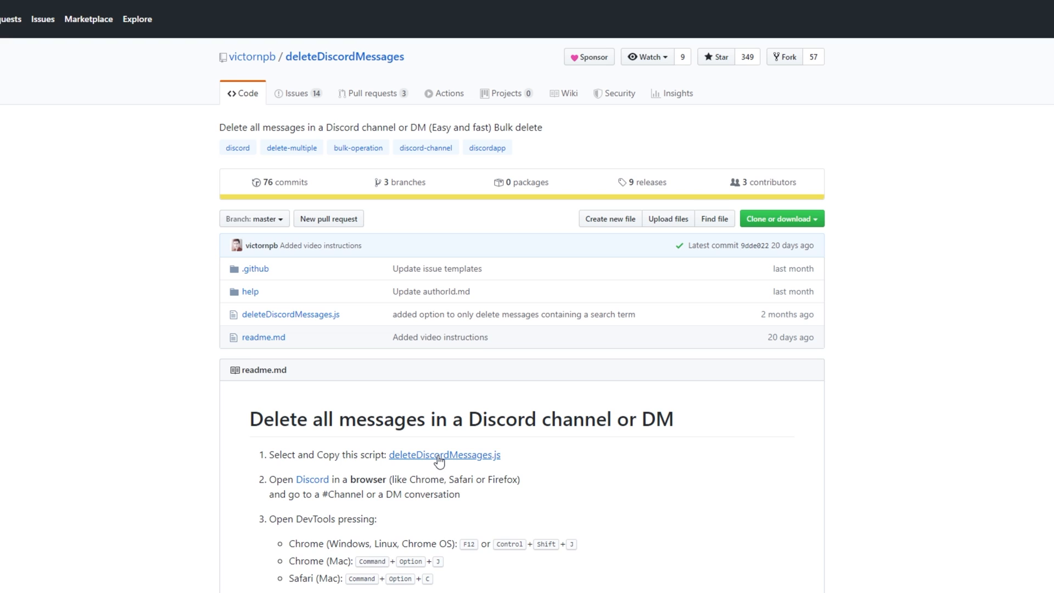
mouse_move(31, 55)
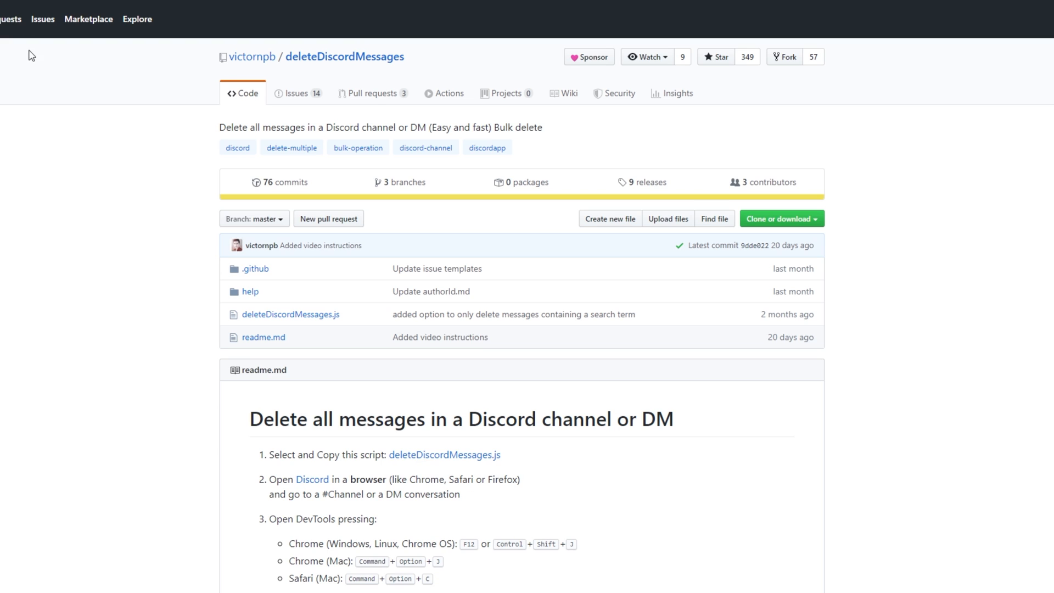
left_click(444, 455)
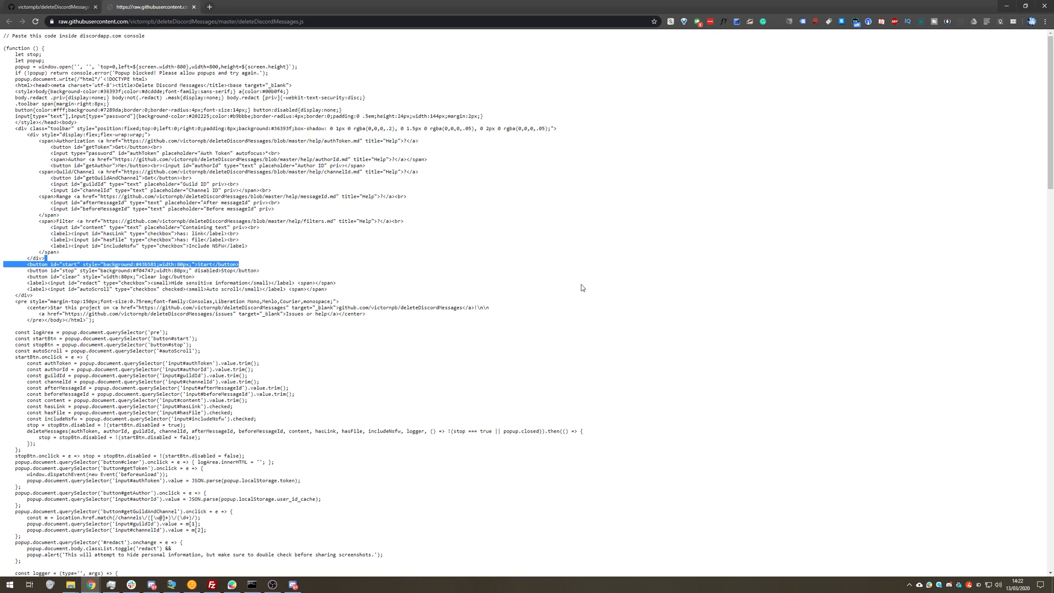
Step: Select the whole raw script, then read through it to the last line and back to the top
key("ctrl+a")
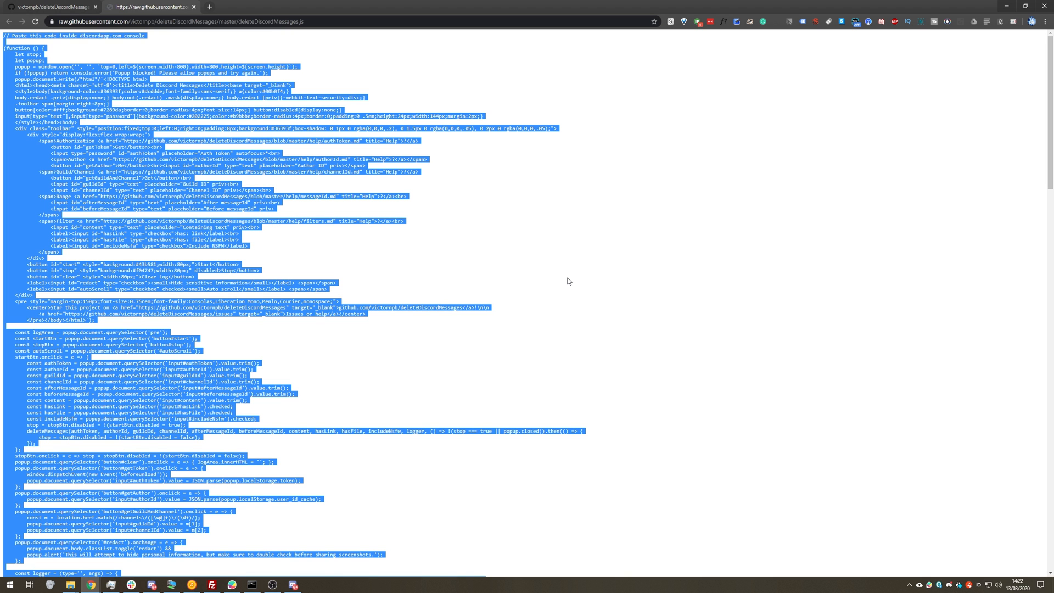
left_click(577, 241)
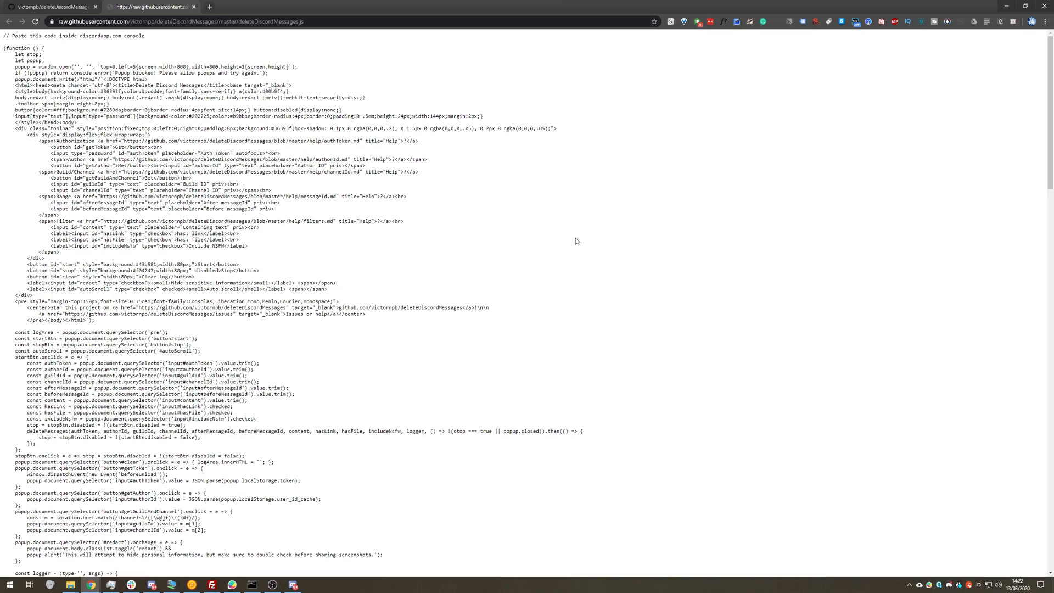
scroll("down", 3)
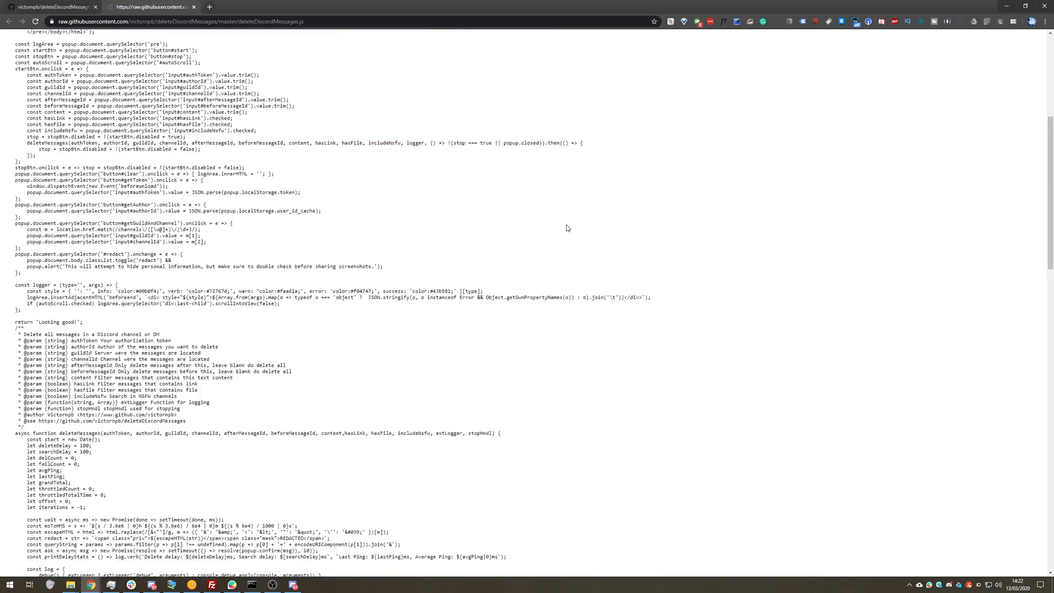
scroll("down", 3)
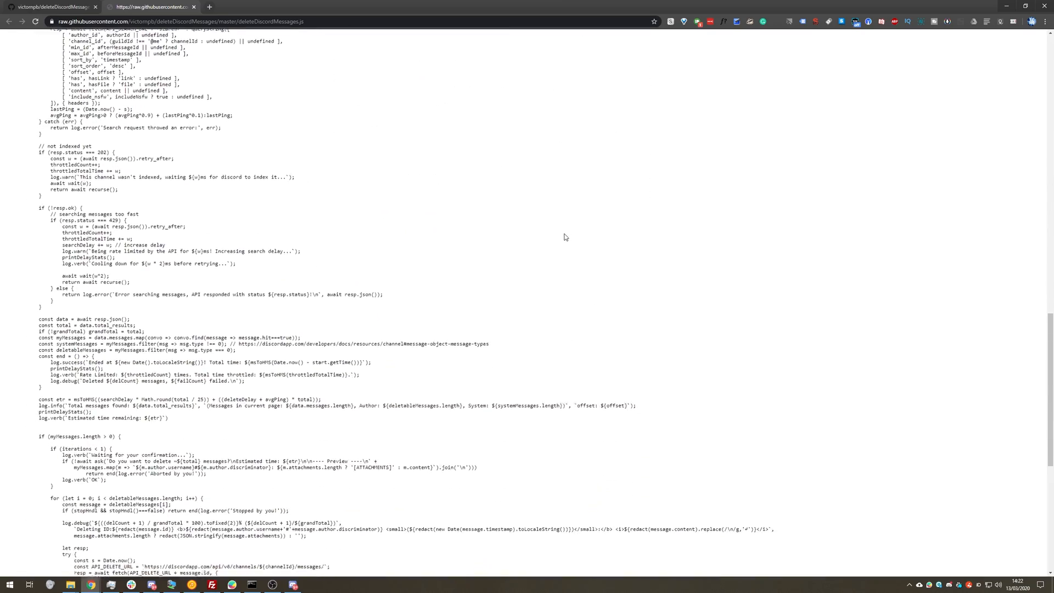
scroll("down", 3)
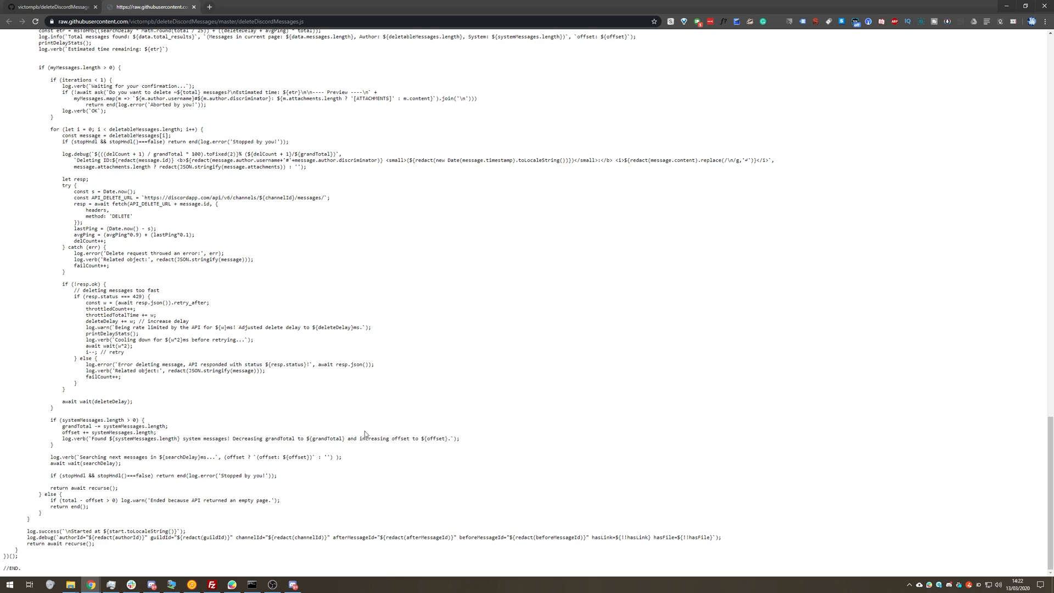
scroll("up", 3)
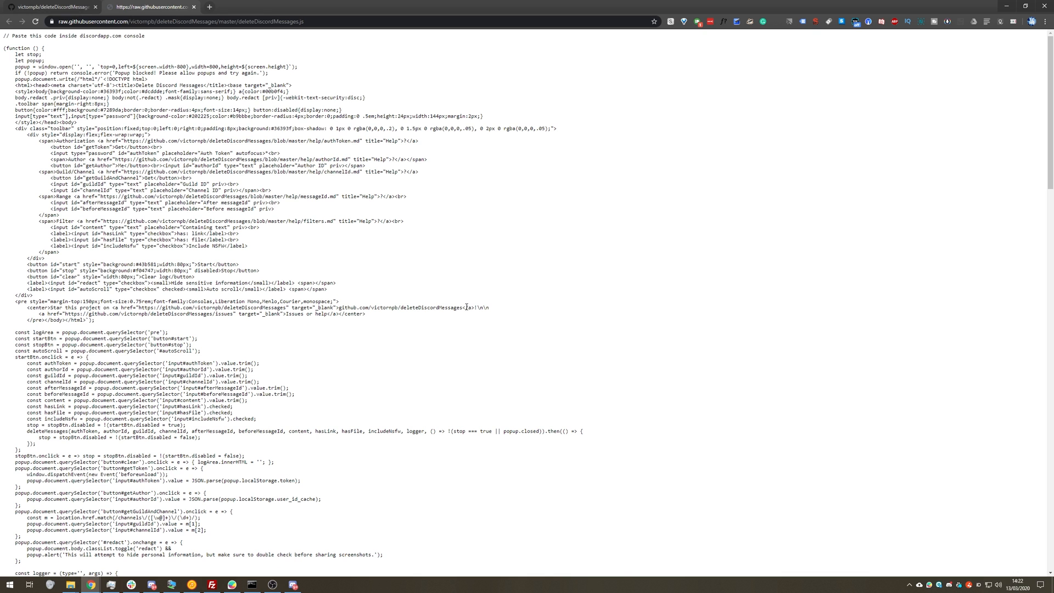
mouse_move(269, 322)
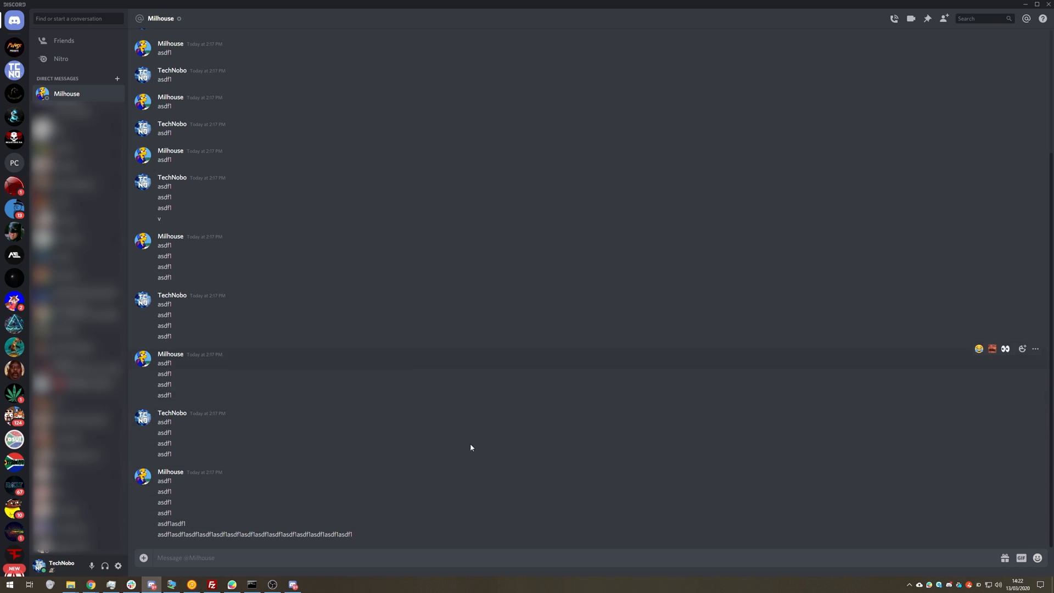
Step: Briefly show the desktop app's developer tools, then minimize Discord to reach the discordapp.com tab
key("F12")
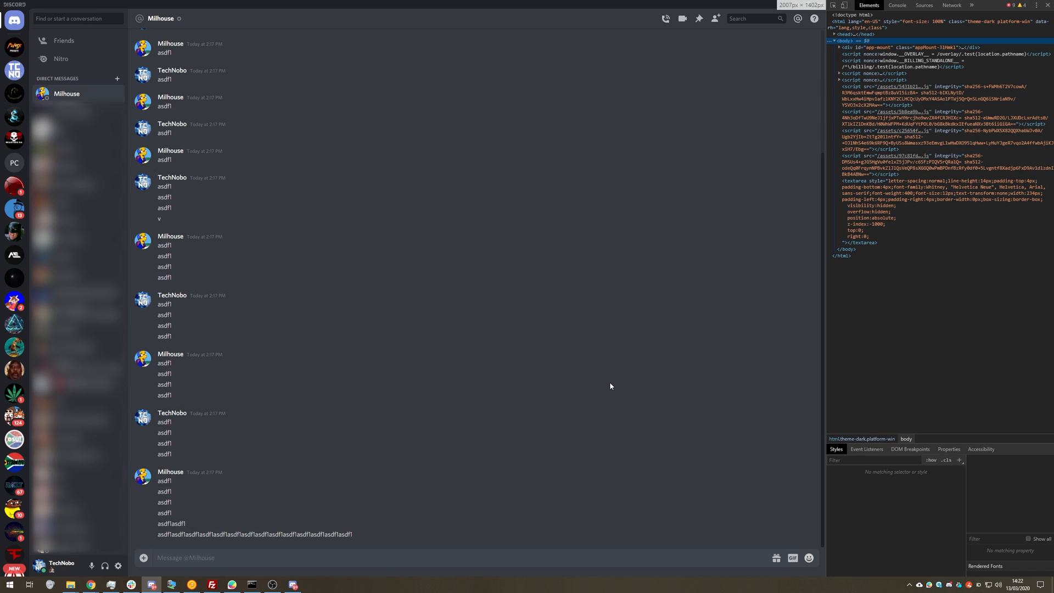
left_click(906, 438)
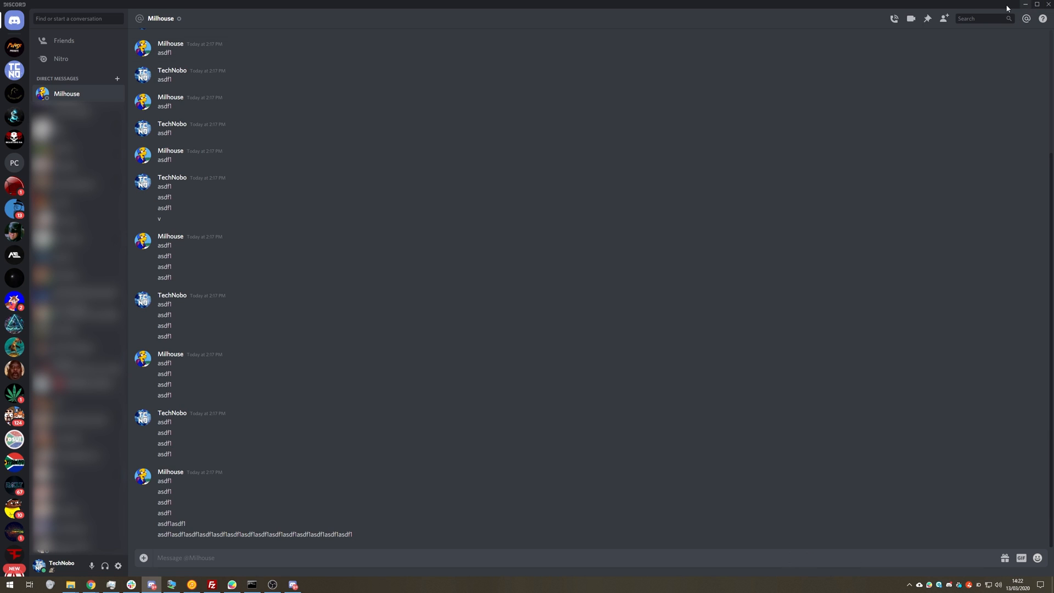
left_click(91, 584)
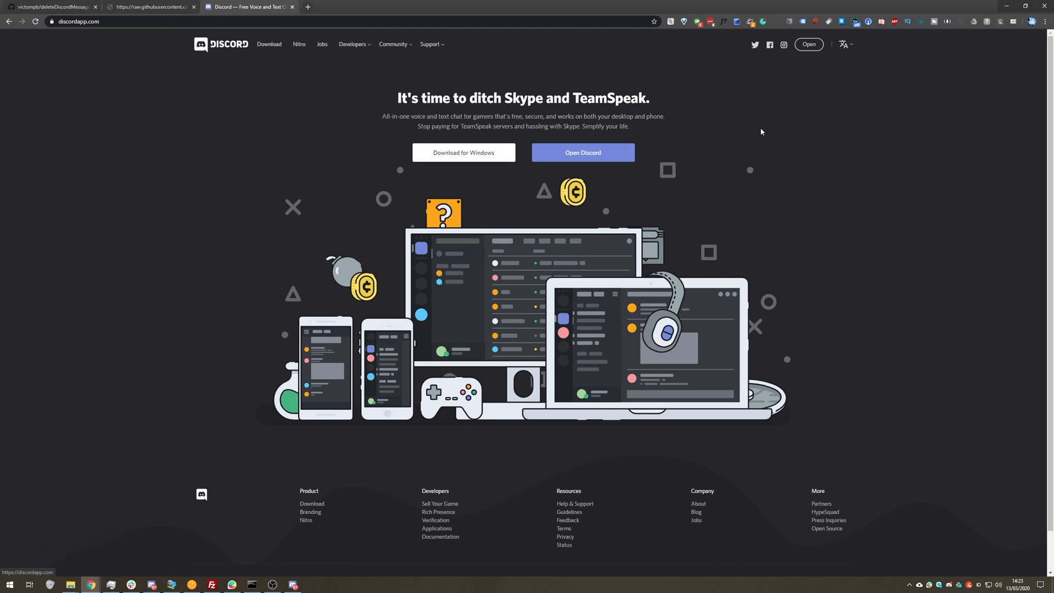
Step: Launch the Discord web client and enter the Milhouse direct-message conversation
left_click(582, 152)
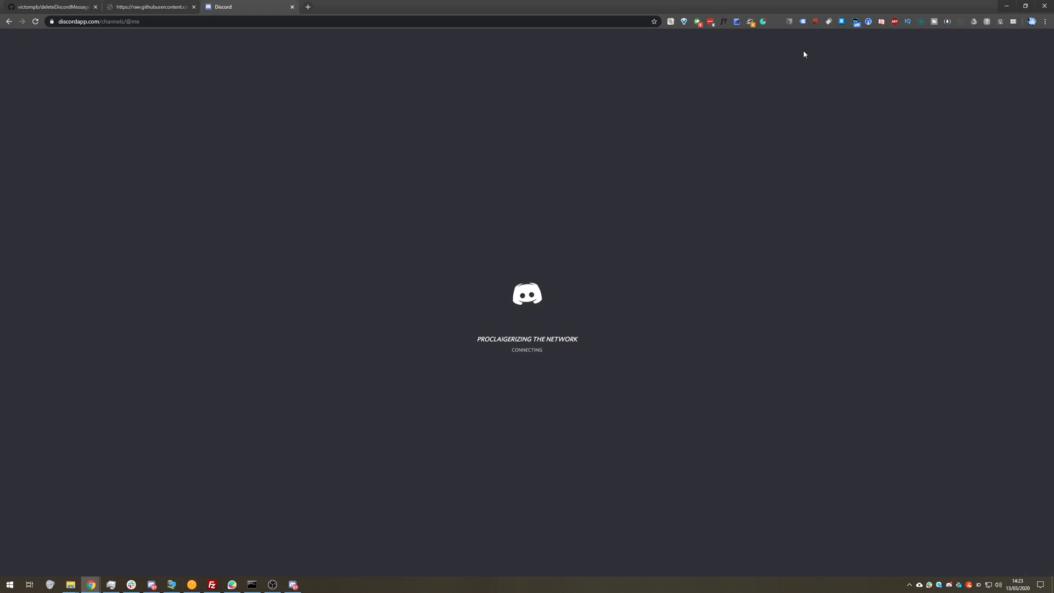
mouse_move(812, 48)
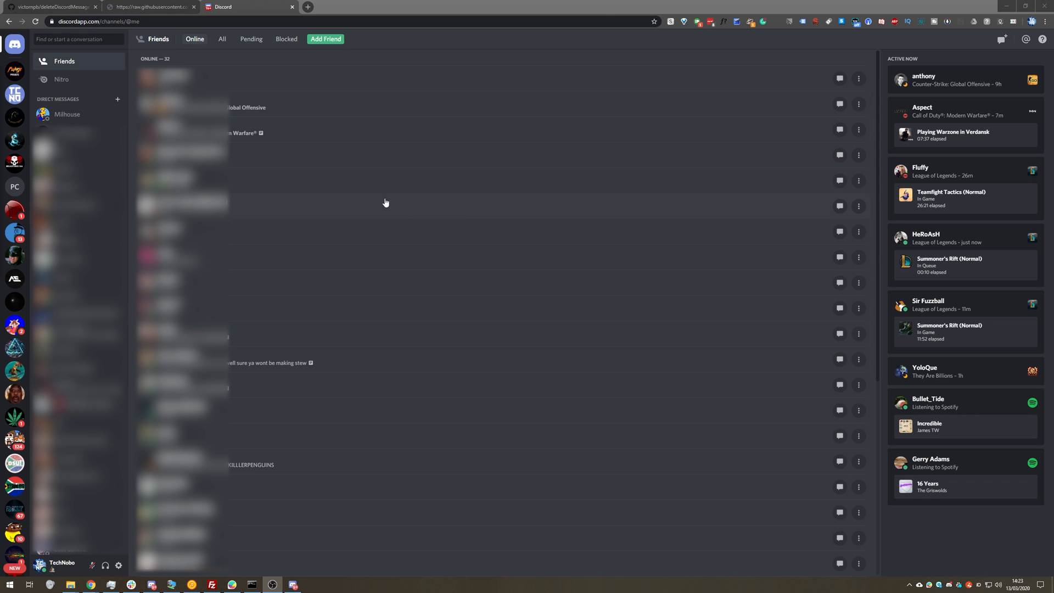
mouse_move(415, 158)
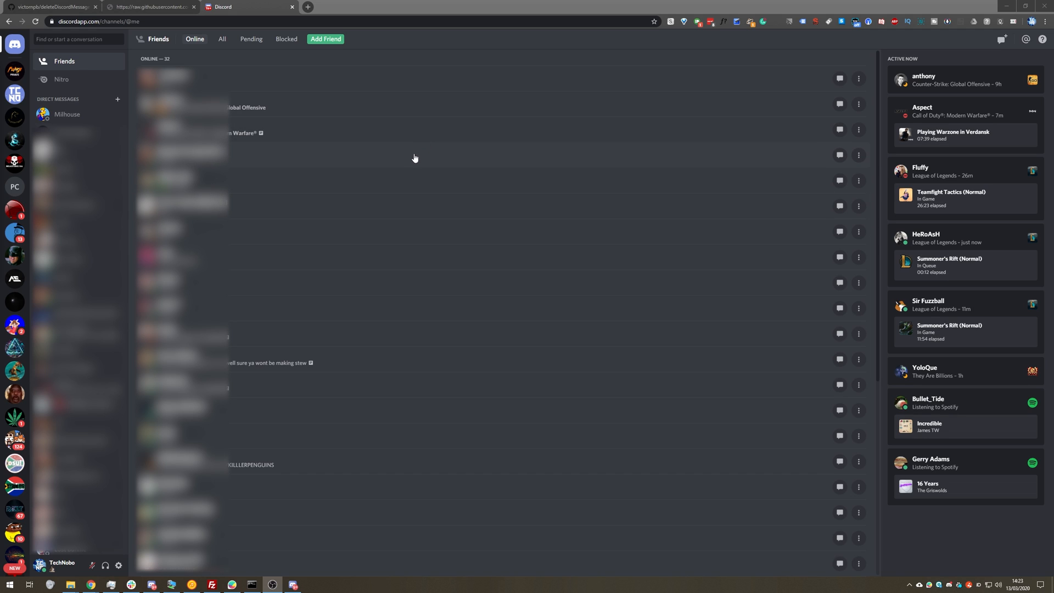
mouse_move(67, 114)
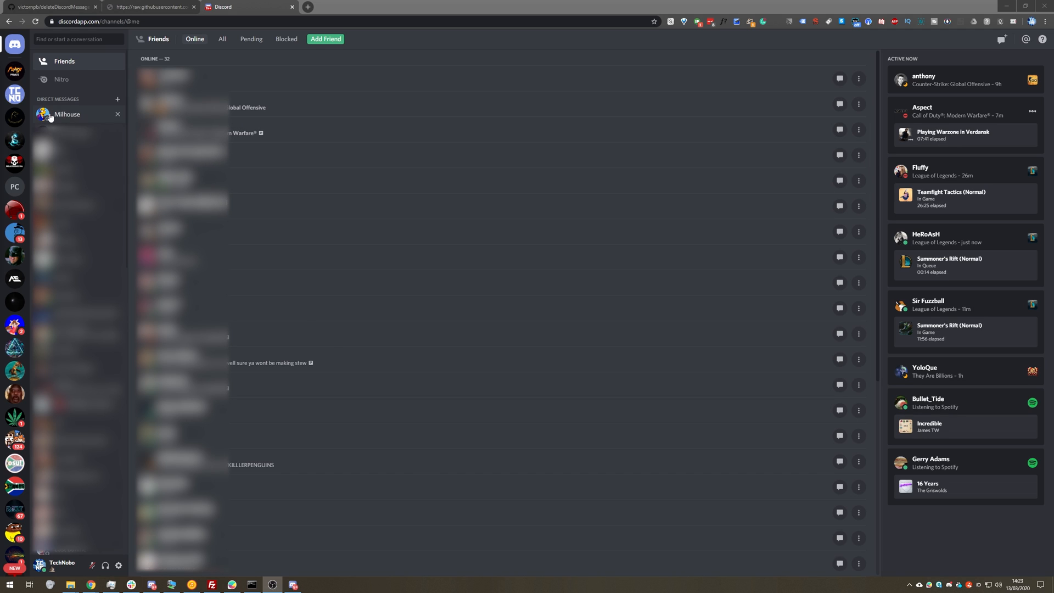
left_click(67, 114)
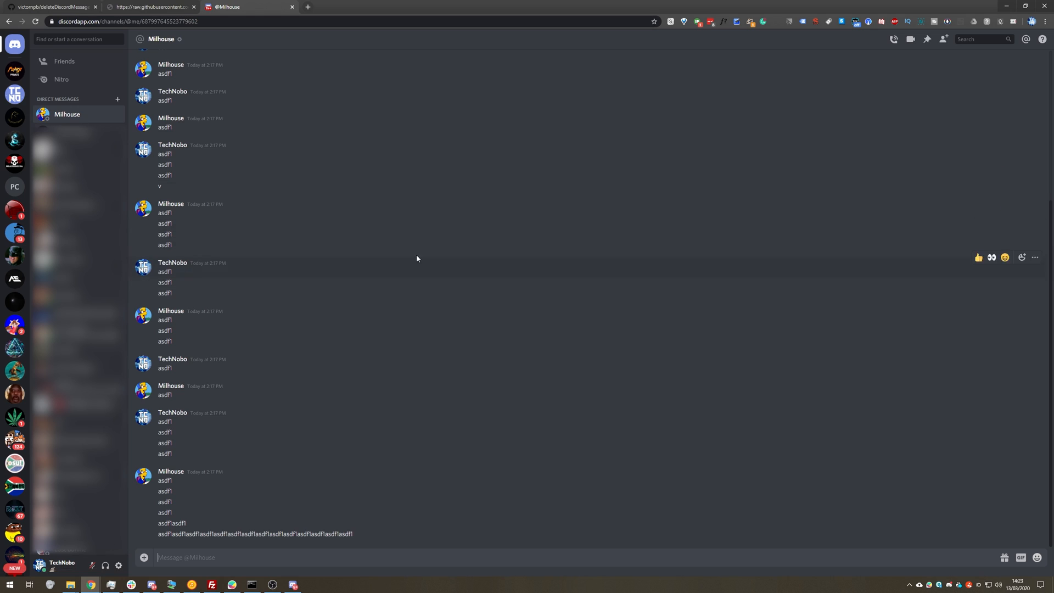
mouse_move(420, 282)
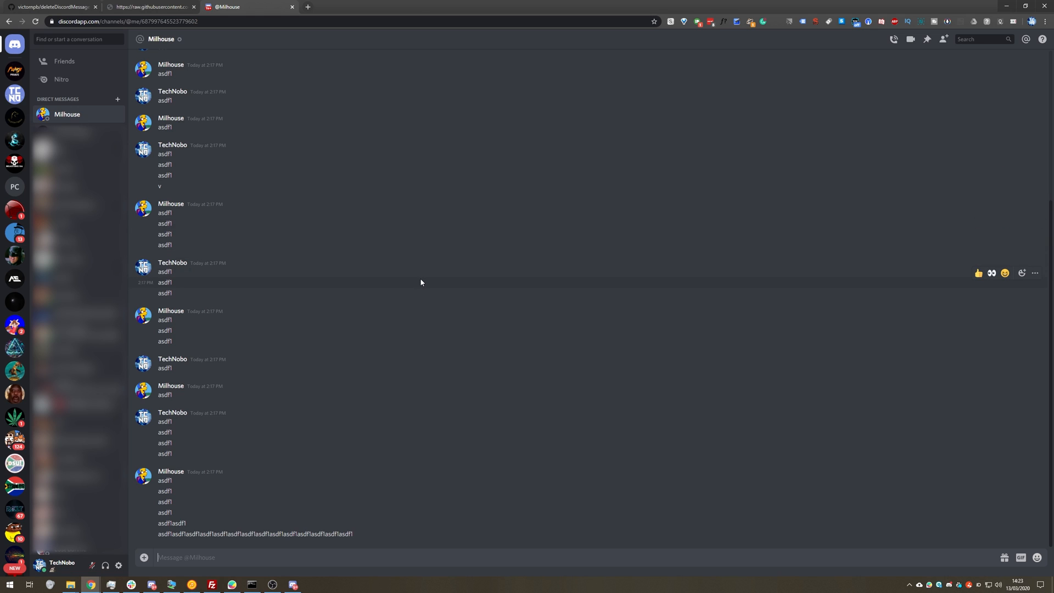
Step: Show the developer console, confirm Developer Mode is on under Appearance, and return to the chat
key("F12")
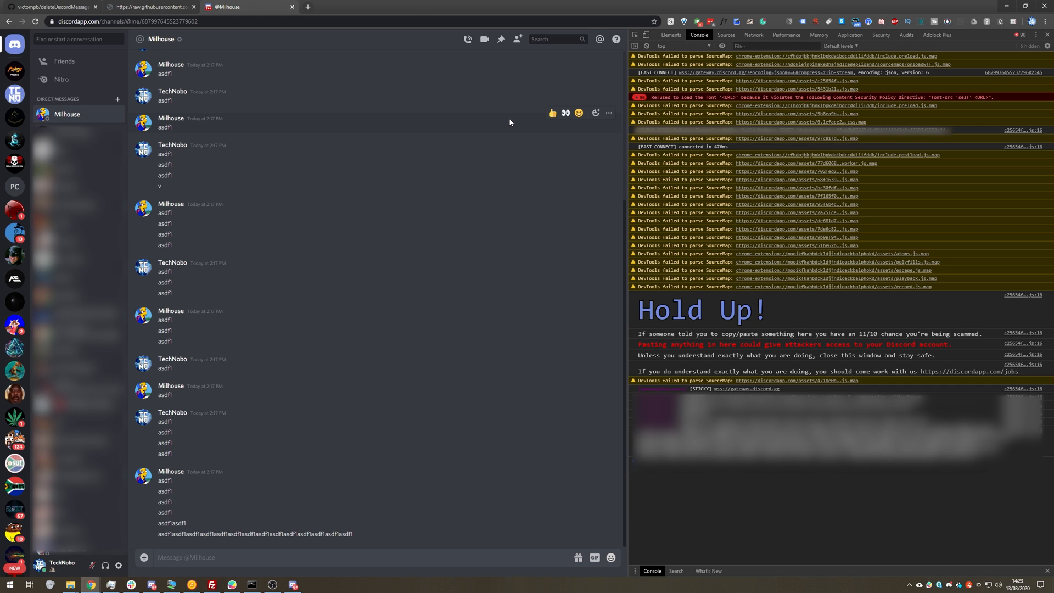
mouse_move(794, 268)
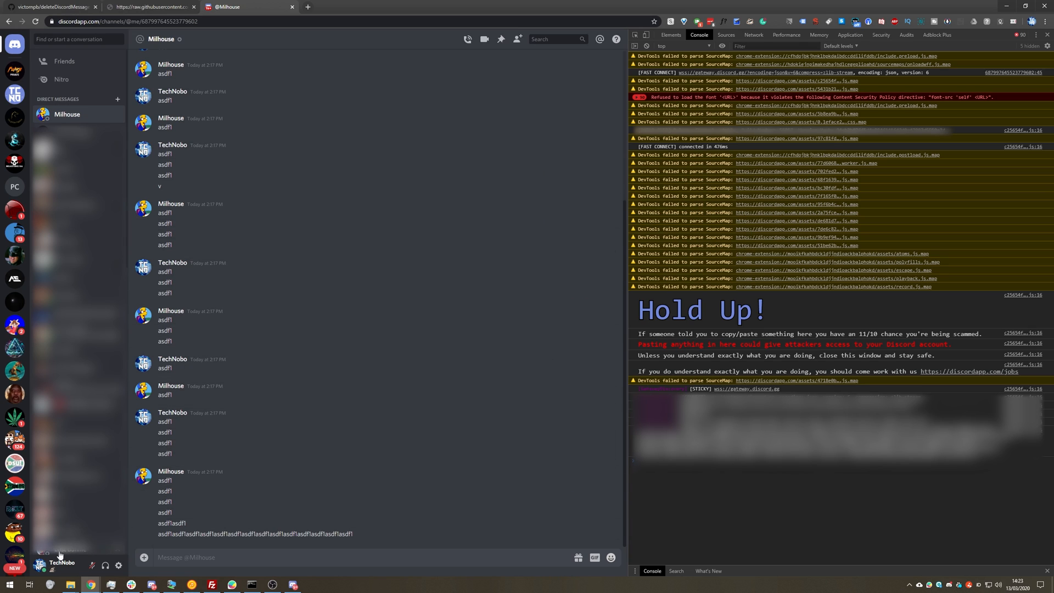
mouse_move(118, 565)
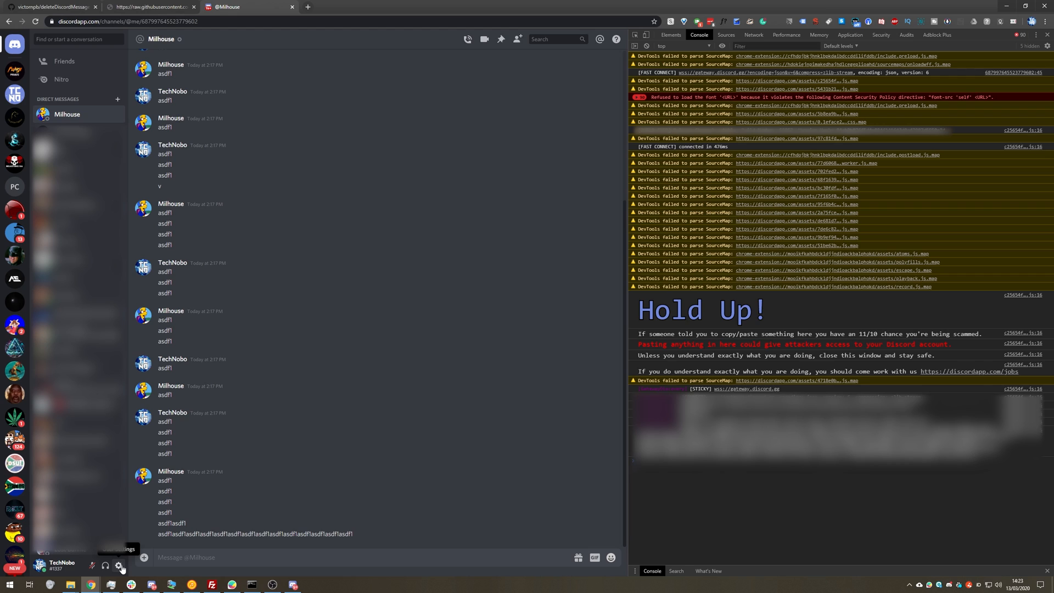
left_click(118, 565)
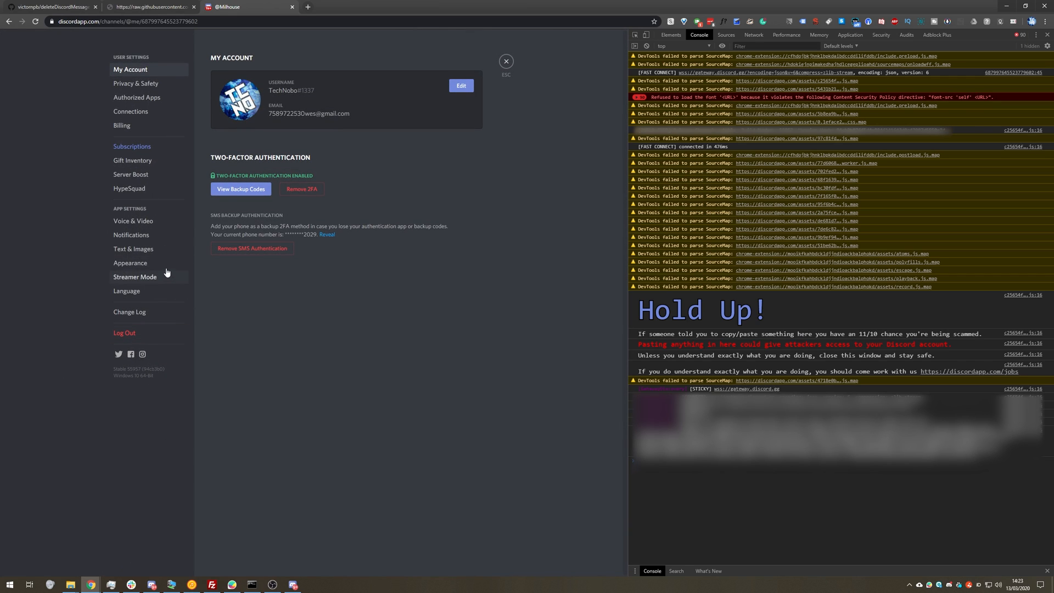
left_click(130, 262)
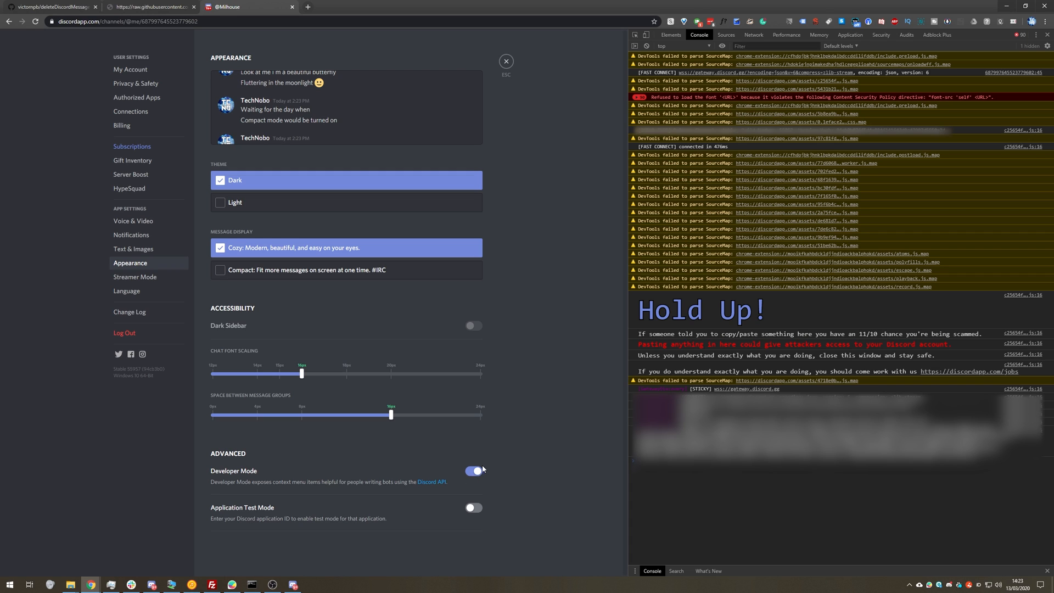
left_click(505, 62)
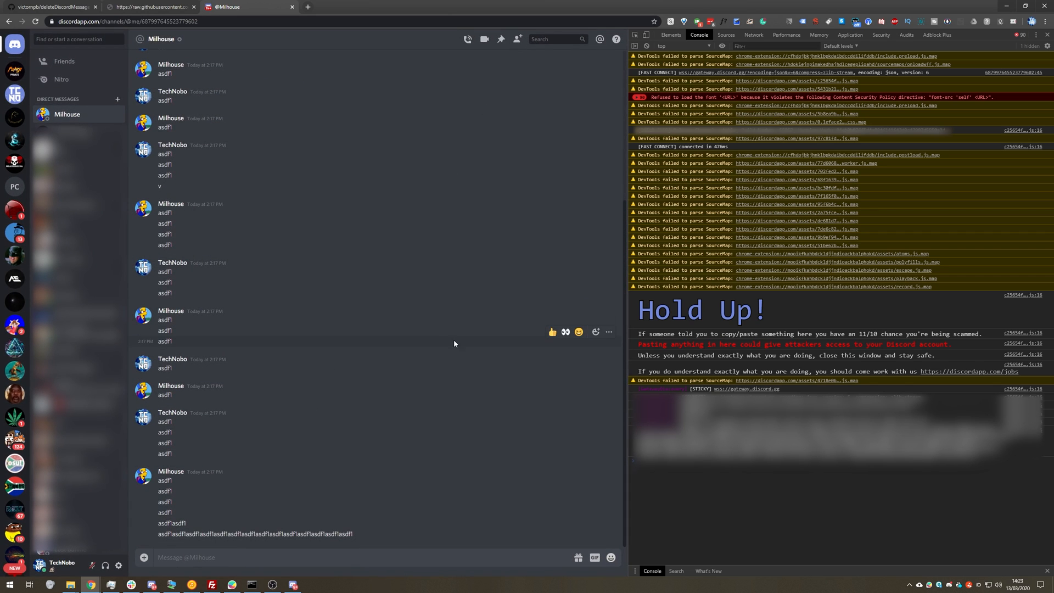
mouse_move(456, 337)
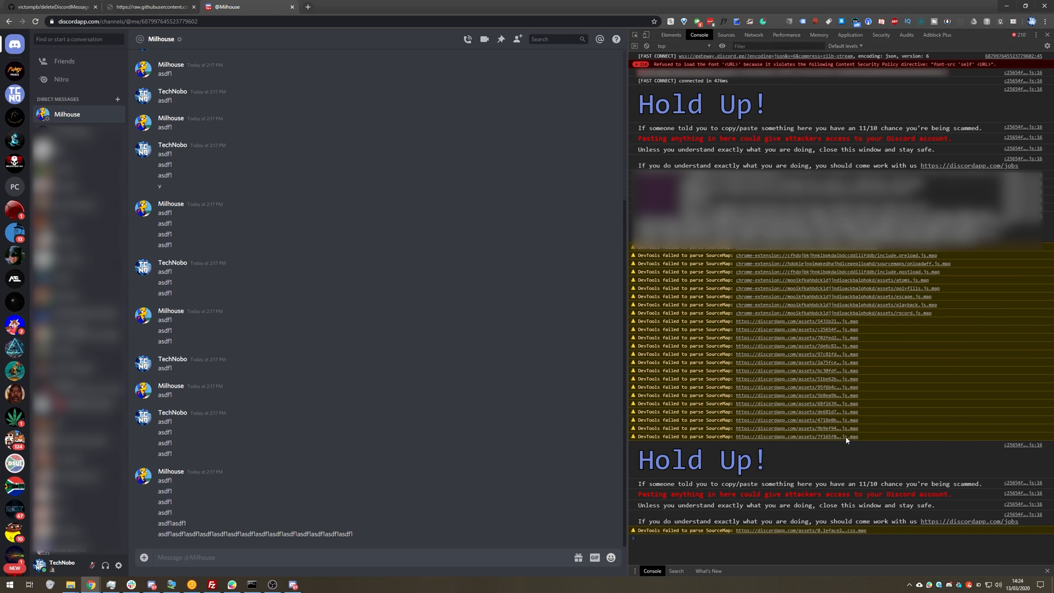
Step: Run the pasted deleteDiscordMessages script in the Console to launch the popup, then hide DevTools
left_click(671, 35)
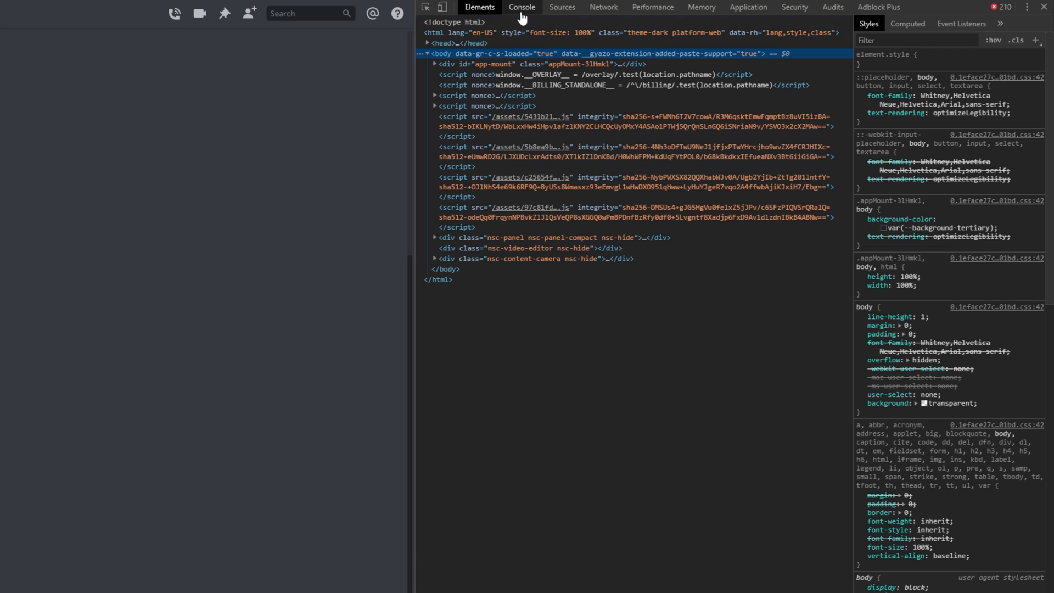
left_click(520, 7)
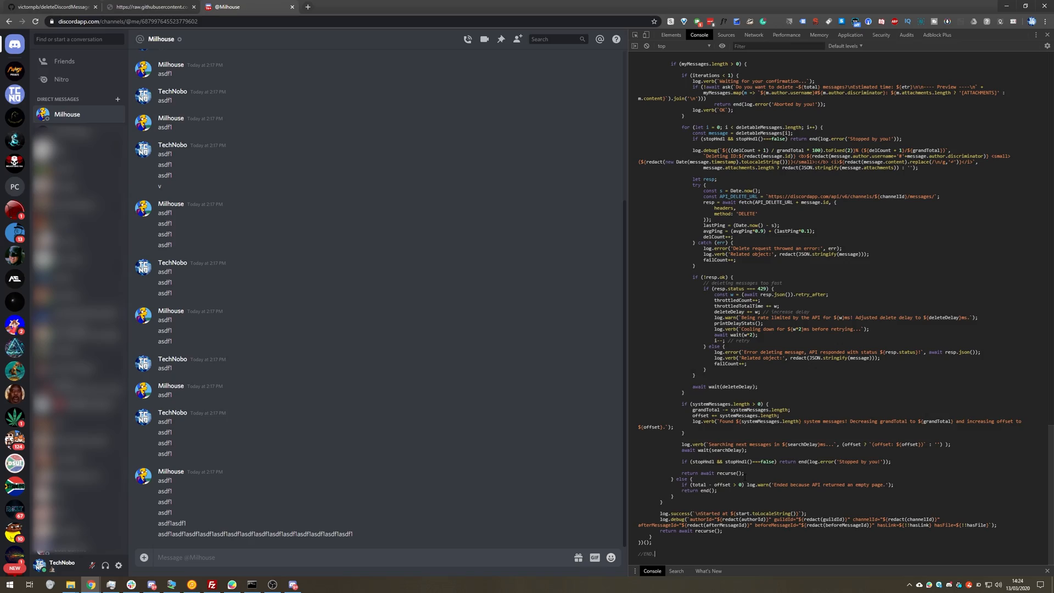
scroll("up", 3)
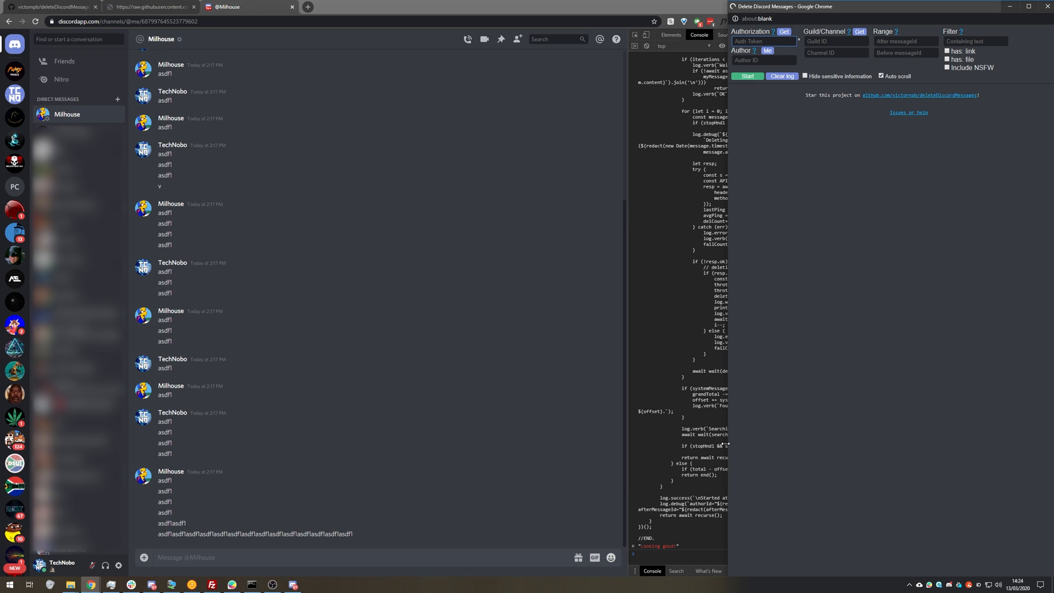
mouse_move(503, 364)
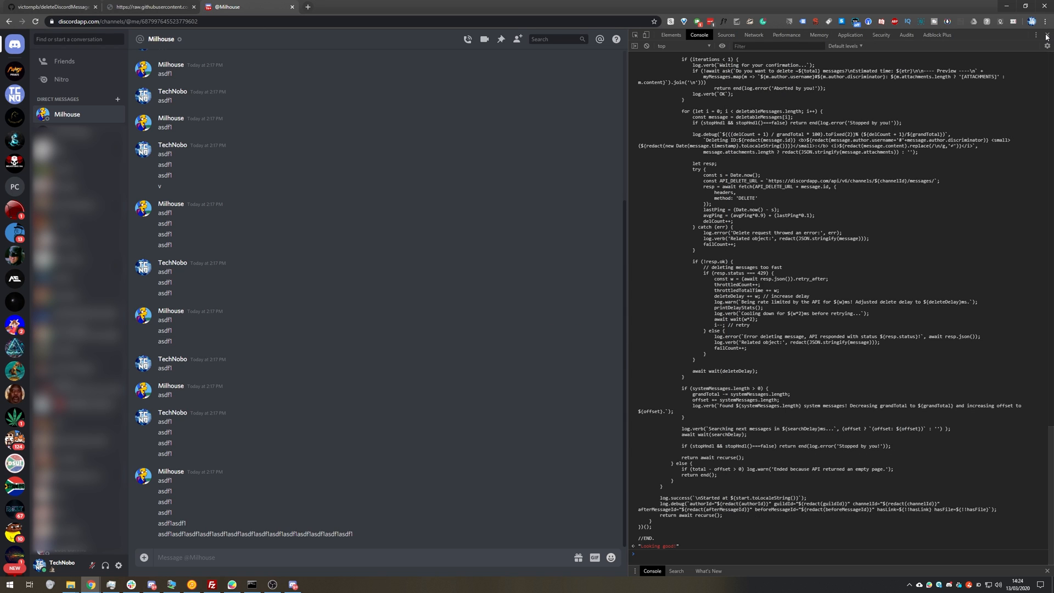
left_click(1046, 34)
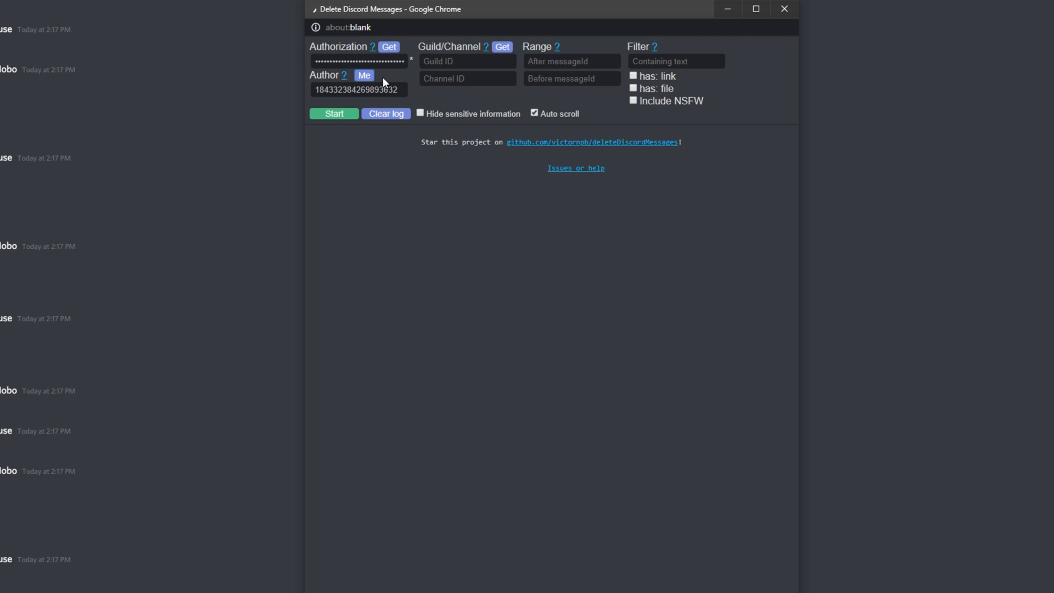
left_click(501, 46)
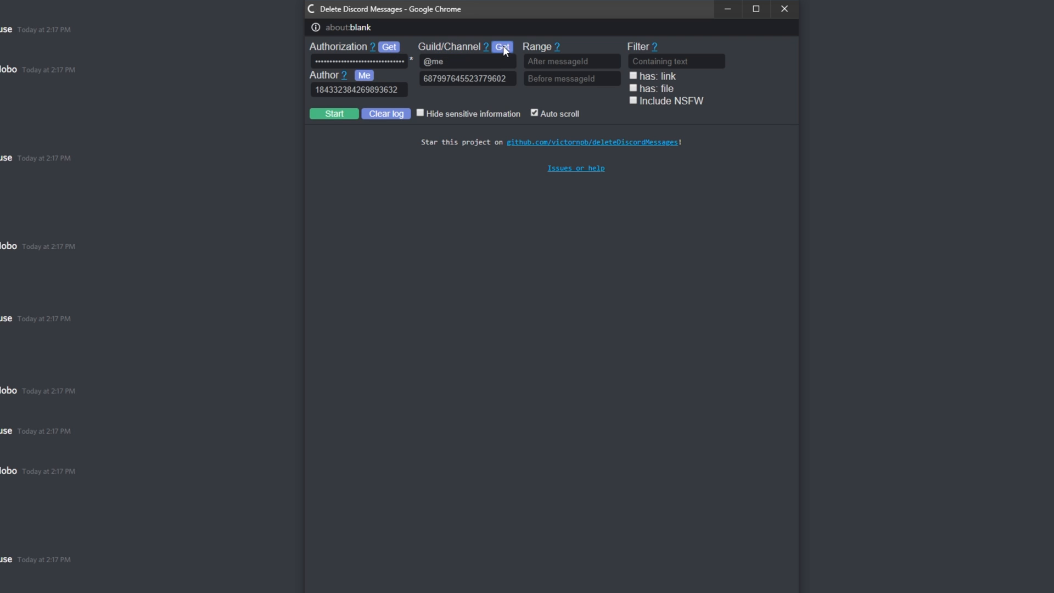
mouse_move(300, 193)
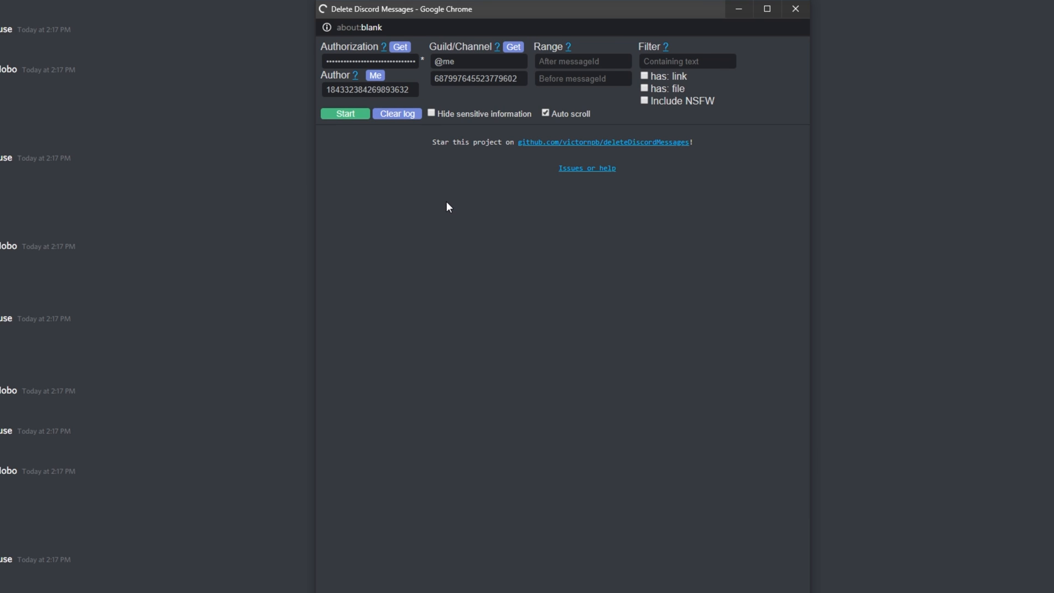
mouse_move(323, 229)
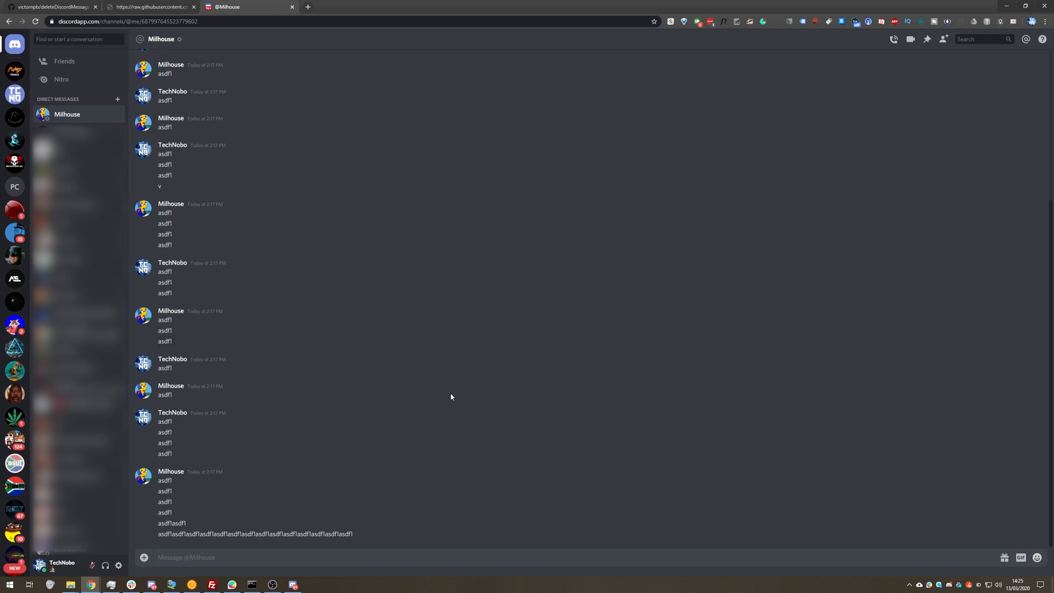
left_click(118, 564)
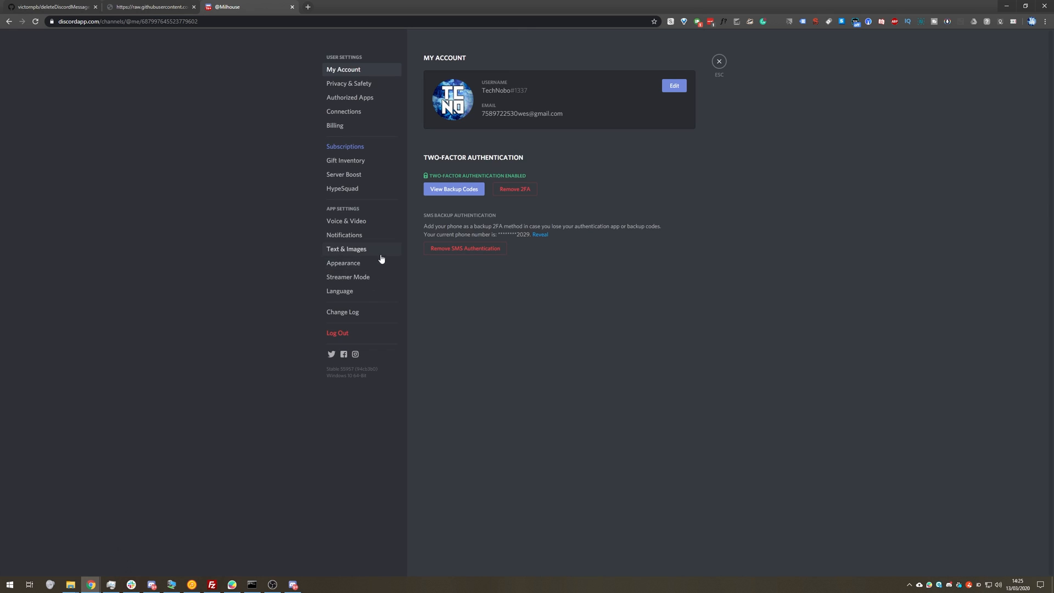
left_click(344, 263)
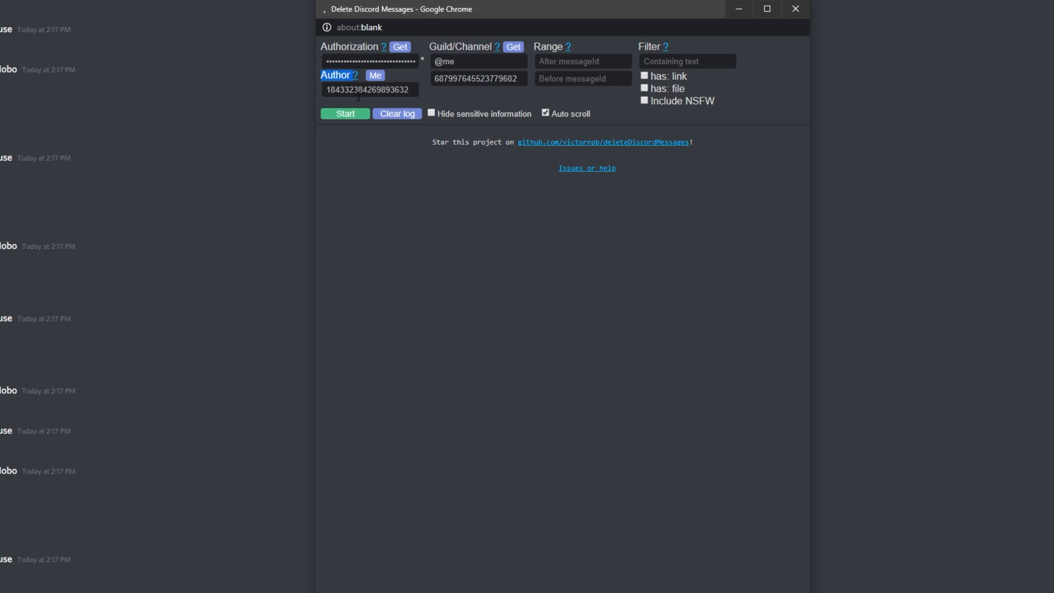
left_click(345, 113)
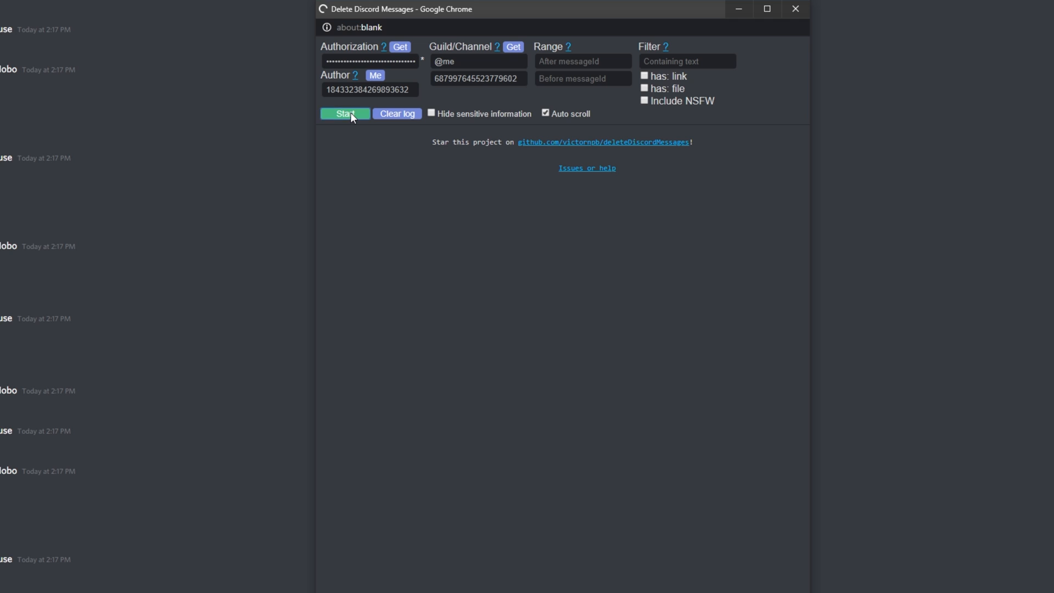
left_click(343, 113)
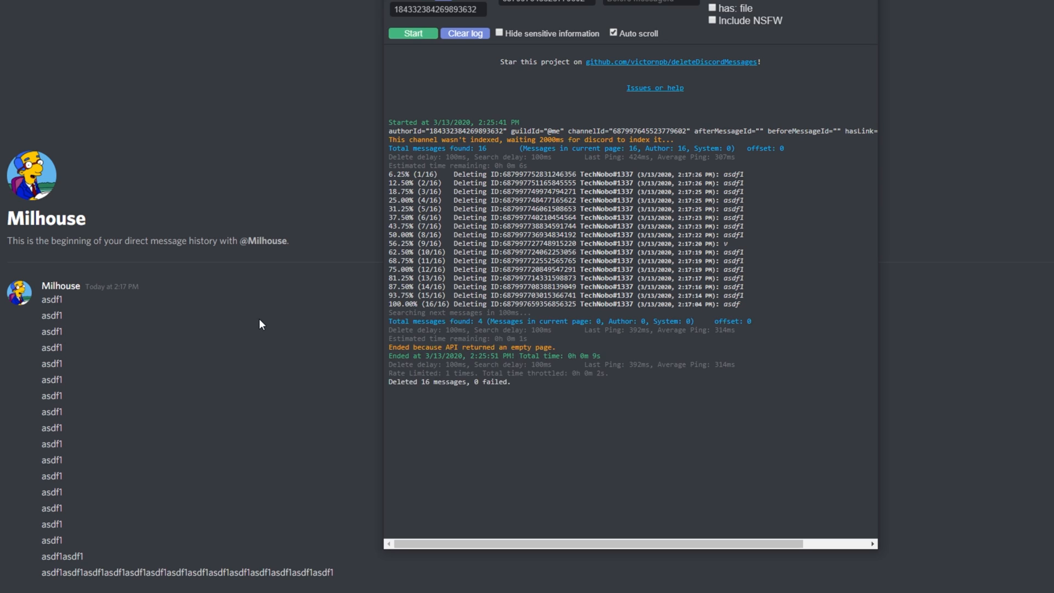
mouse_move(336, 307)
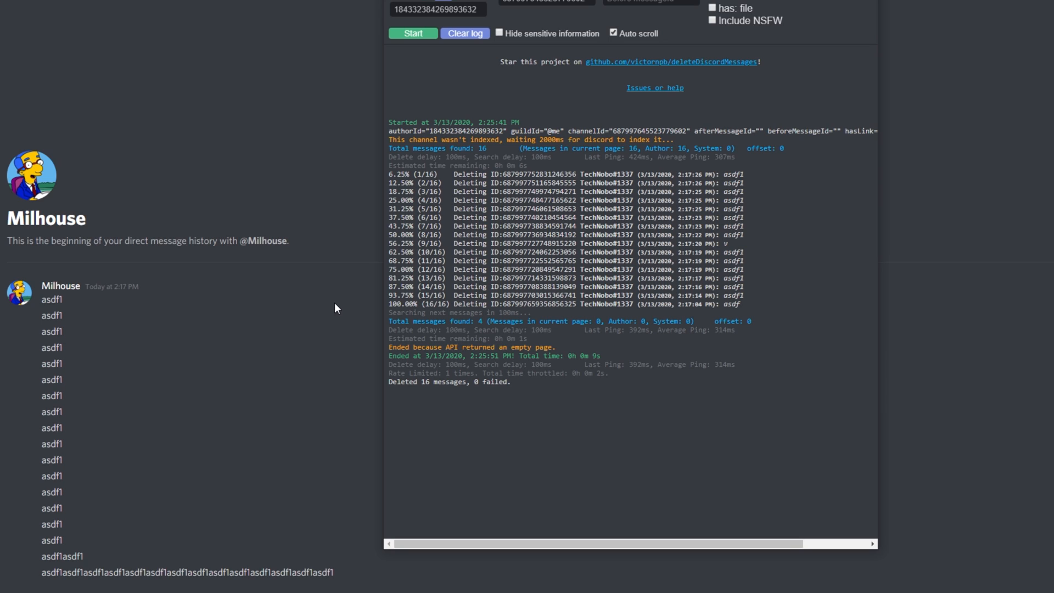
mouse_move(306, 289)
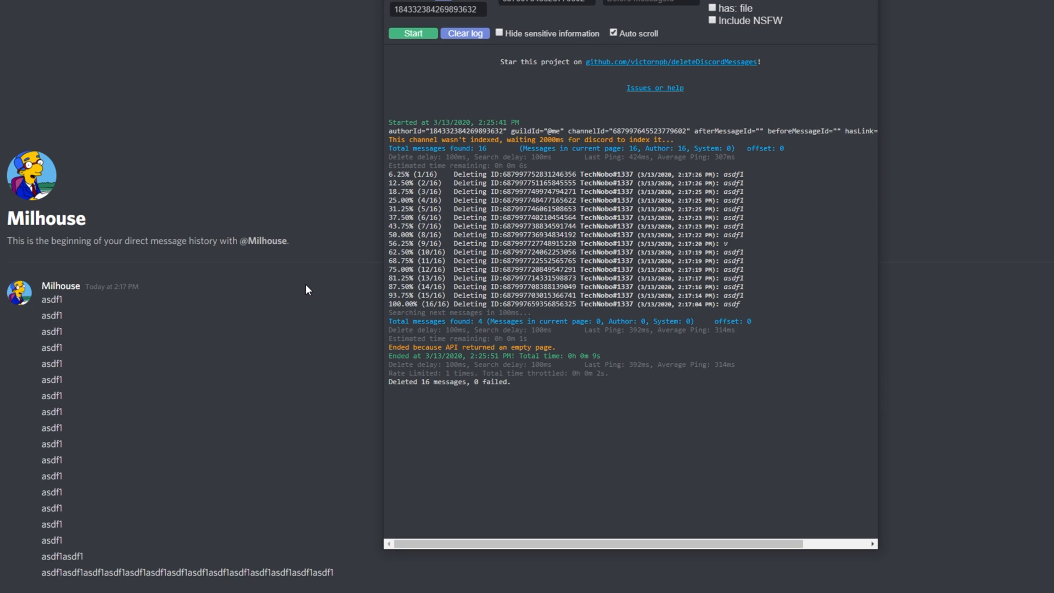
mouse_move(580, 47)
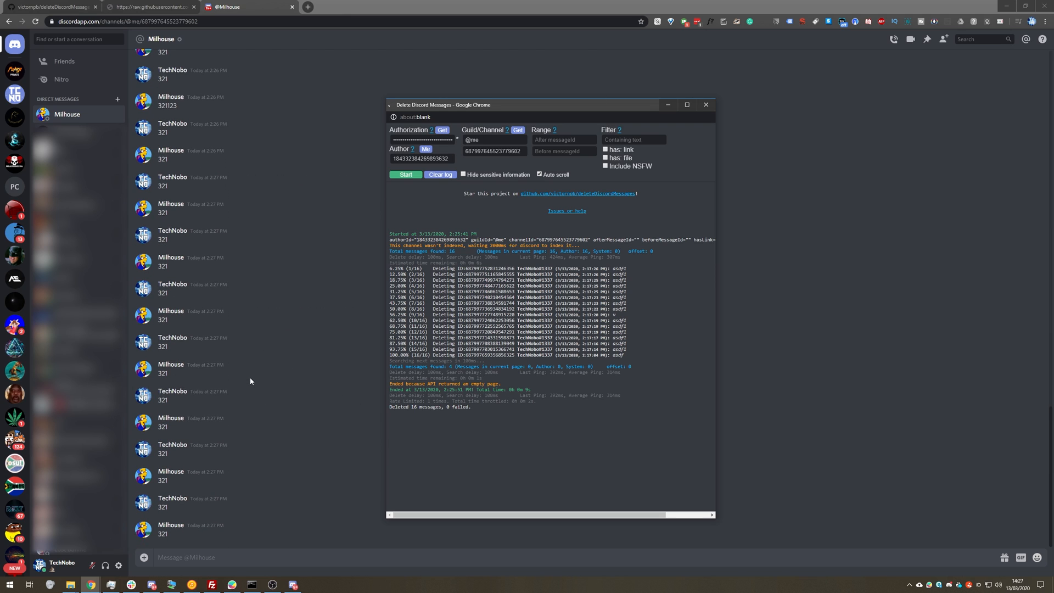
mouse_move(198, 296)
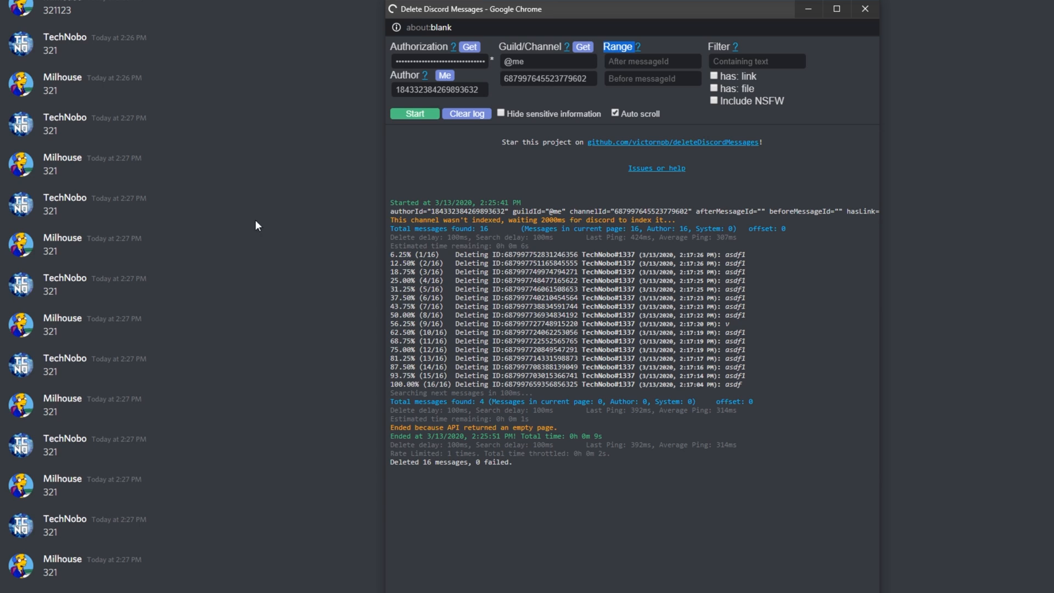
left_click(864, 9)
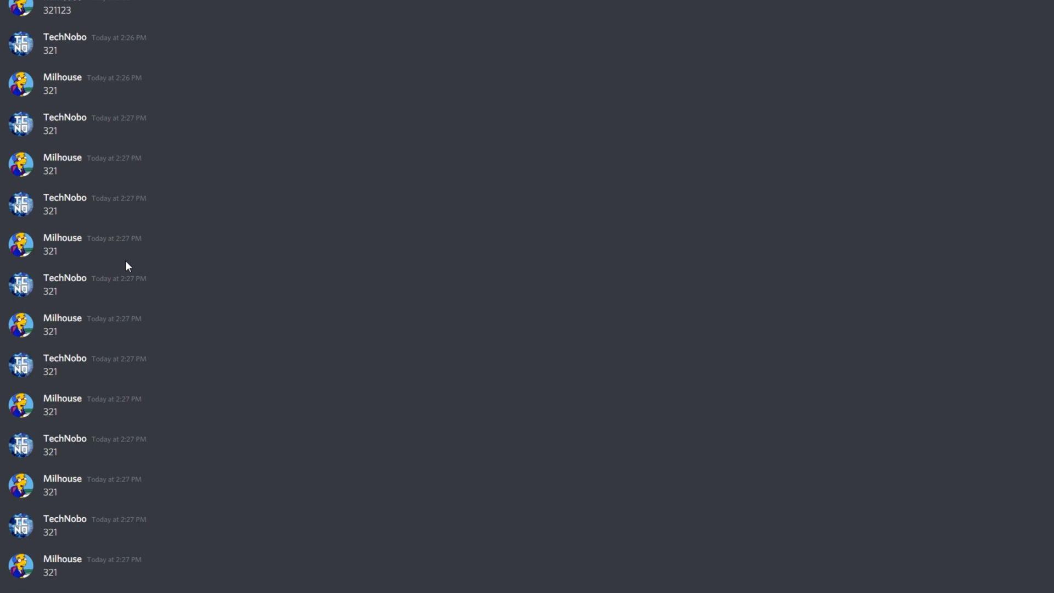
mouse_move(284, 208)
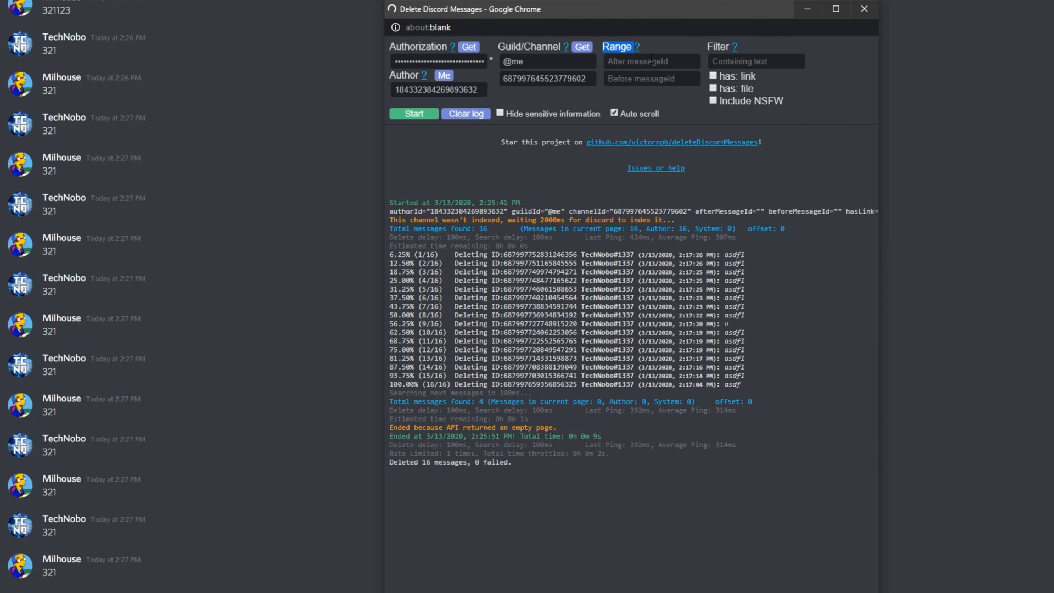
left_click(651, 79)
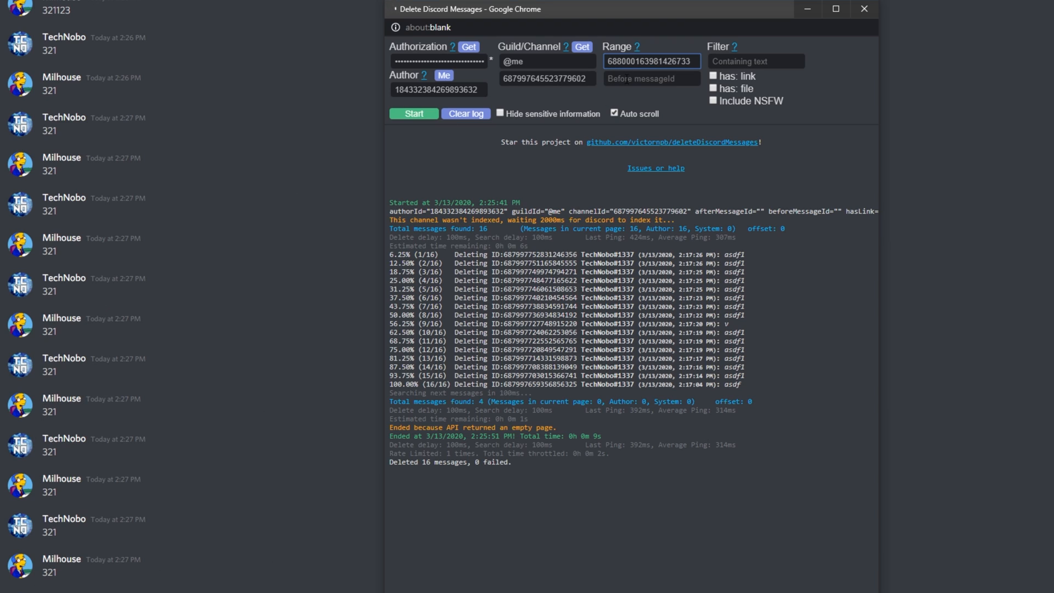
left_click(651, 79)
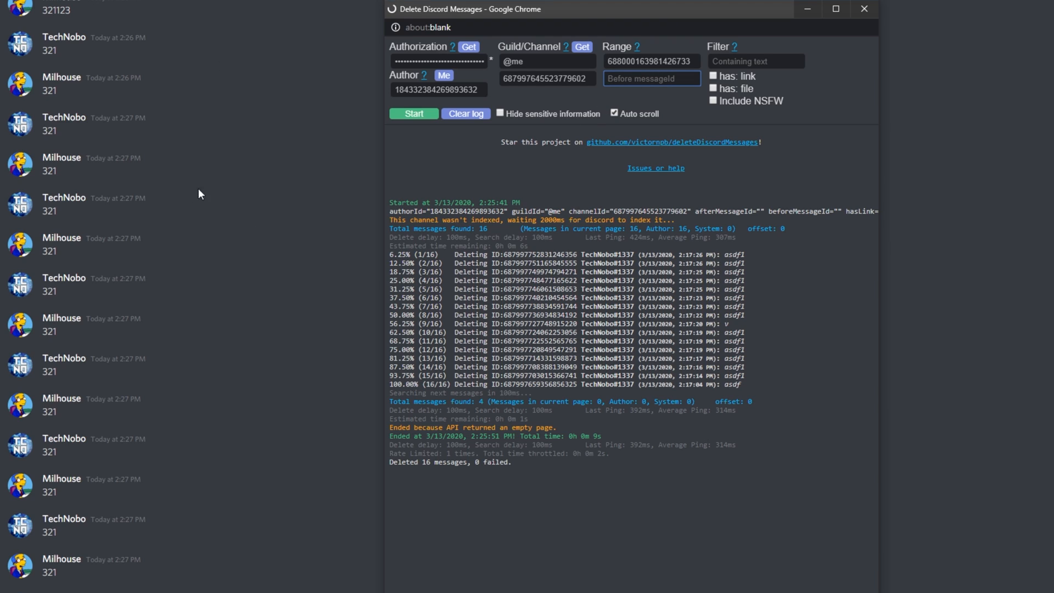
left_click(648, 62)
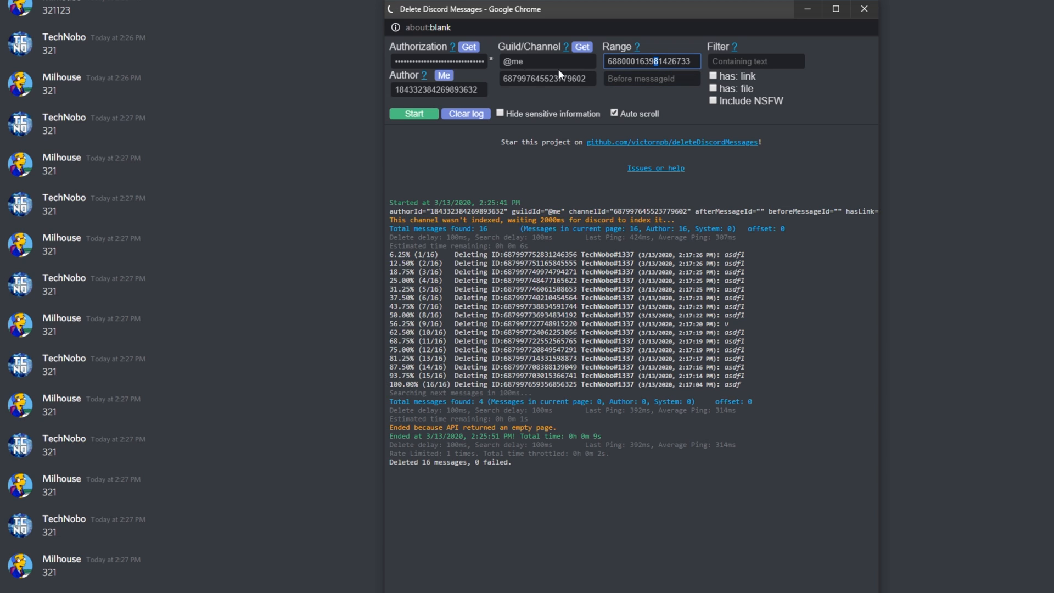
left_click(414, 113)
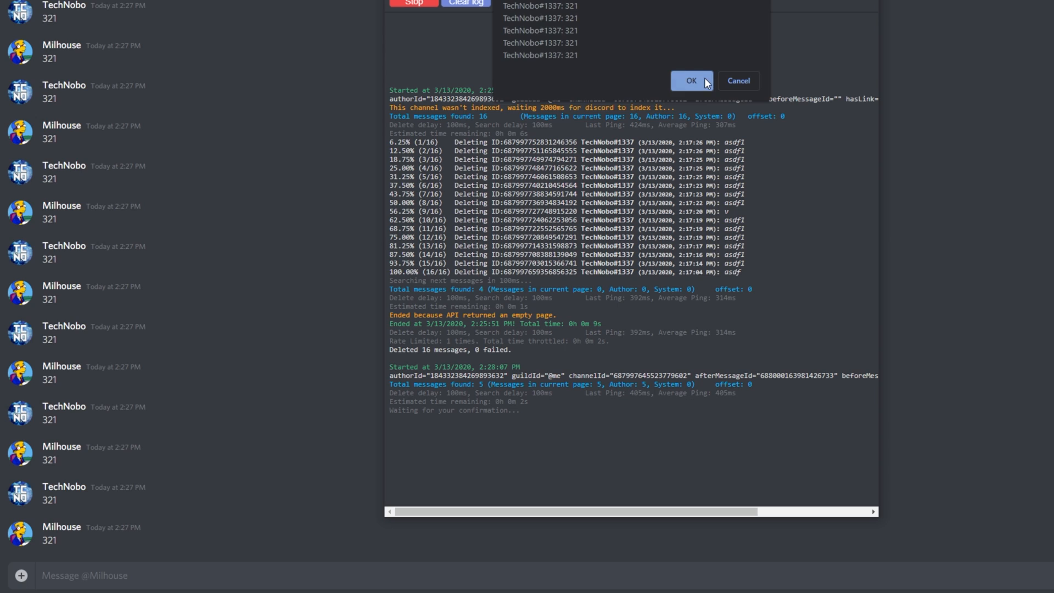
Step: Confirm deleting the five previewed TechNobo 321 messages
left_click(690, 80)
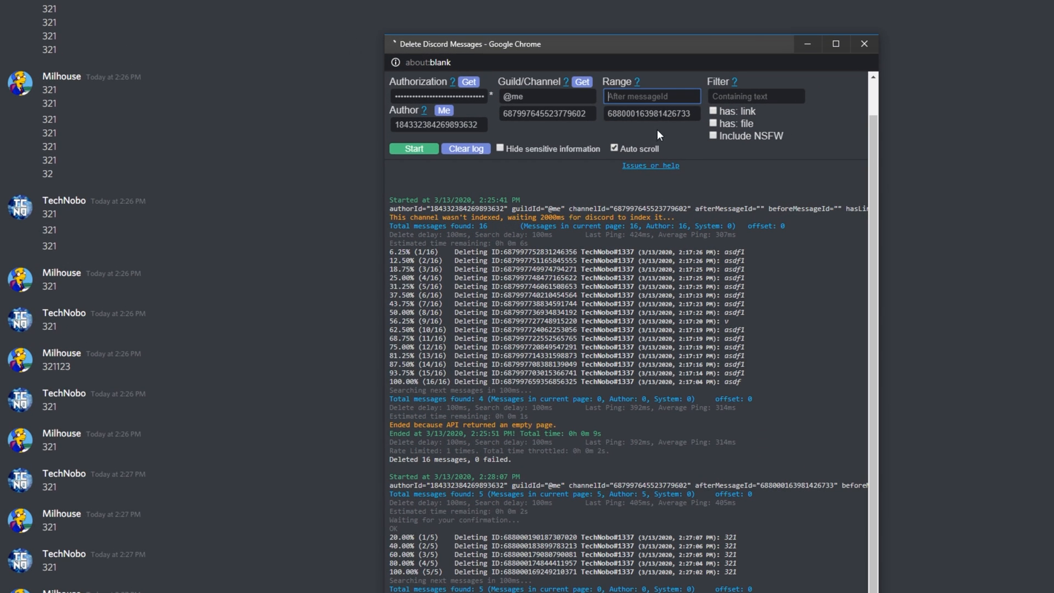
left_click(413, 148)
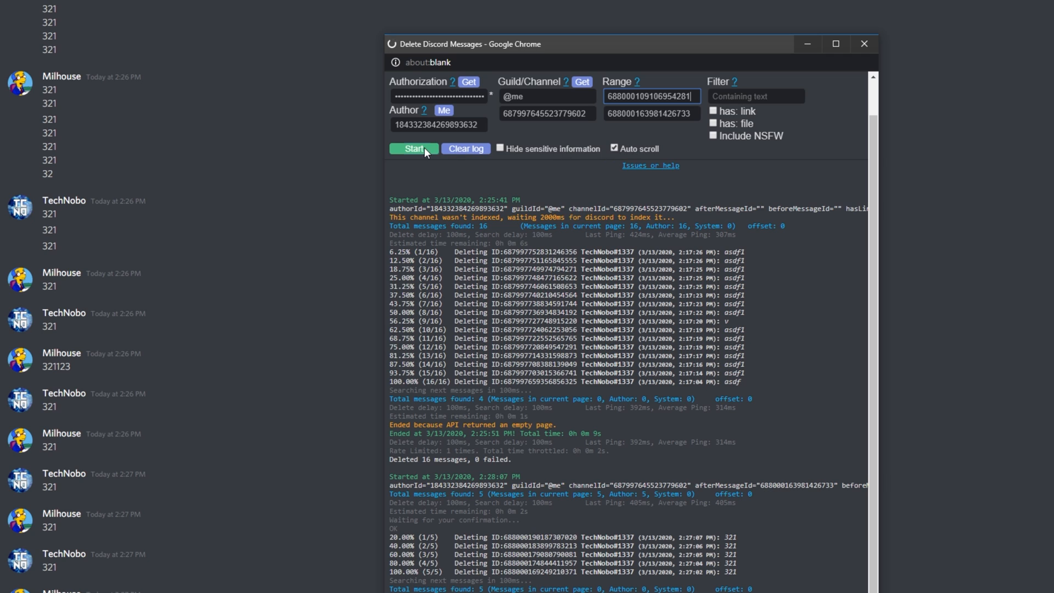
left_click(413, 148)
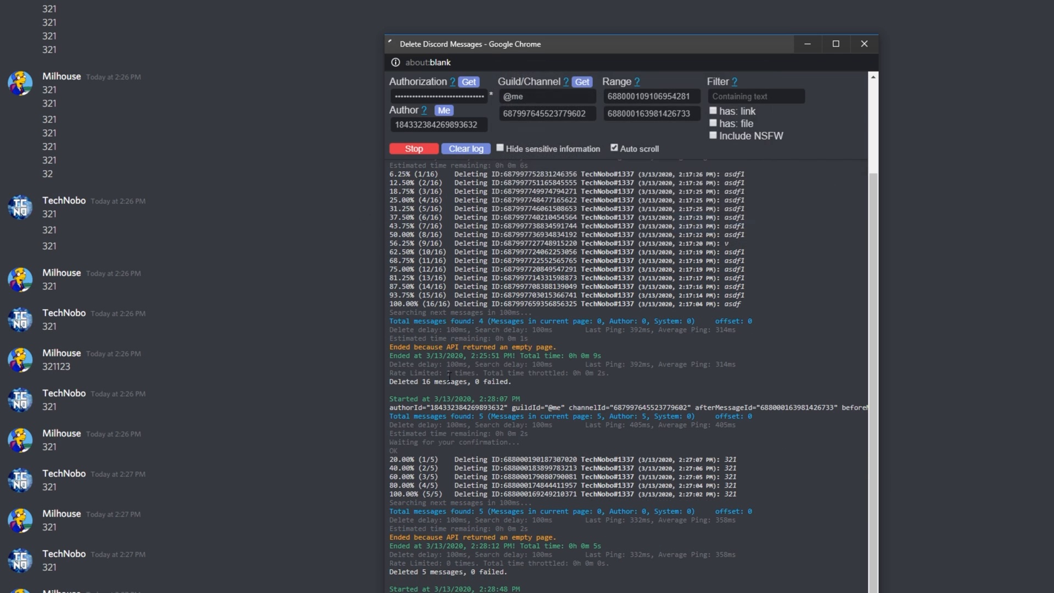
scroll("down", 3)
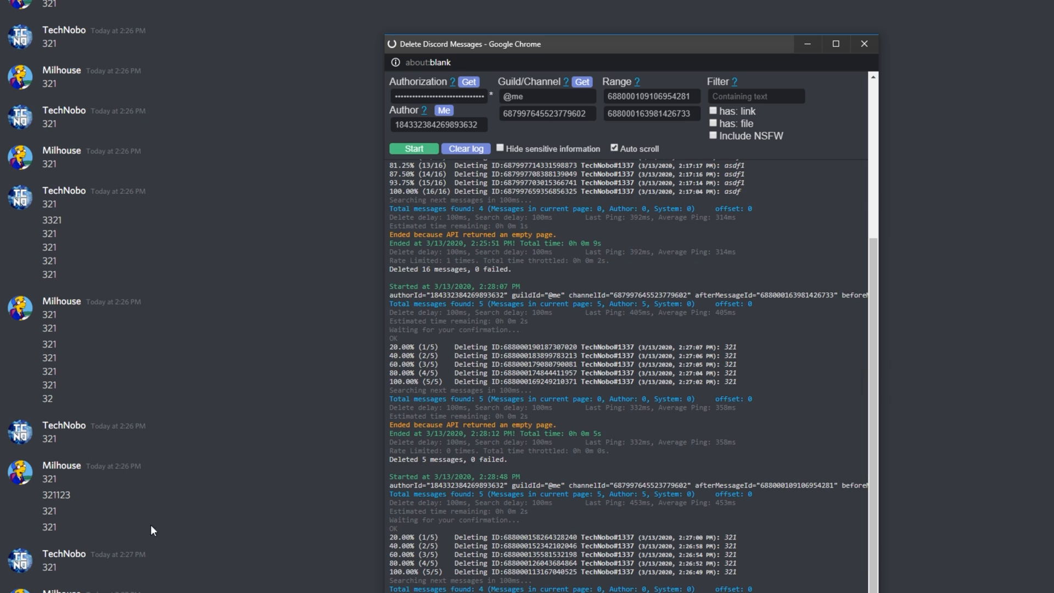
mouse_move(256, 518)
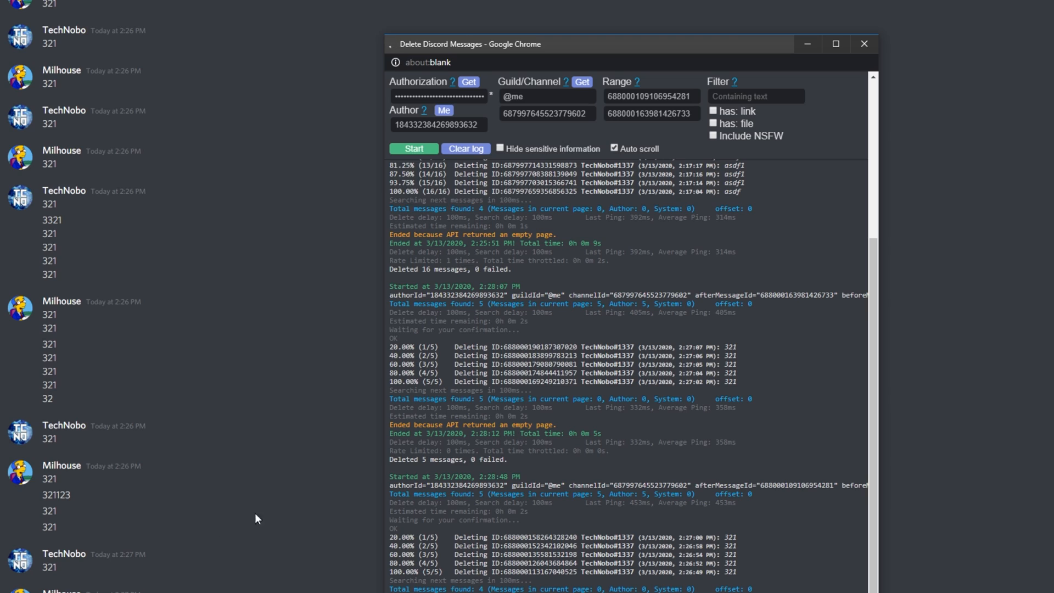
Step: Restrict the deletion filter to messages that have a file attached ('has: file')
left_click(755, 97)
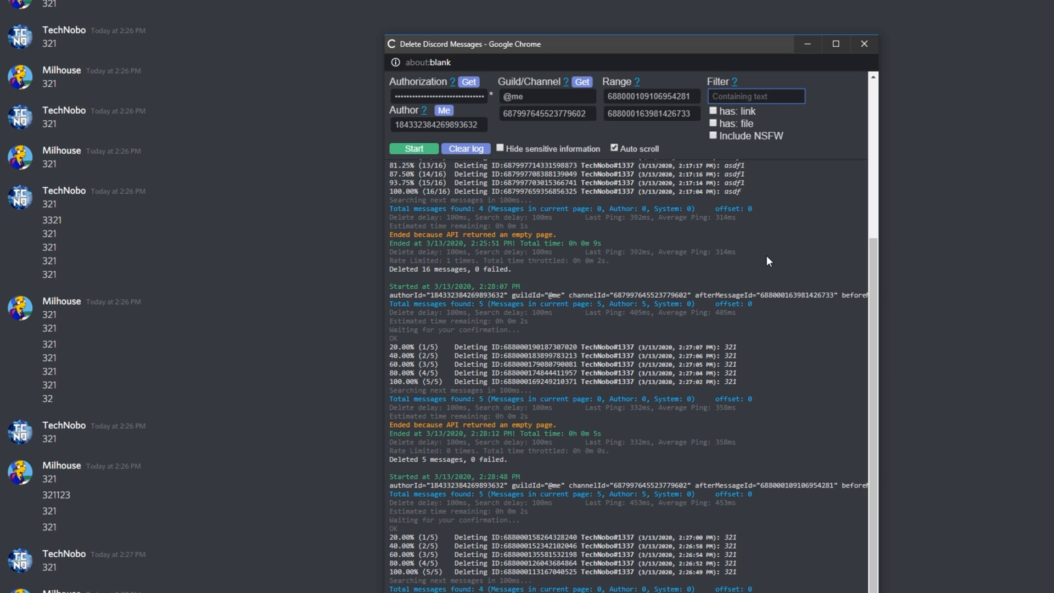
mouse_move(764, 81)
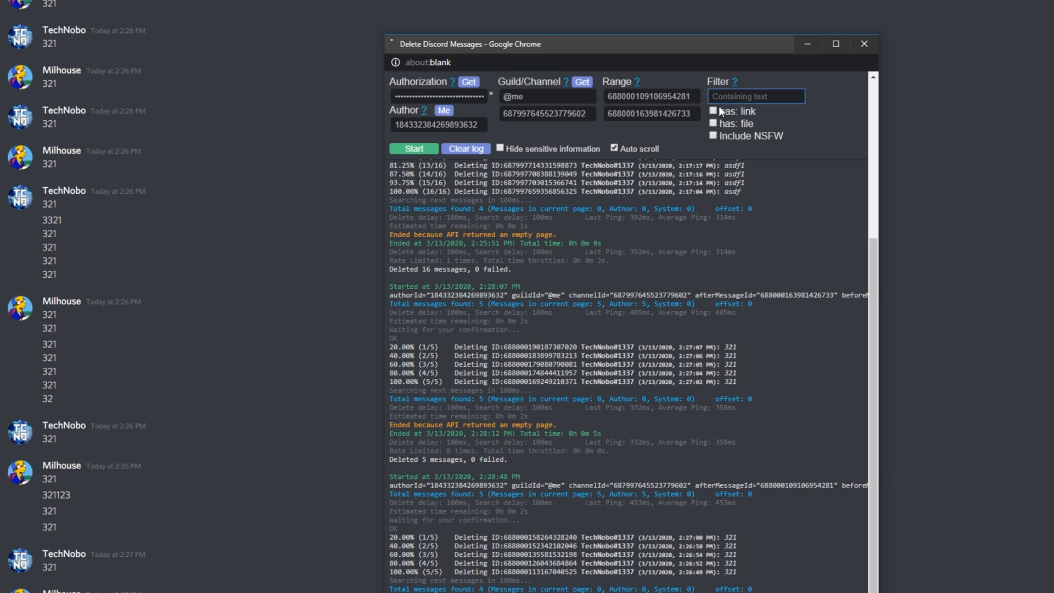
mouse_move(744, 112)
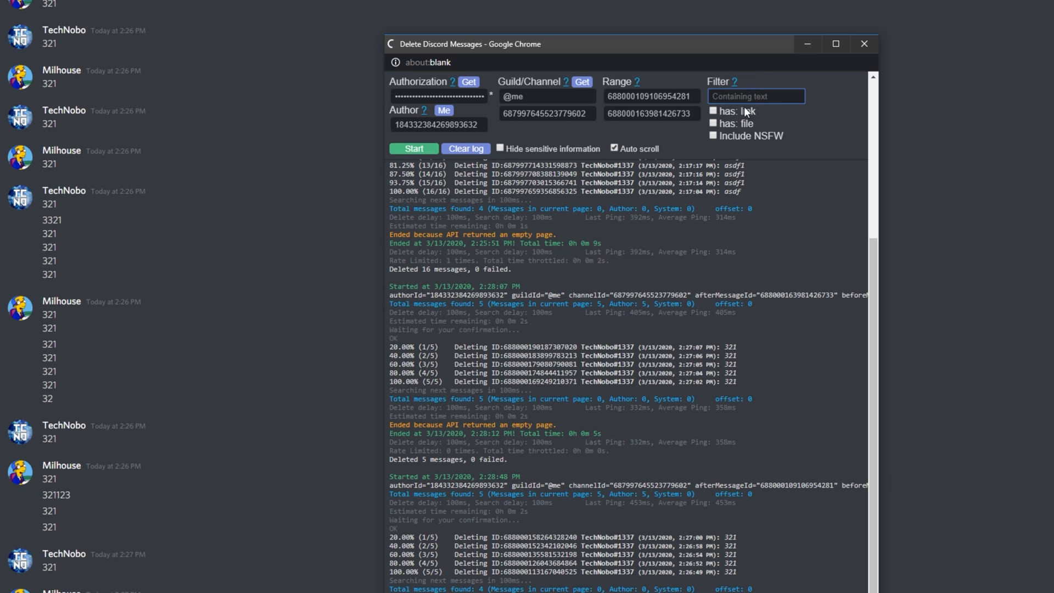
mouse_move(210, 420)
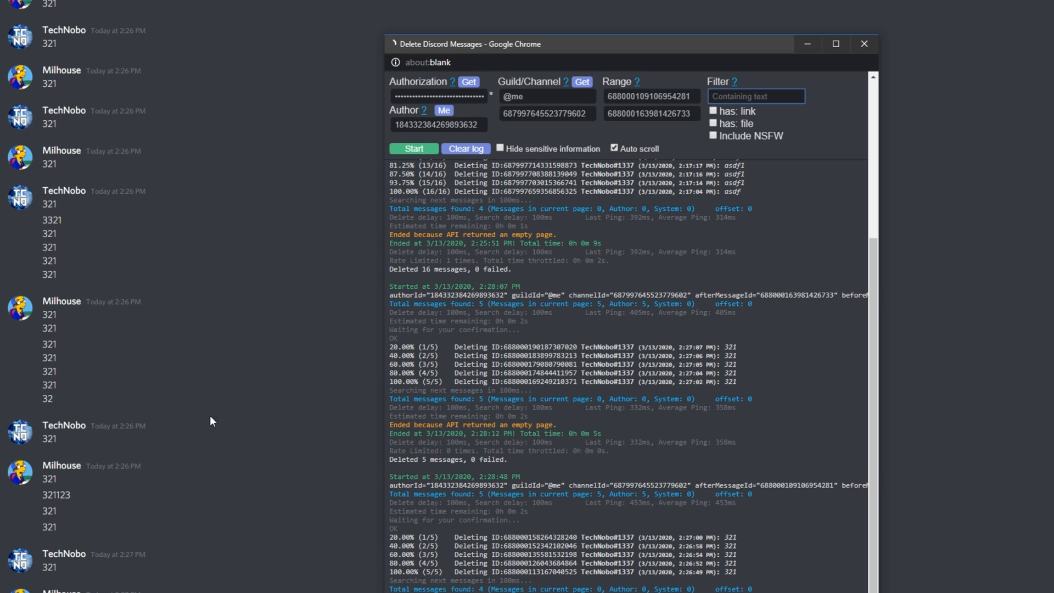
mouse_move(741, 140)
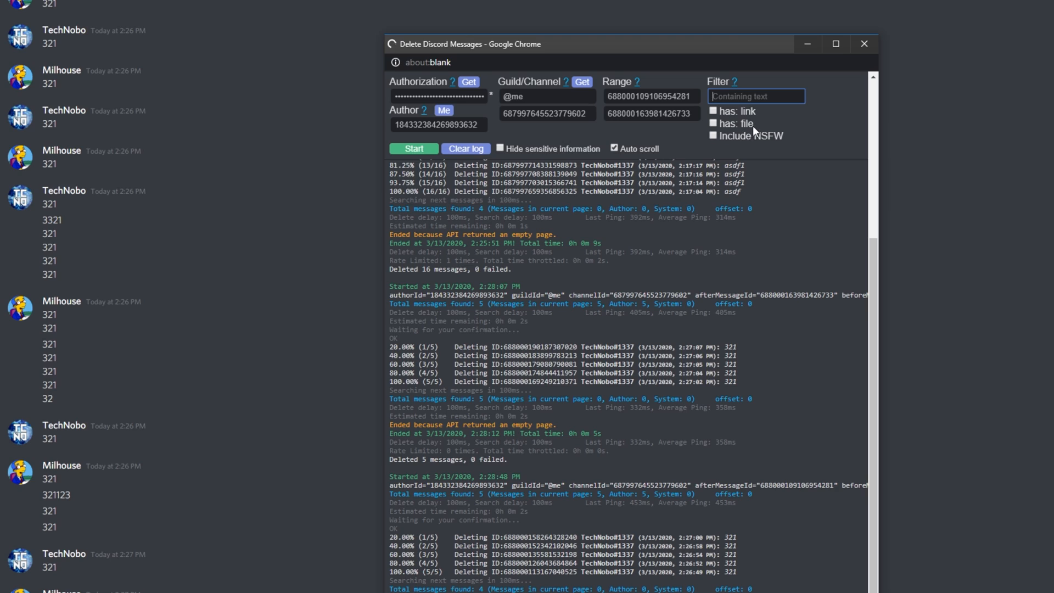
mouse_move(708, 164)
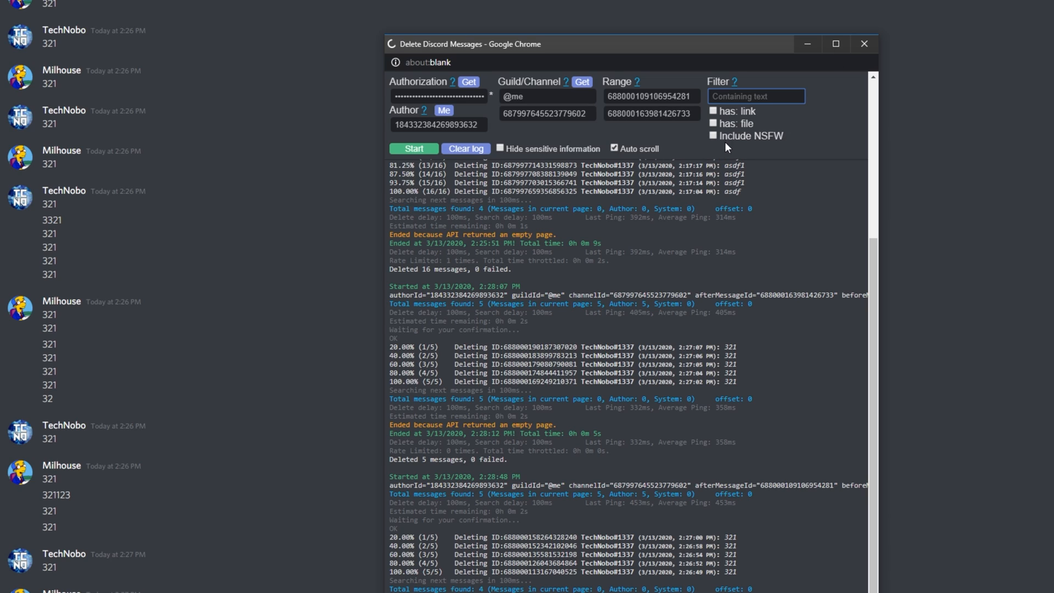
mouse_move(744, 142)
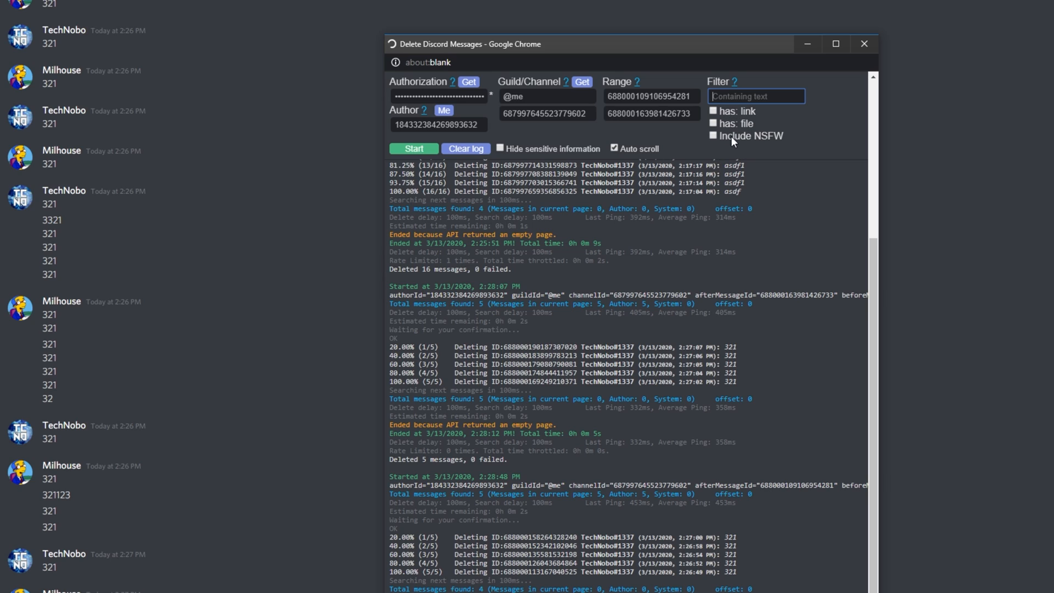
mouse_move(730, 128)
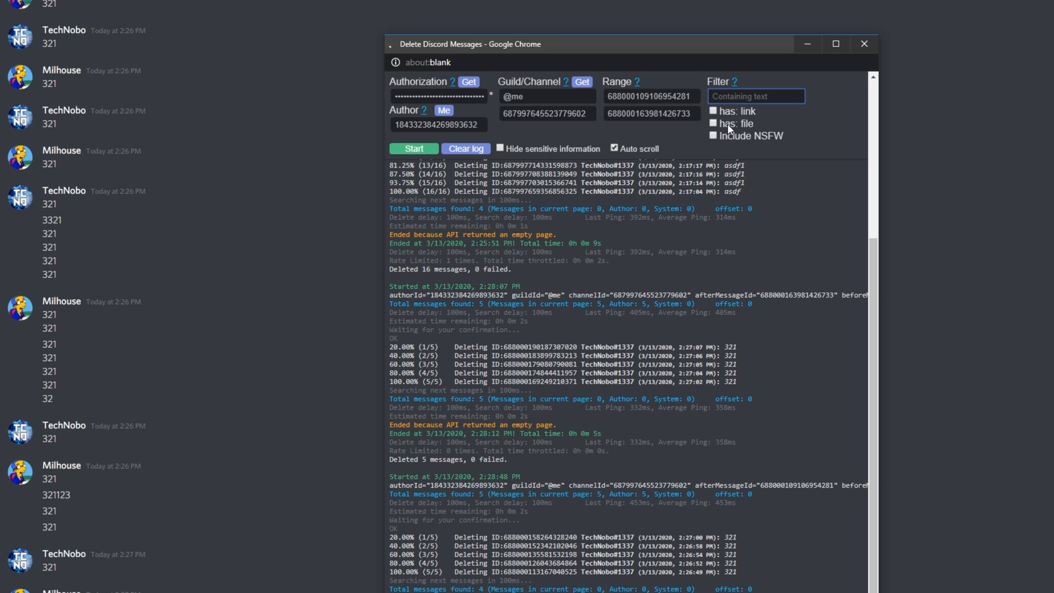
left_click(712, 123)
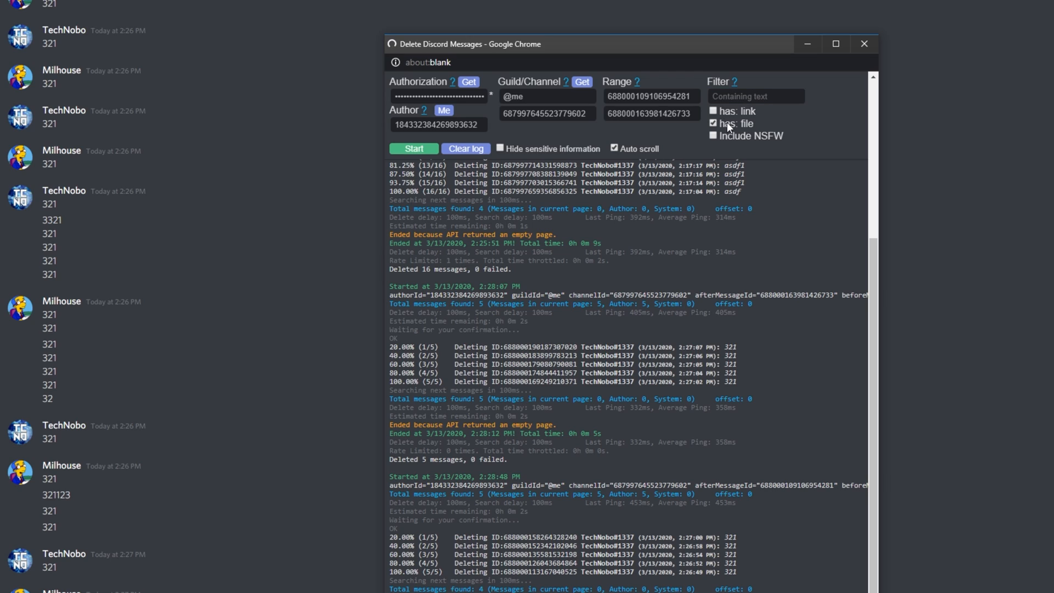
mouse_move(735, 118)
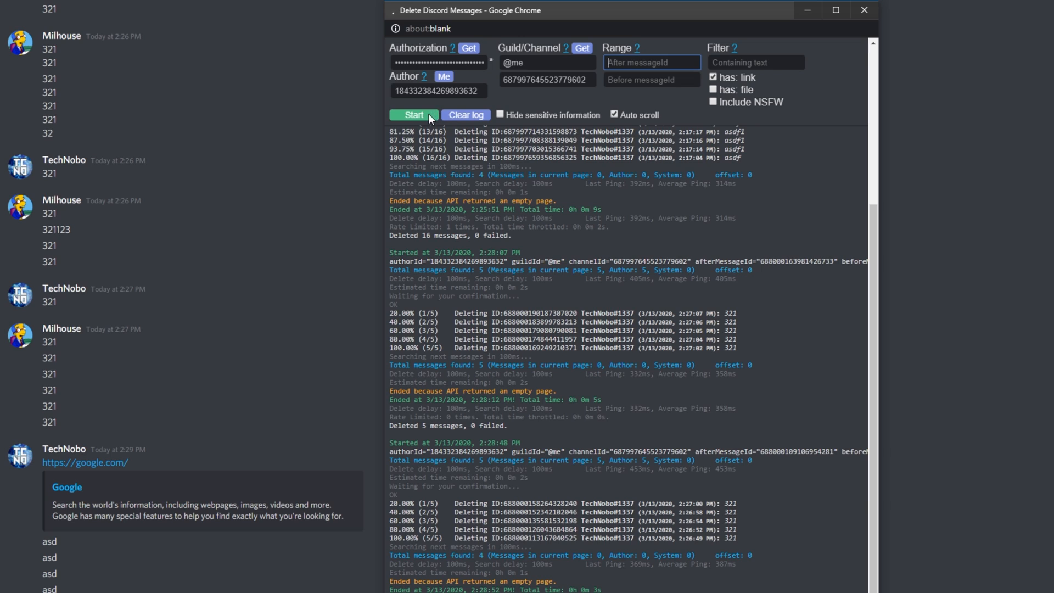
Step: Delete the google.com link message, then start a run for messages with links or files attached
left_click(413, 114)
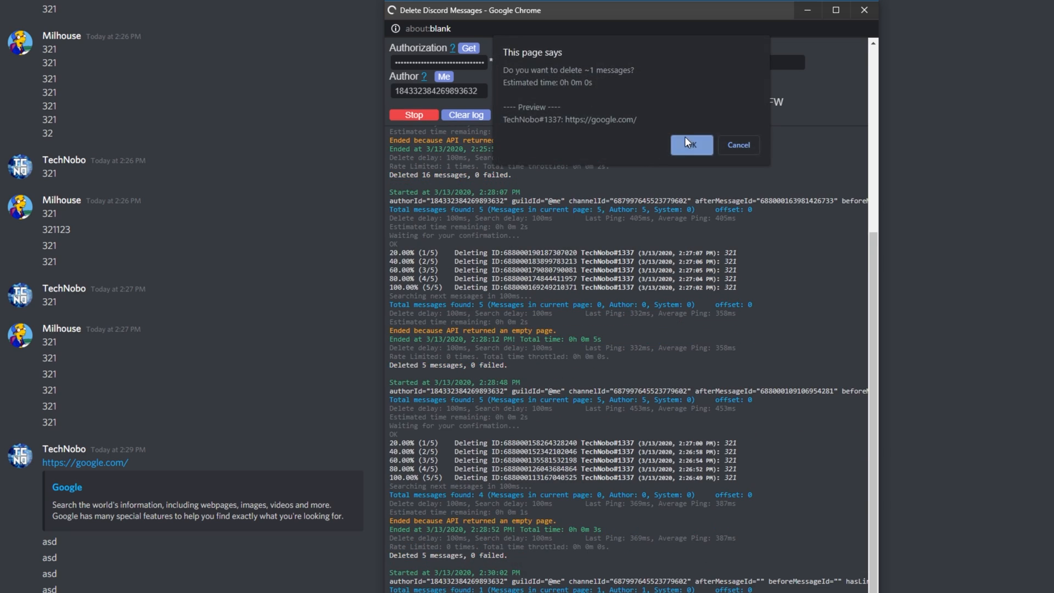
left_click(690, 145)
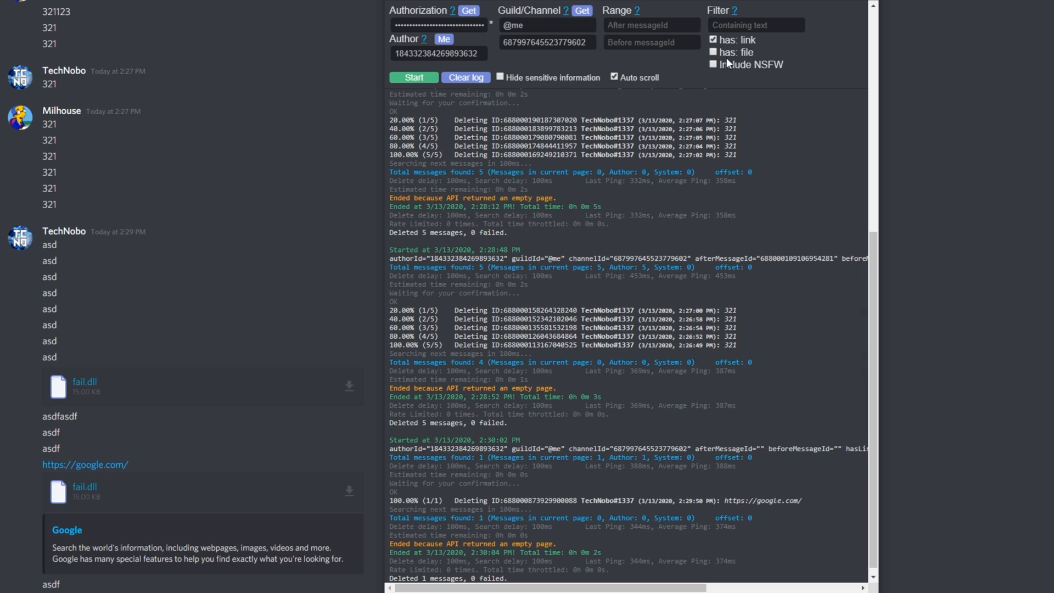
left_click(713, 51)
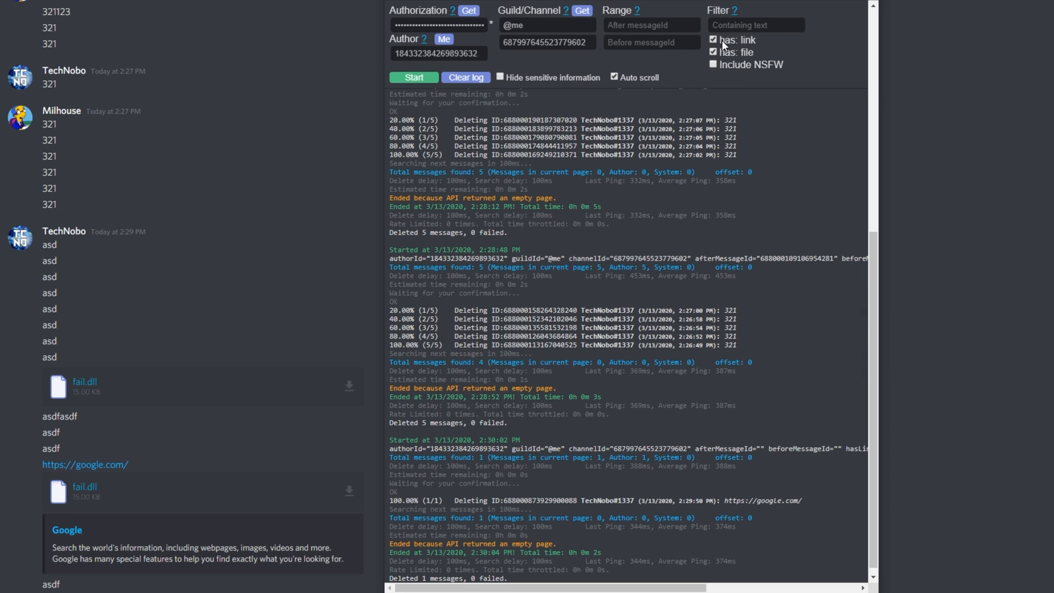
left_click(414, 76)
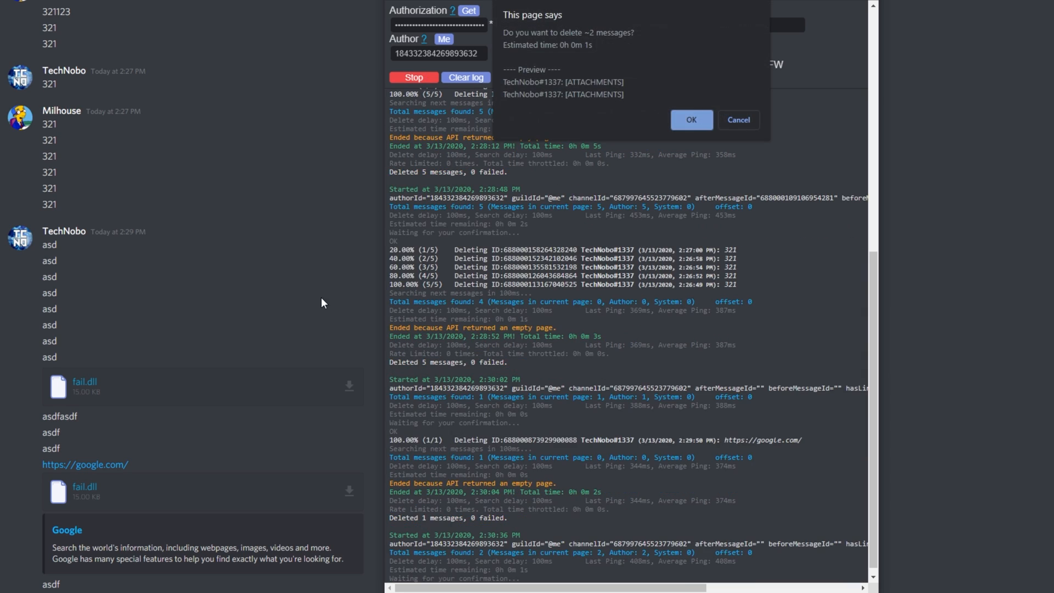
mouse_move(582, 94)
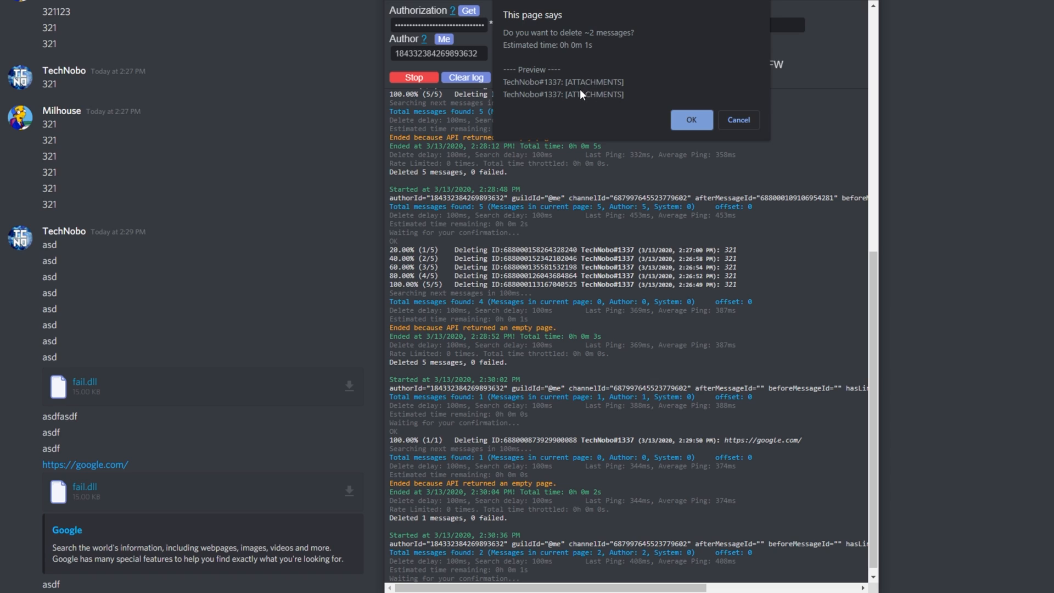
mouse_move(216, 397)
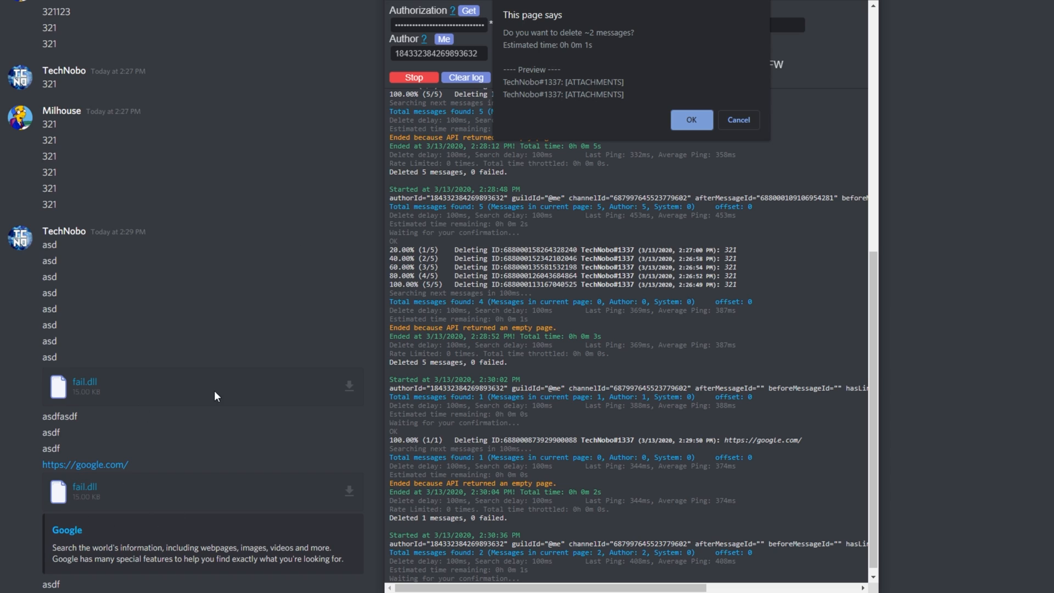
mouse_move(737, 120)
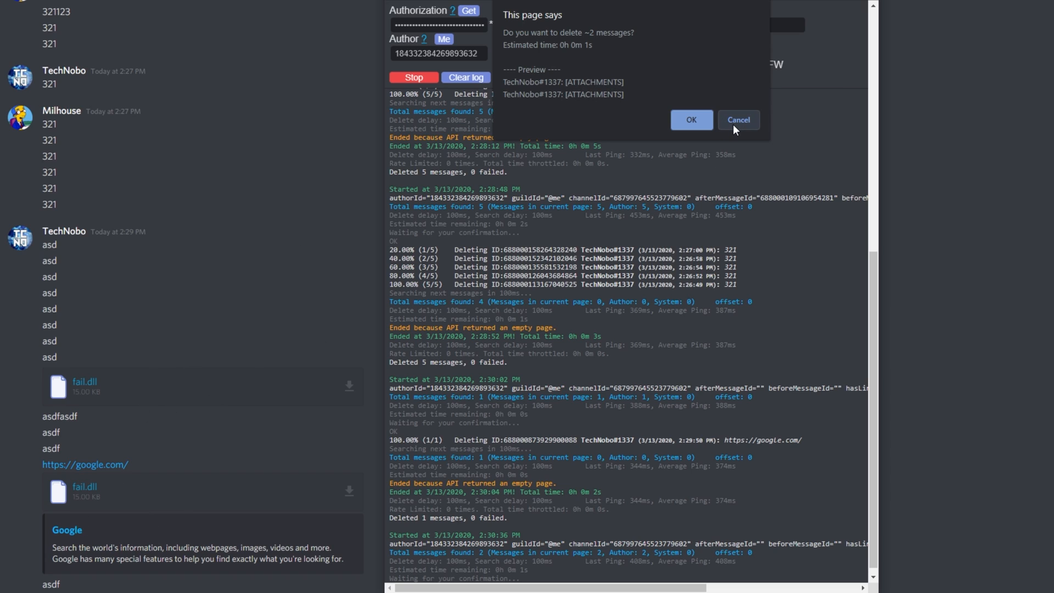
Step: Cancel the pending prompt and rerun with 'has: link' and 'has: file', deleting 2 messages with 0 failed
left_click(737, 120)
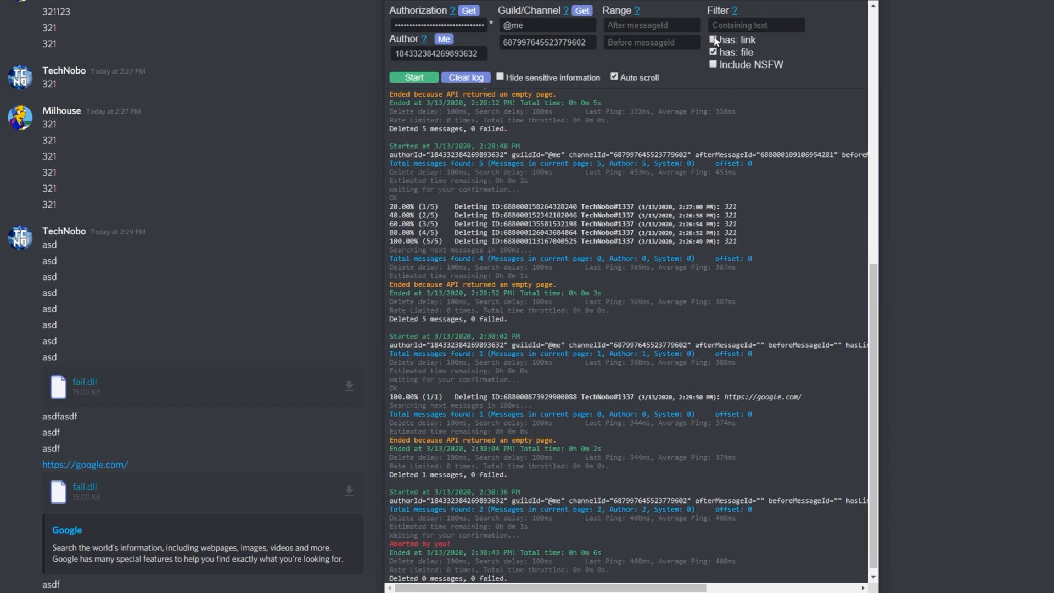
left_click(414, 78)
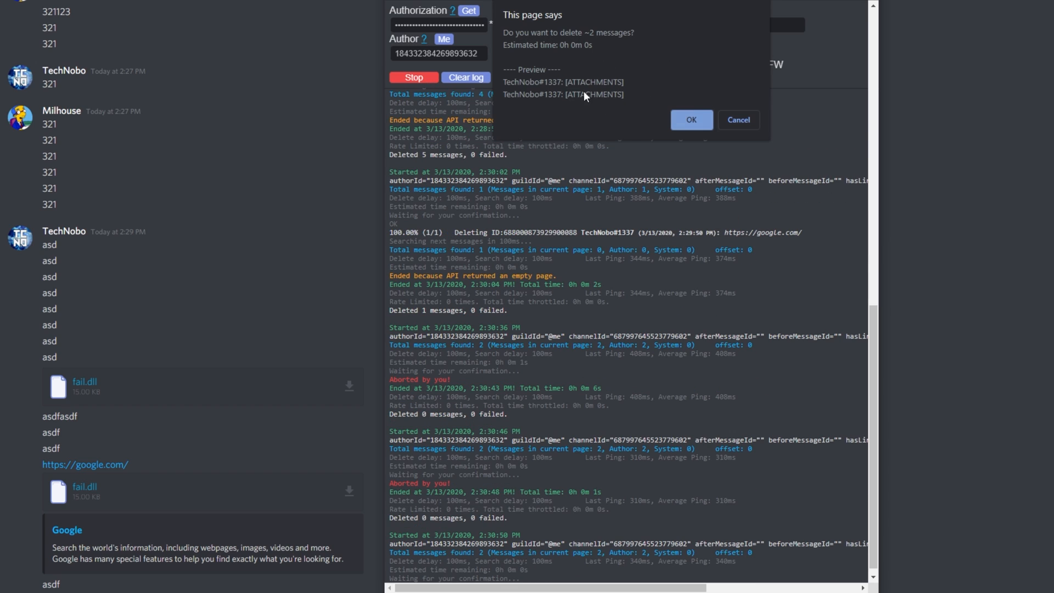
mouse_move(191, 423)
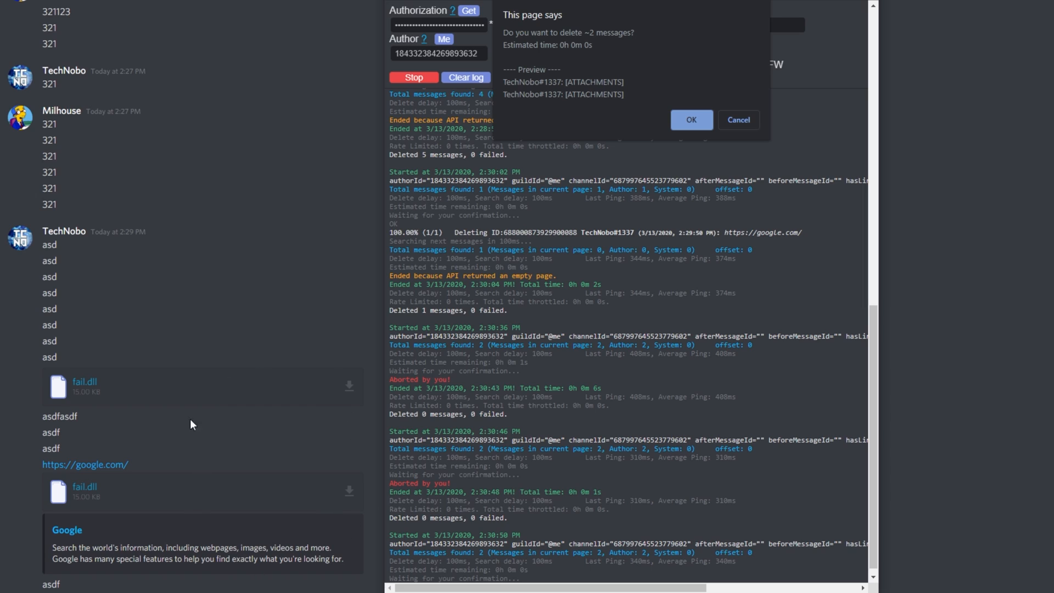
mouse_move(627, 77)
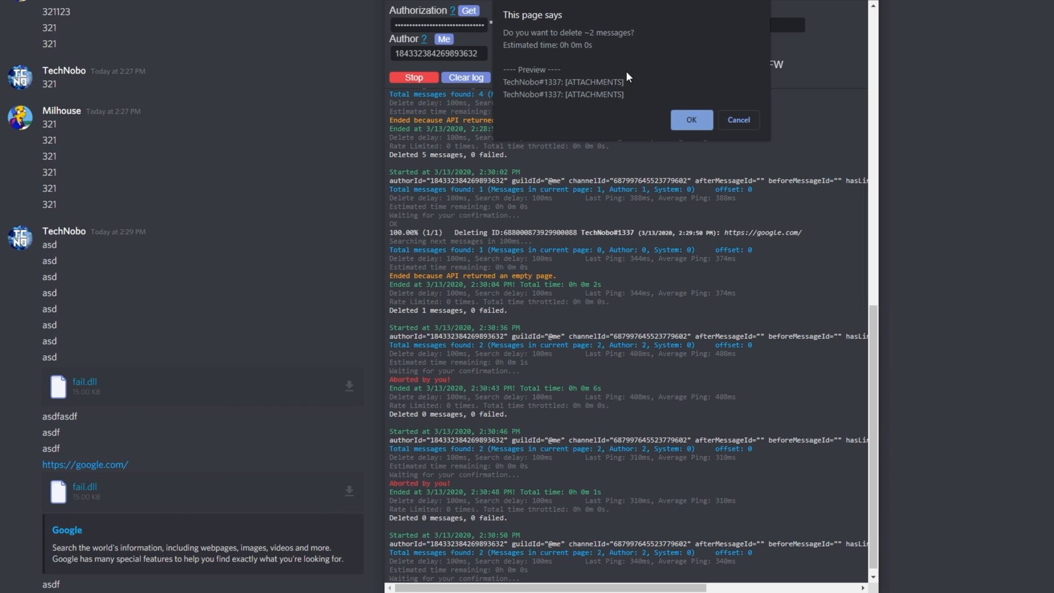
mouse_move(656, 113)
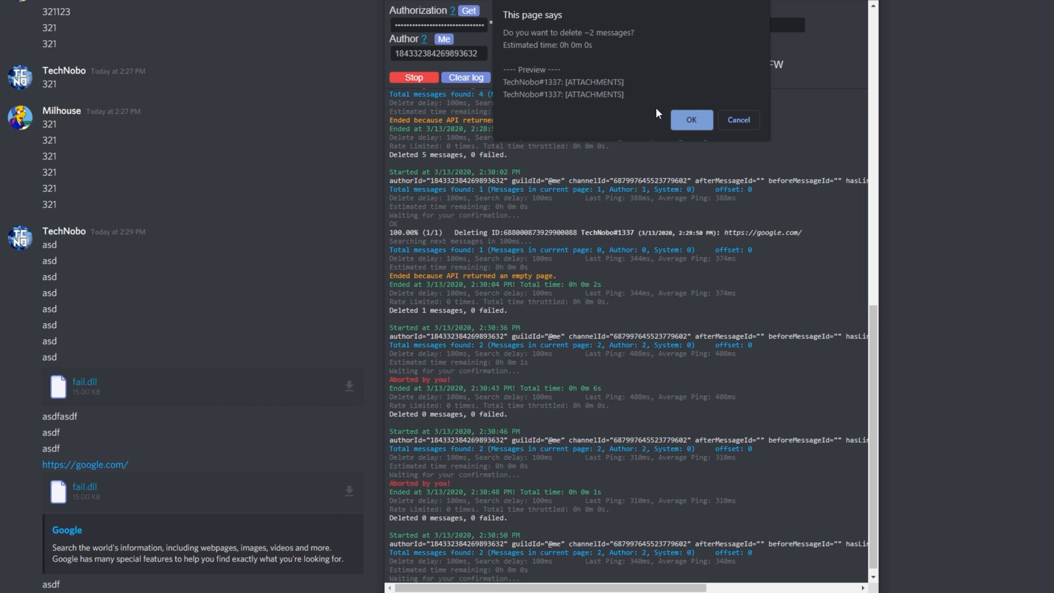
mouse_move(131, 486)
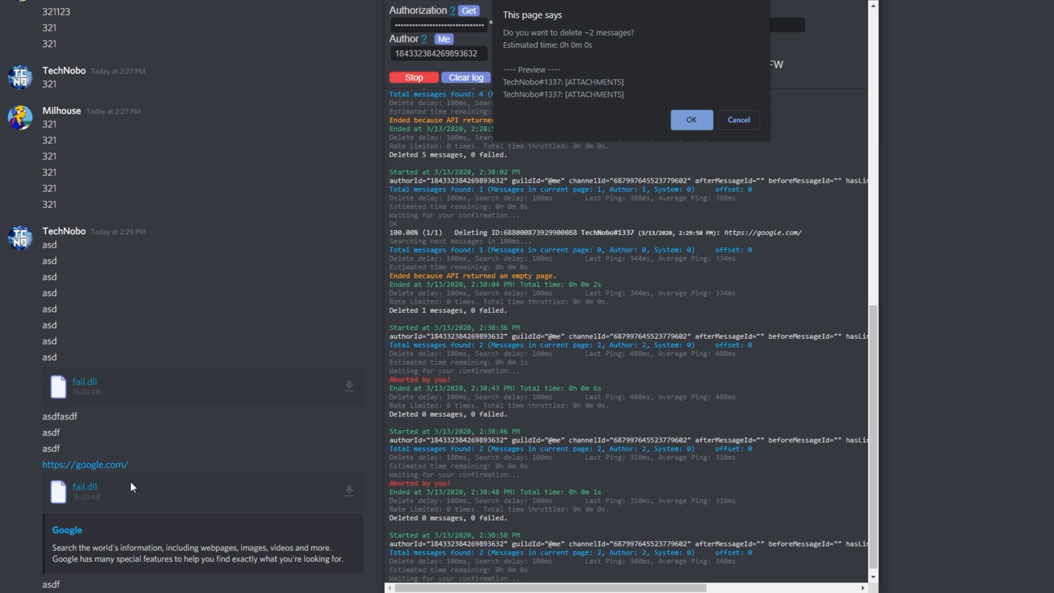
mouse_move(88, 484)
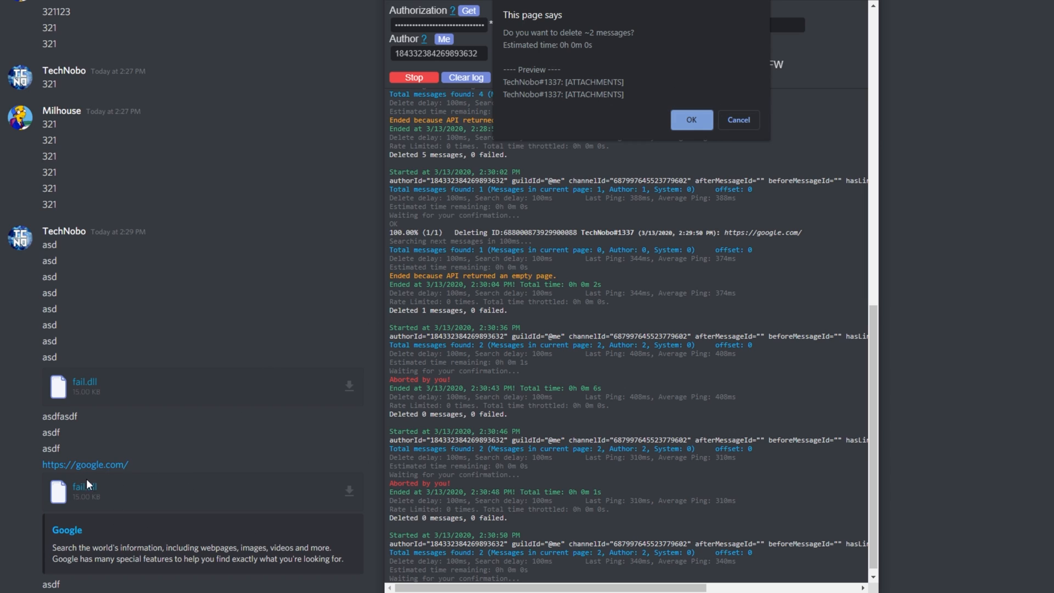
mouse_move(138, 479)
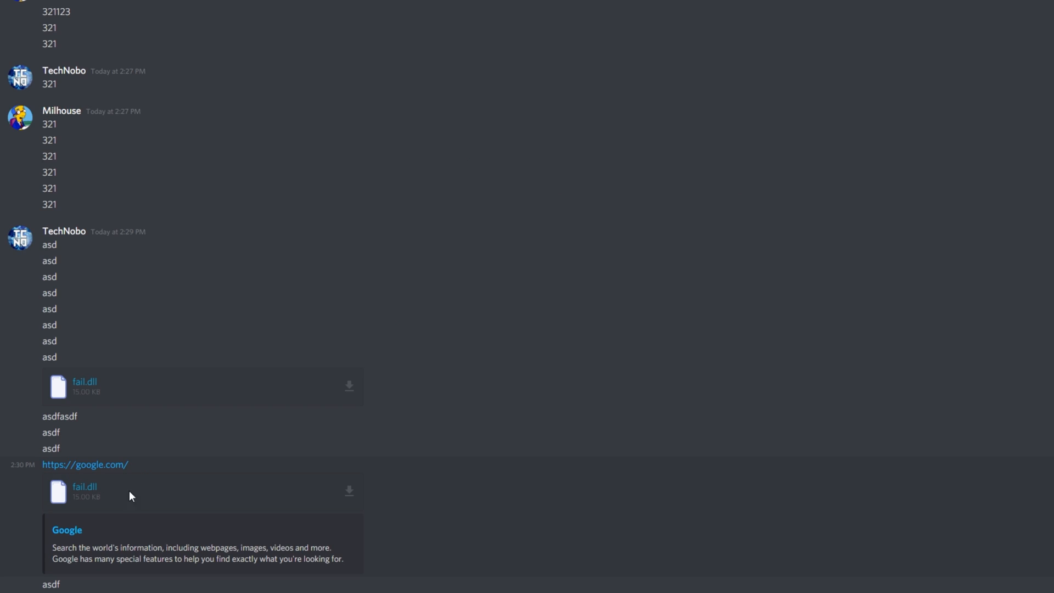
mouse_move(229, 479)
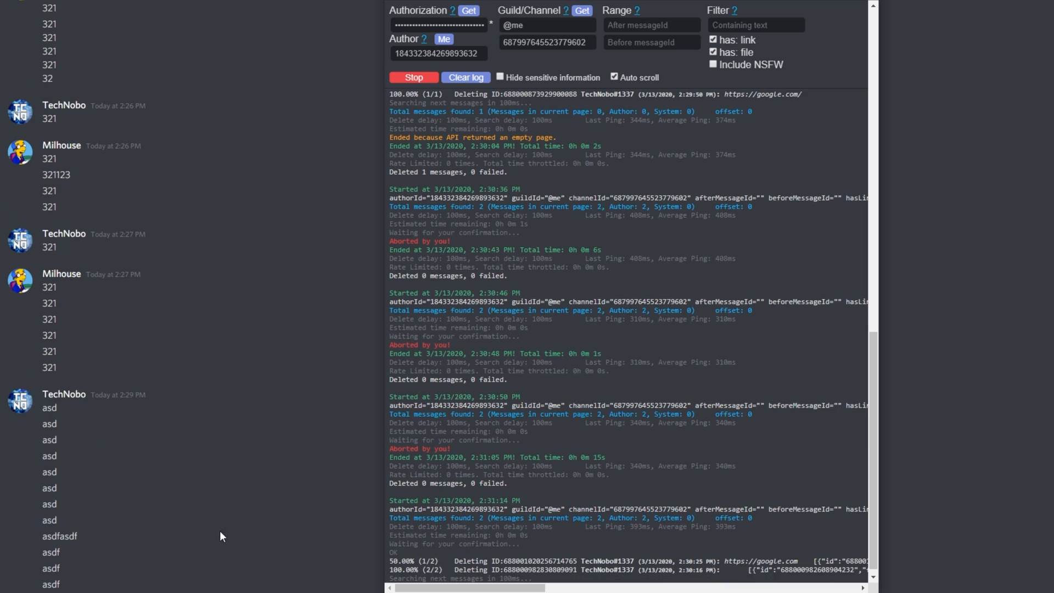
left_click(414, 77)
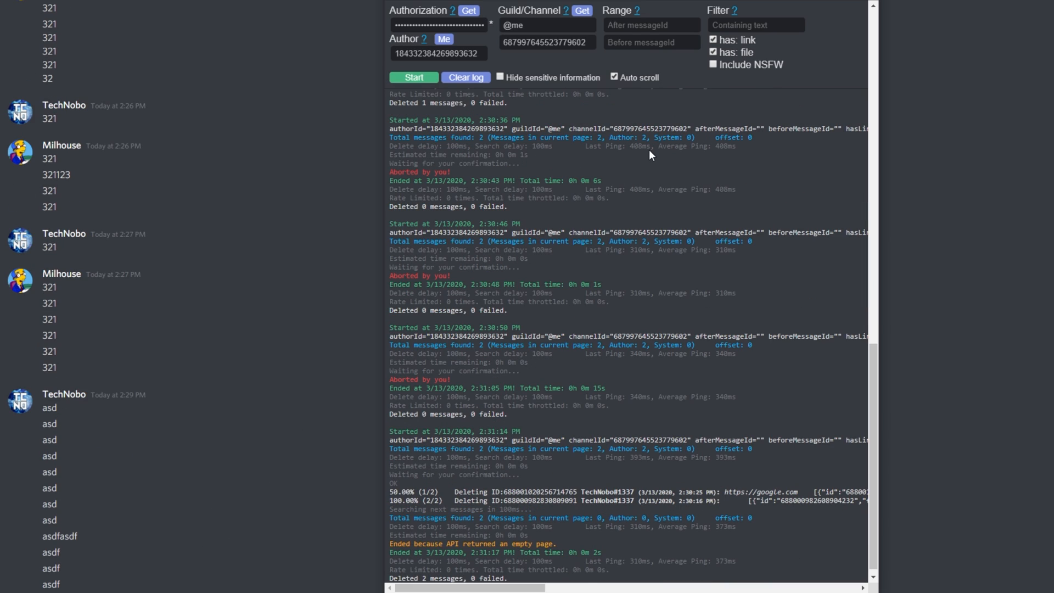
mouse_move(628, 85)
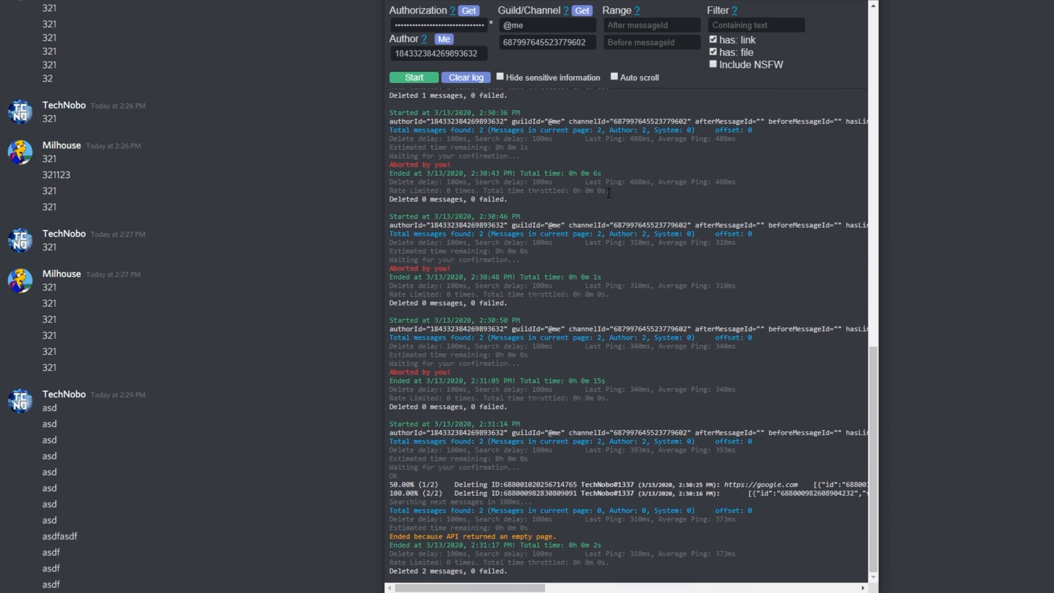
mouse_move(786, 137)
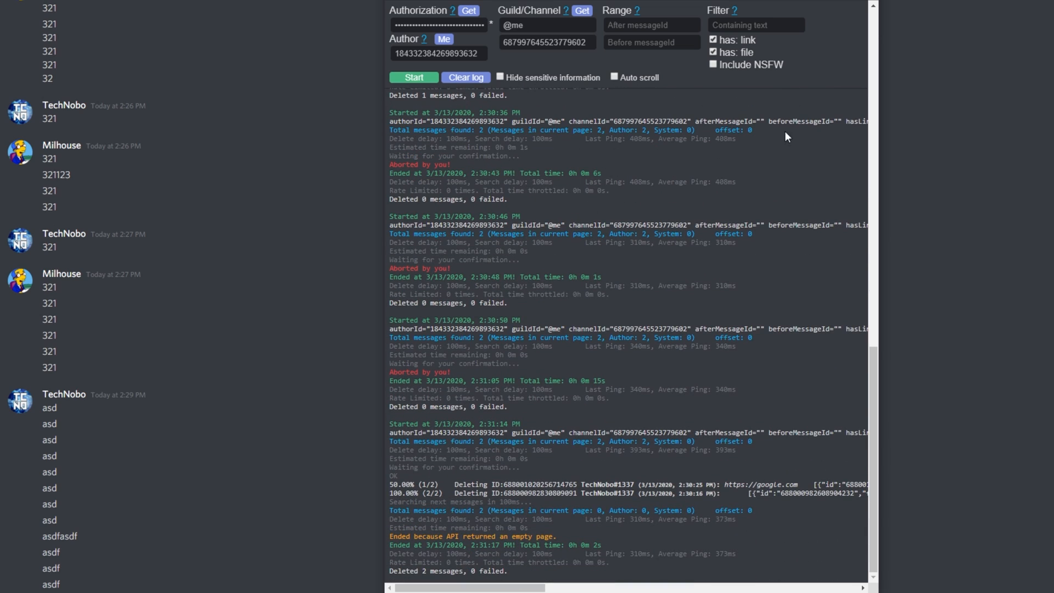
Step: Clear the link and file filters and delete all 32 of the user's own messages in the DM
left_click(712, 51)
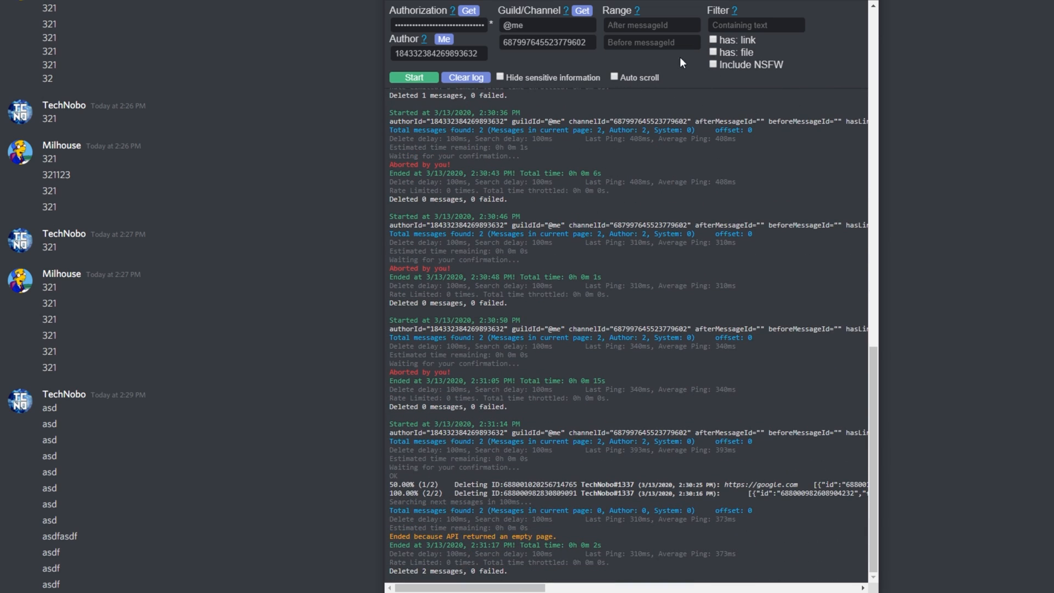
left_click(414, 77)
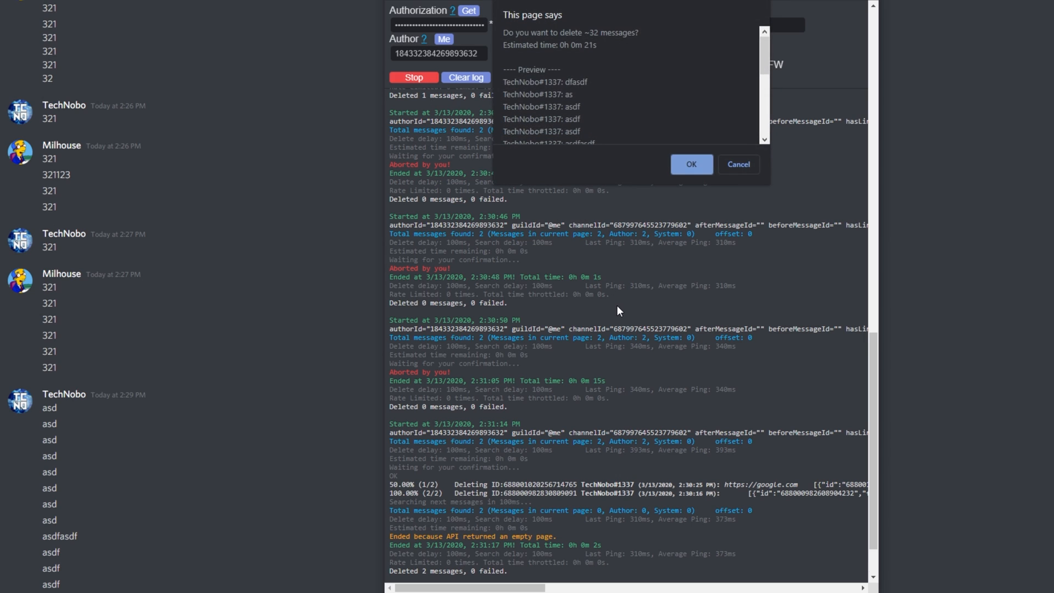
left_click(737, 163)
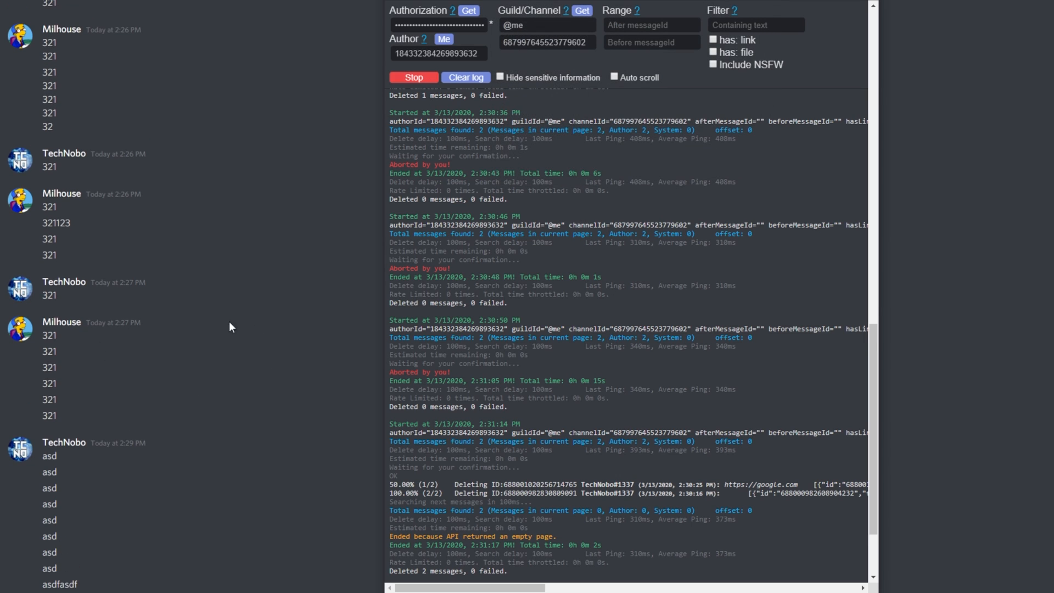
scroll("down", 3)
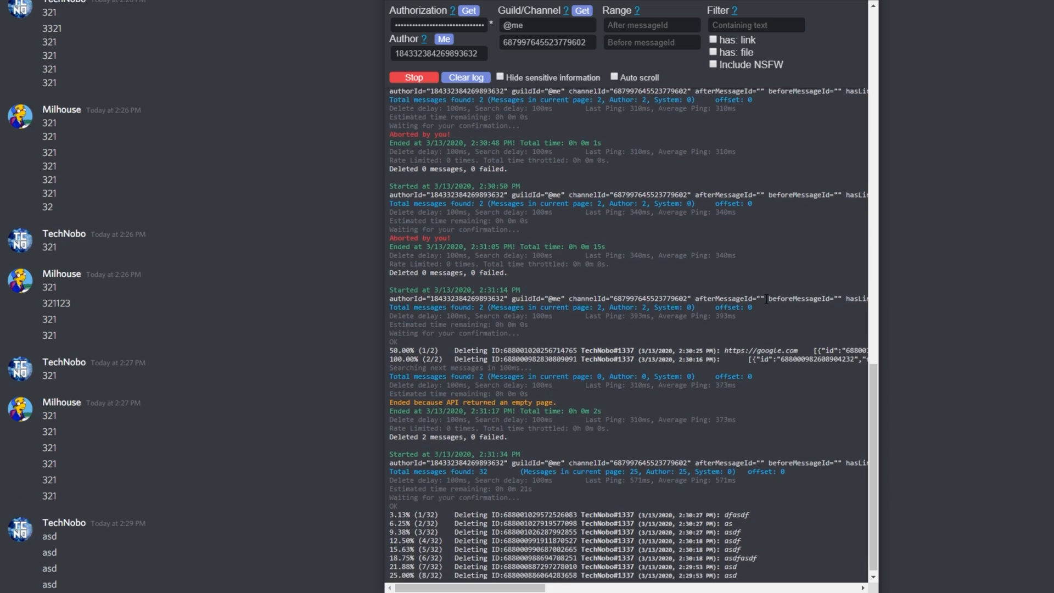
scroll("down", 3)
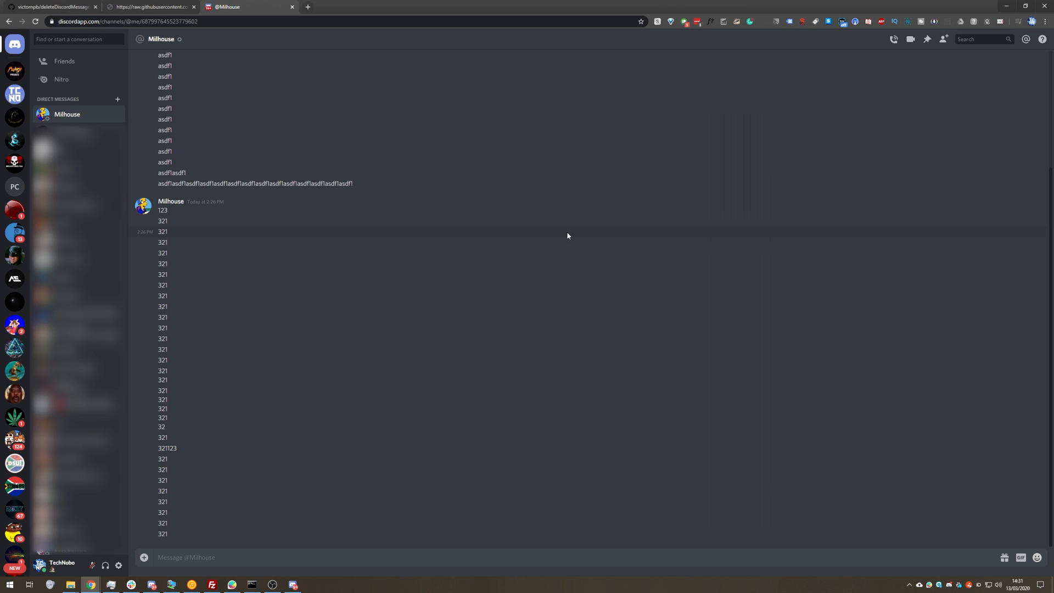
mouse_move(181, 441)
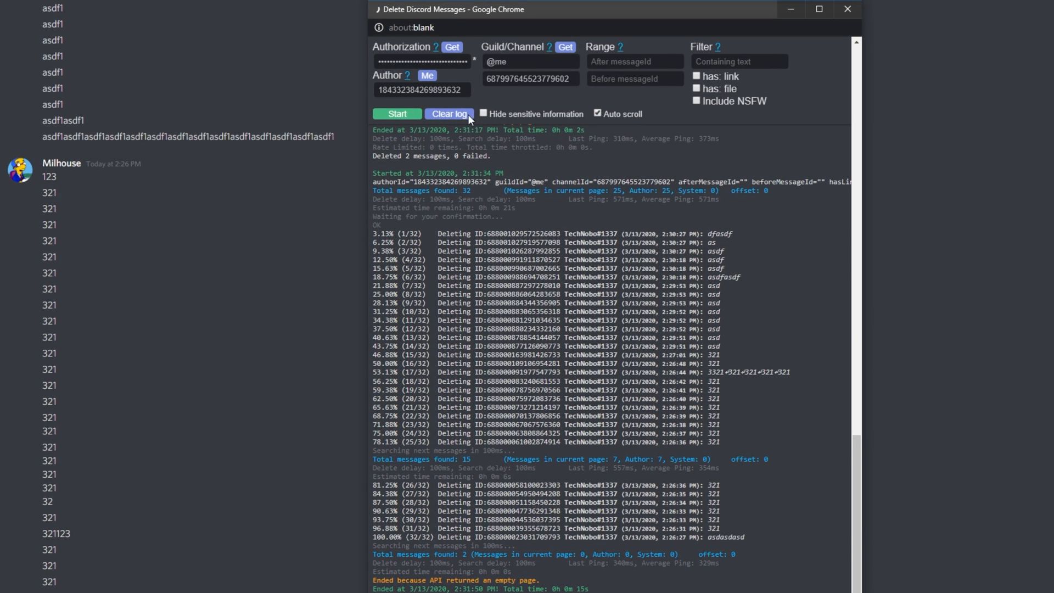
Step: Replace the Author ID with Milhouse's user ID so the tool targets his messages
triple_click(420, 89)
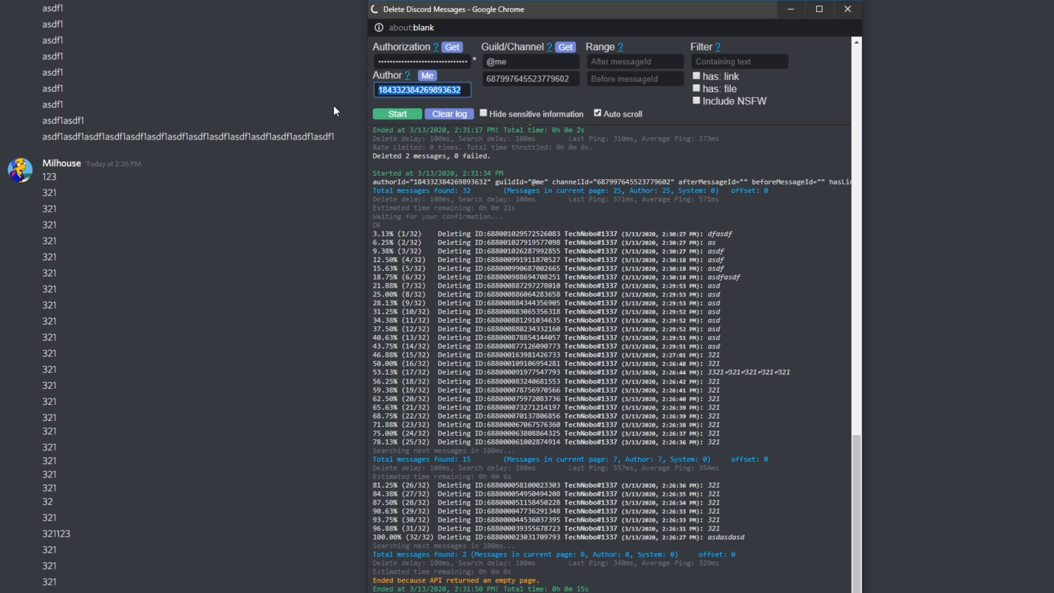
right_click(62, 162)
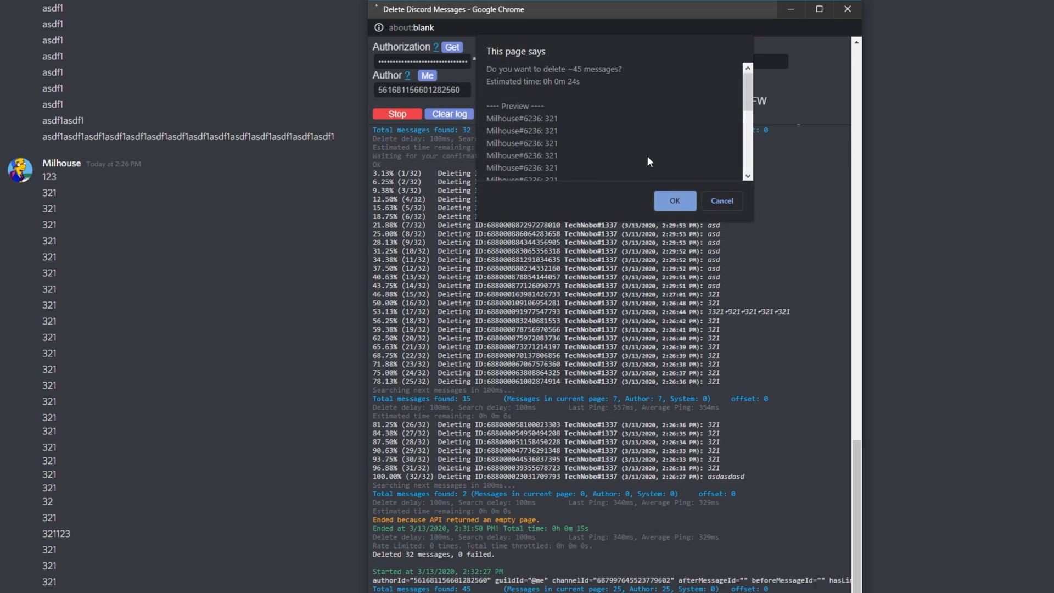
Step: Confirm deleting Milhouse's 45 messages; the run fails with 403 DM-channel errors, then select the error text
left_click(674, 199)
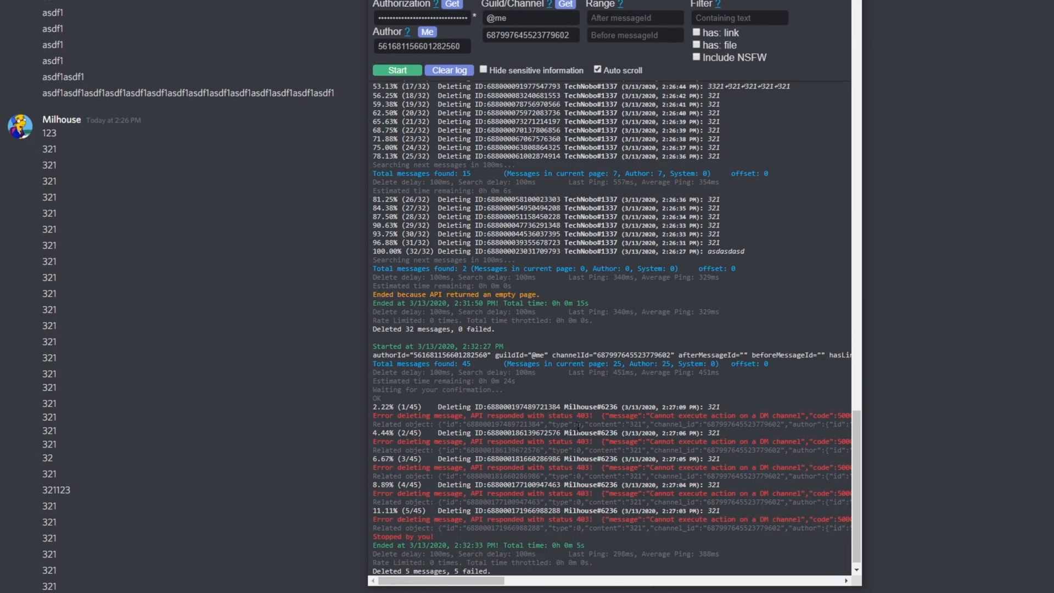
double_click(676, 415)
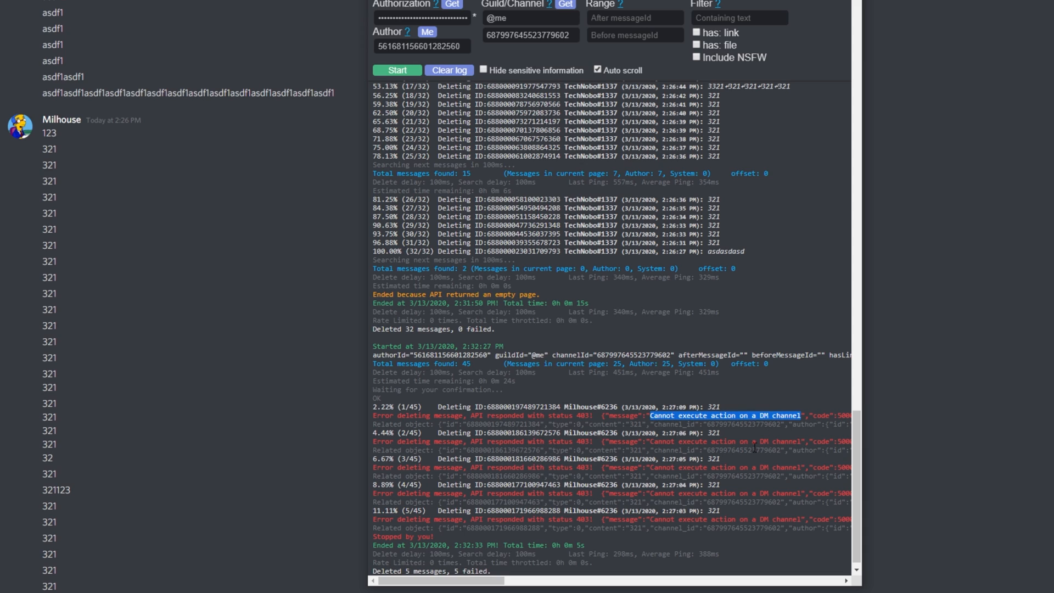
mouse_move(687, 400)
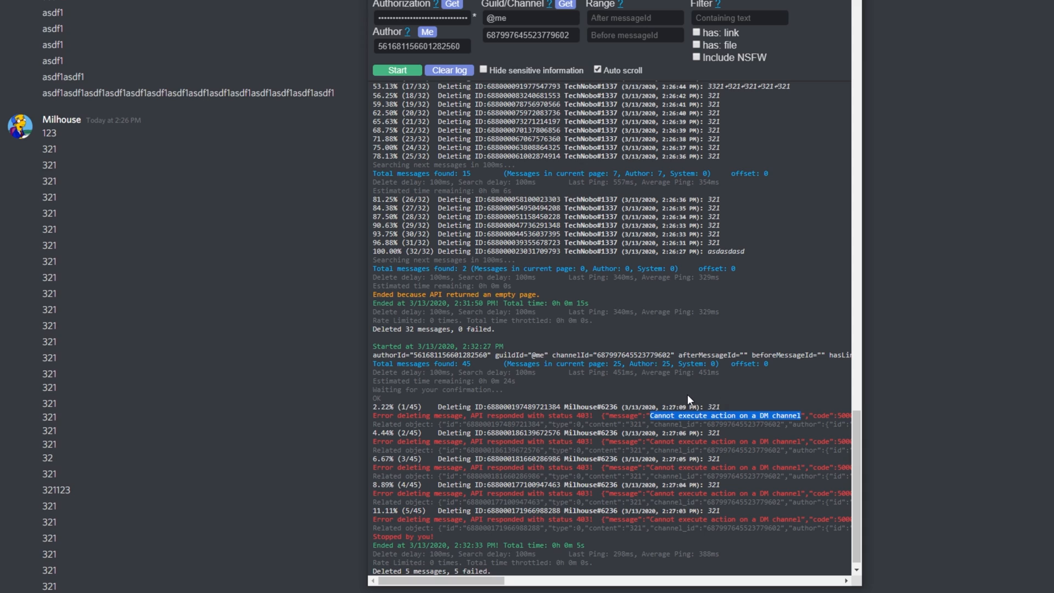
mouse_move(652, 299)
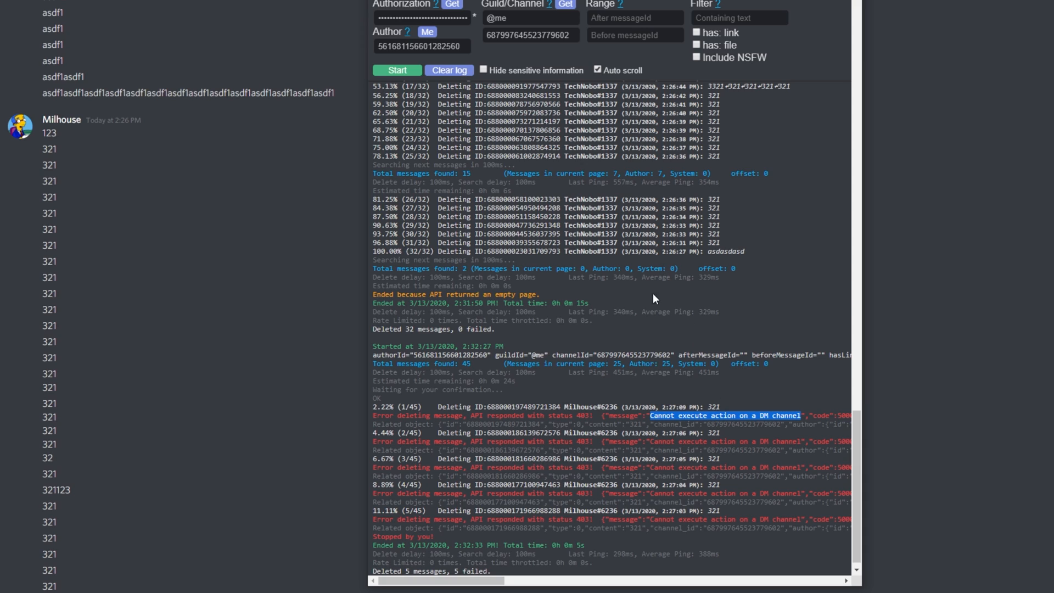
mouse_move(562, 404)
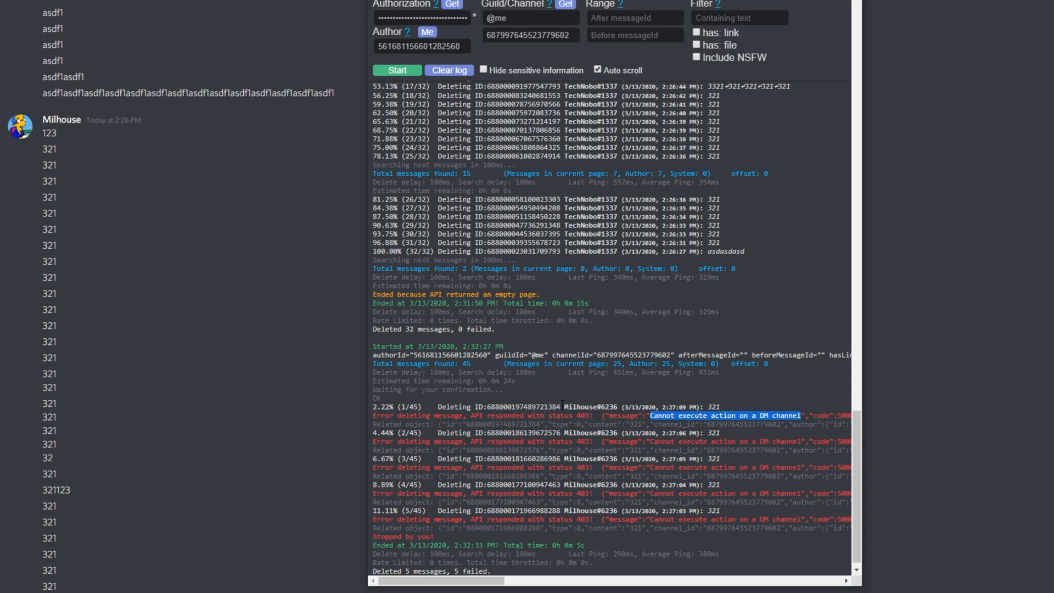